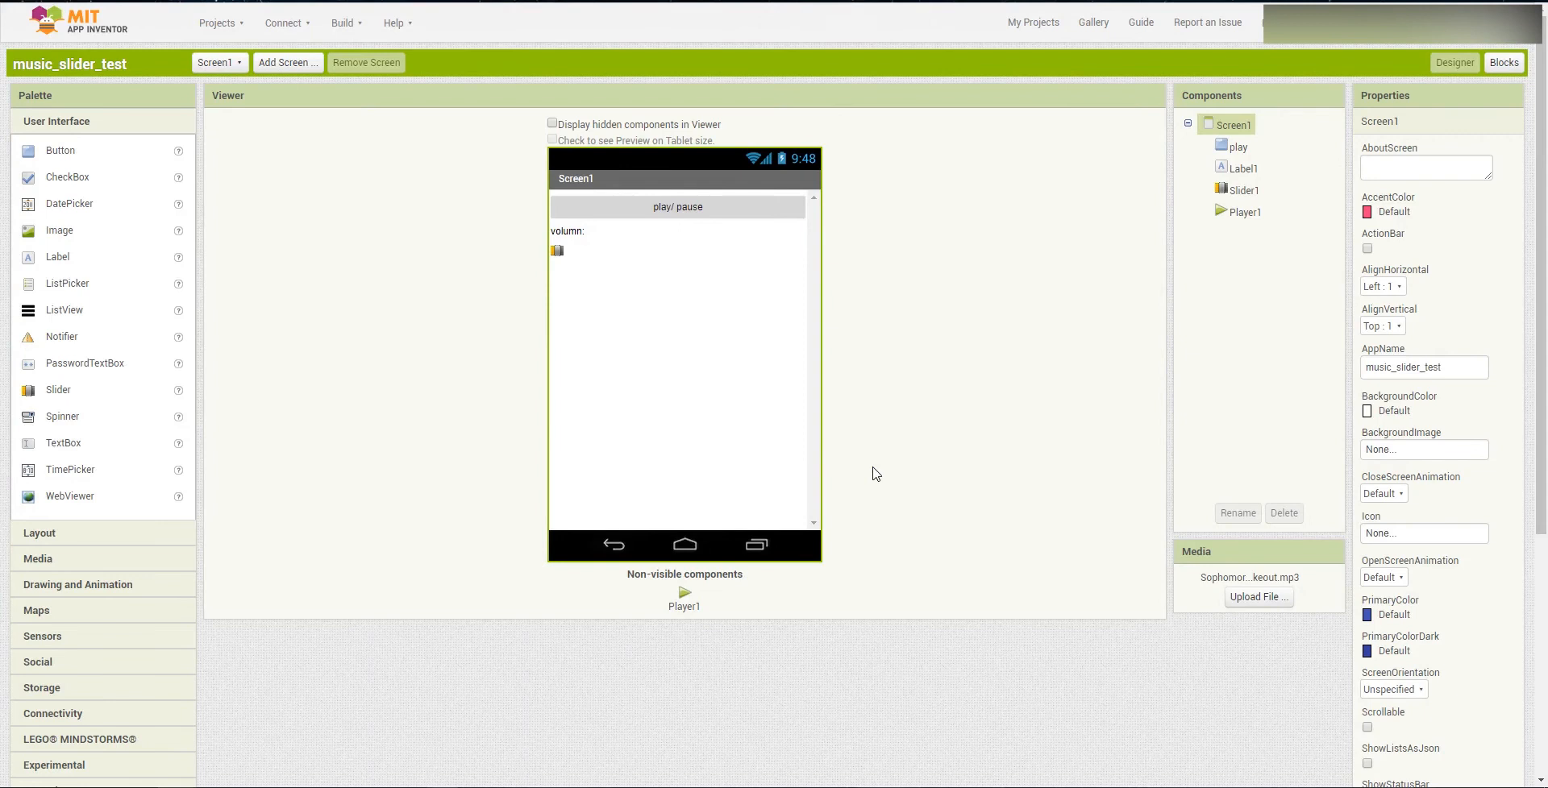
{"action": "mouse_move", "coordinate": [738, 290]}
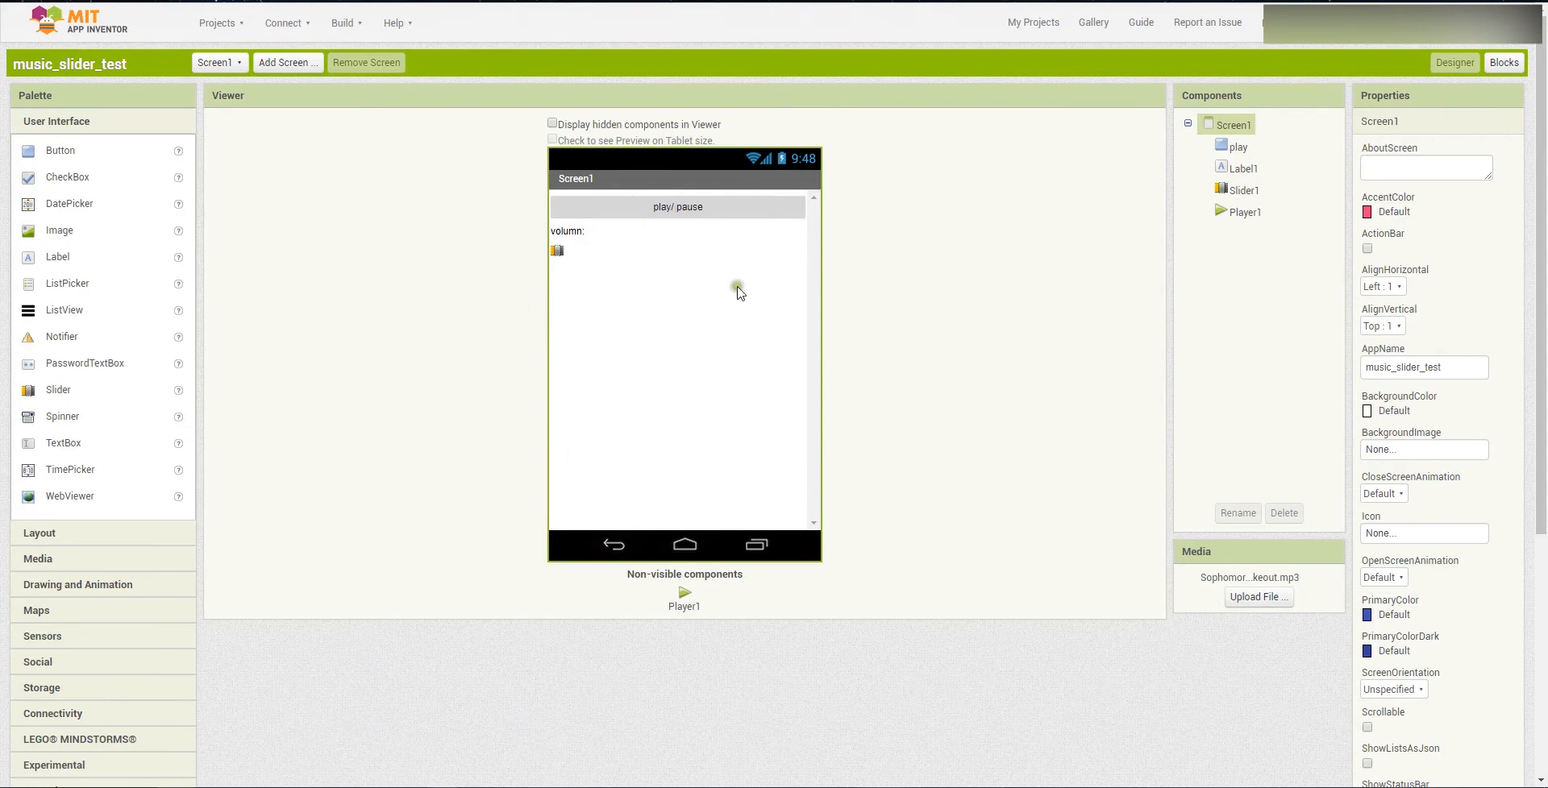
{"action": "mouse_move", "coordinate": [838, 274]}
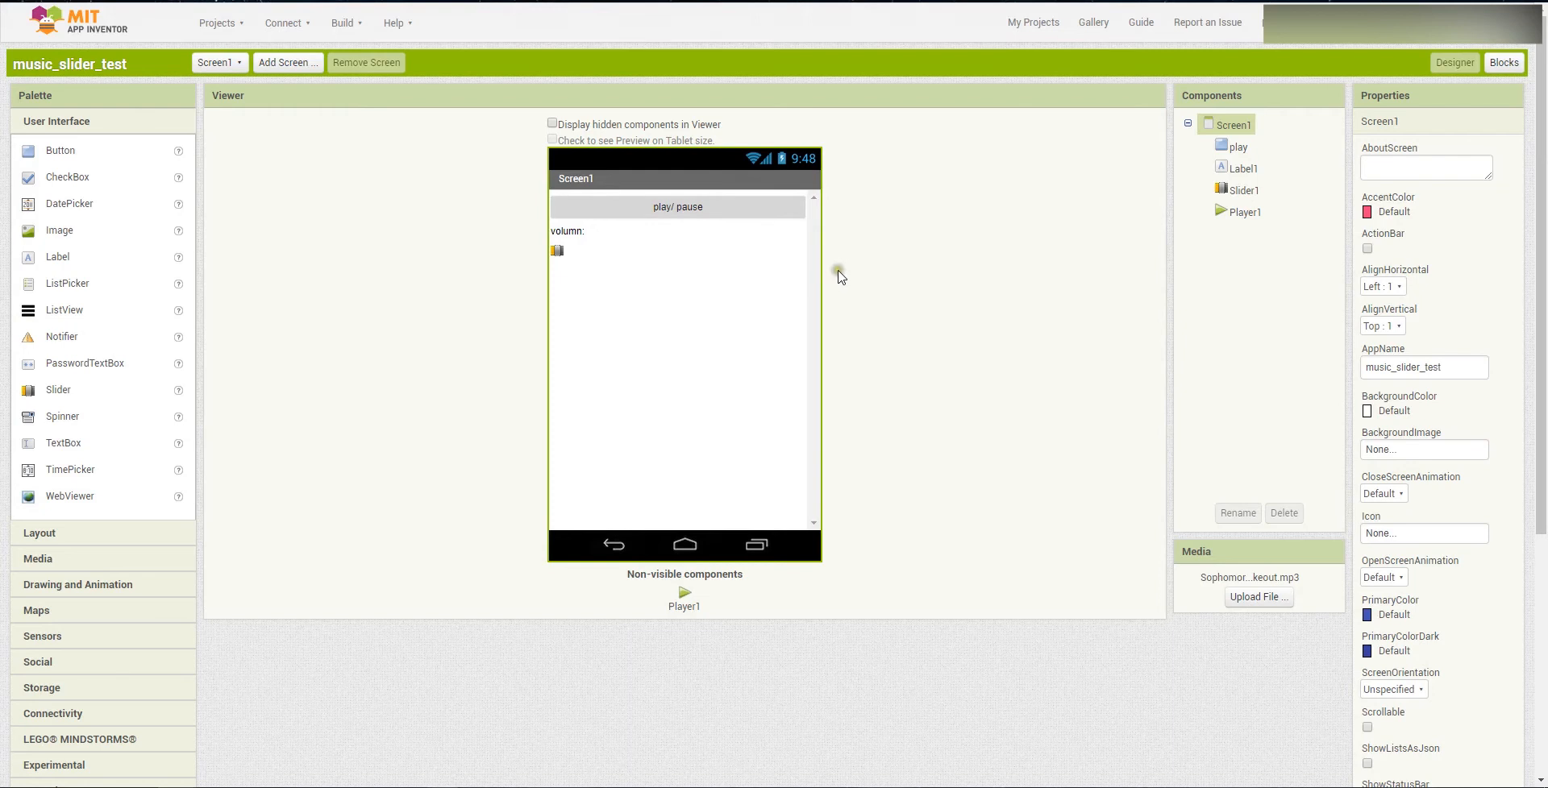
{"action": "mouse_move", "coordinate": [675, 236]}
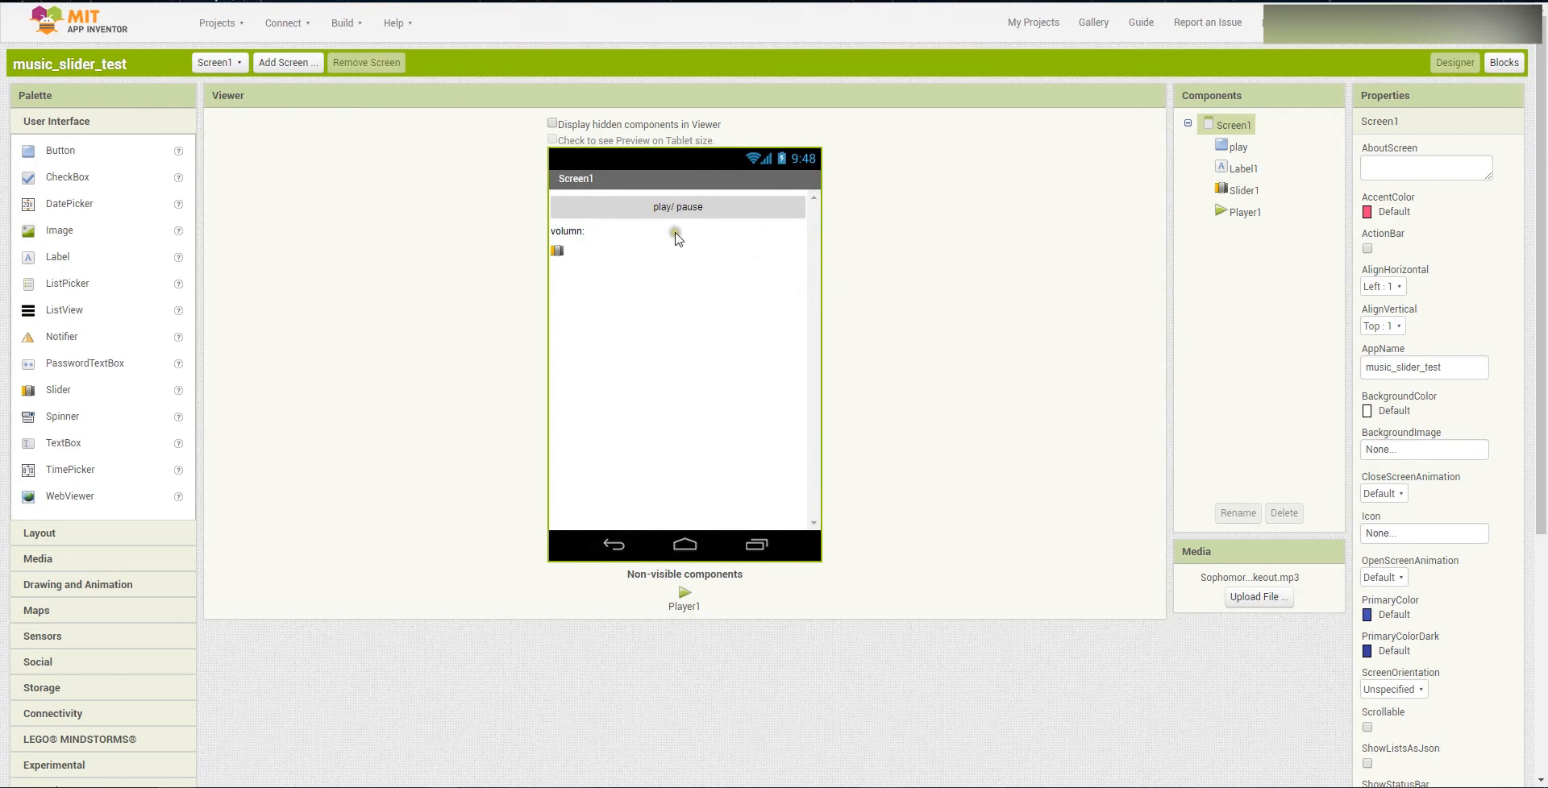
{"action": "mouse_move", "coordinate": [703, 209]}
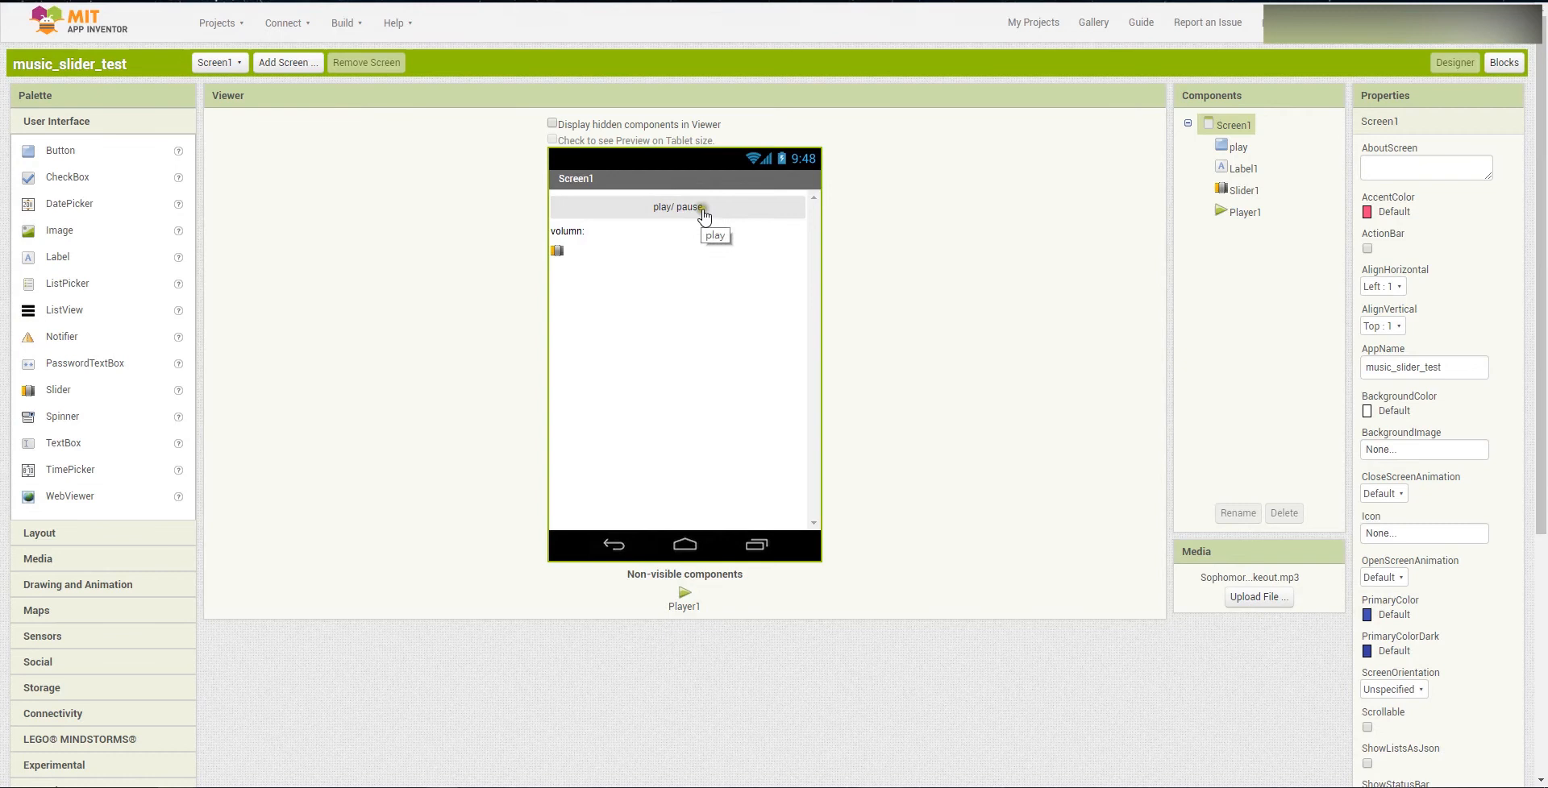
{"action": "mouse_move", "coordinate": [703, 219]}
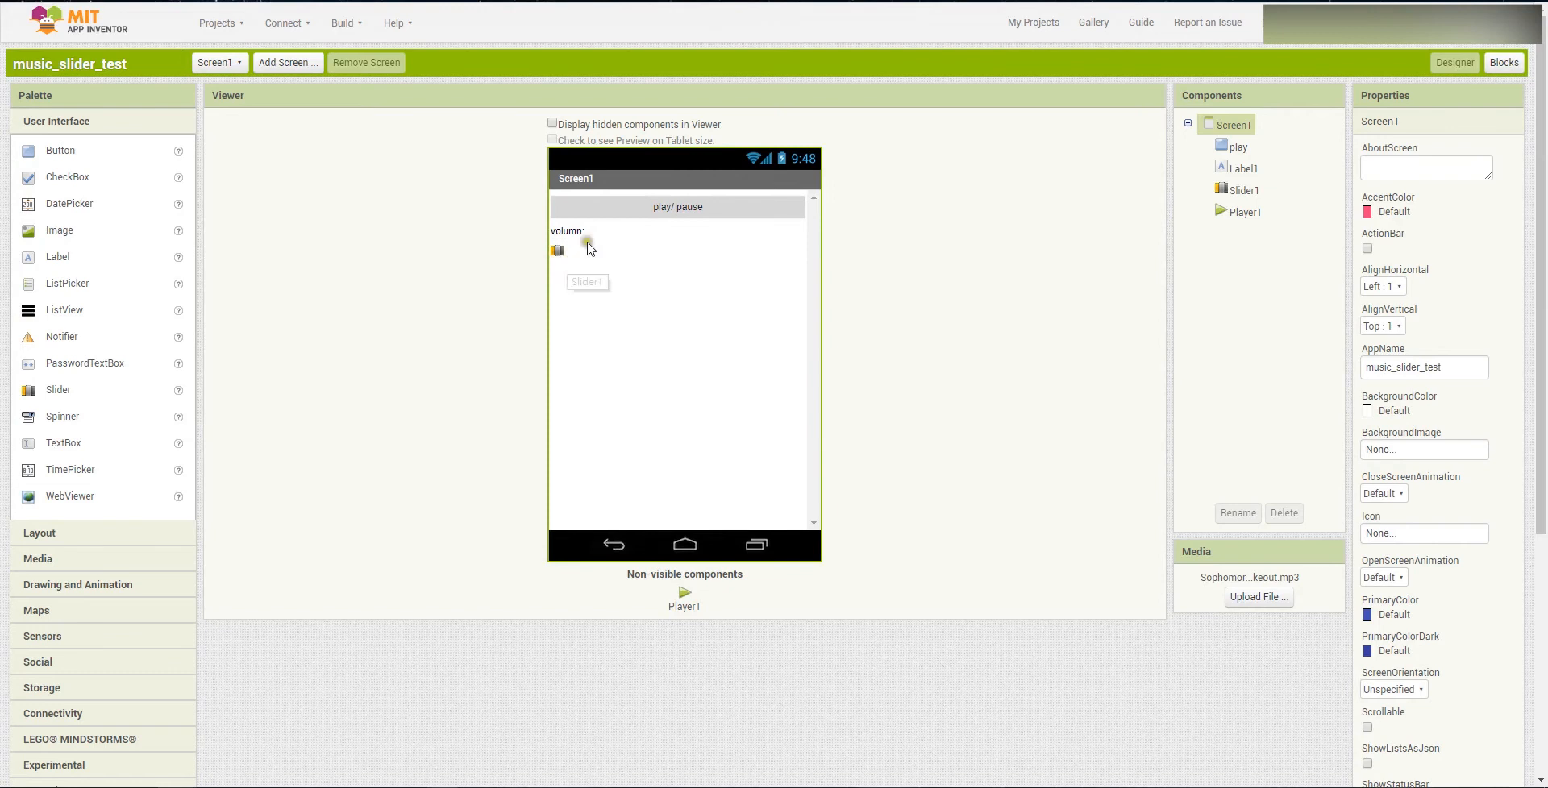
- Start a new project from the Projects menu and name it music_slider
{"action": "left_click", "coordinate": [217, 20]}
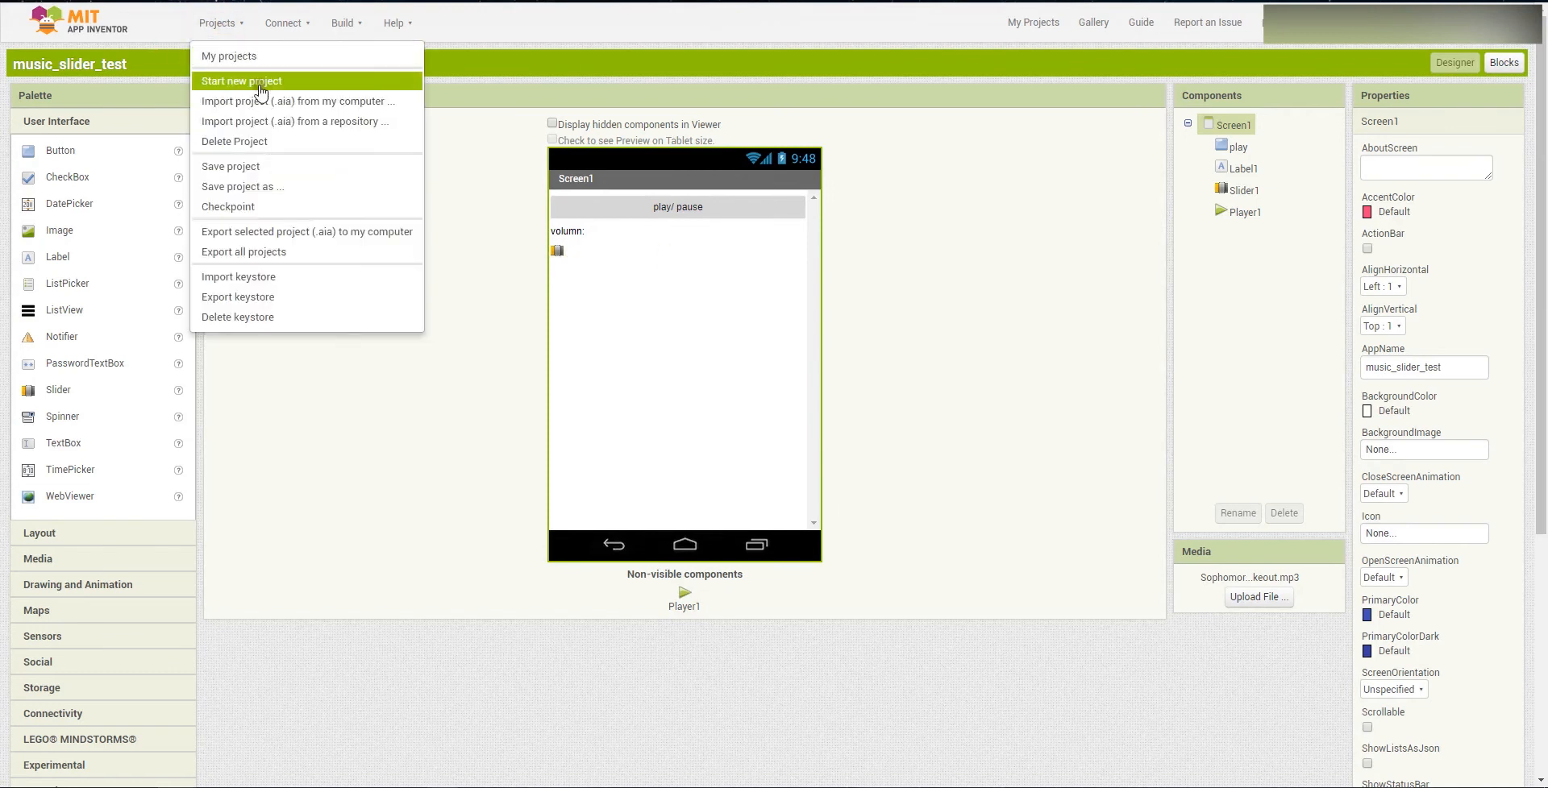
{"action": "left_click", "coordinate": [242, 81]}
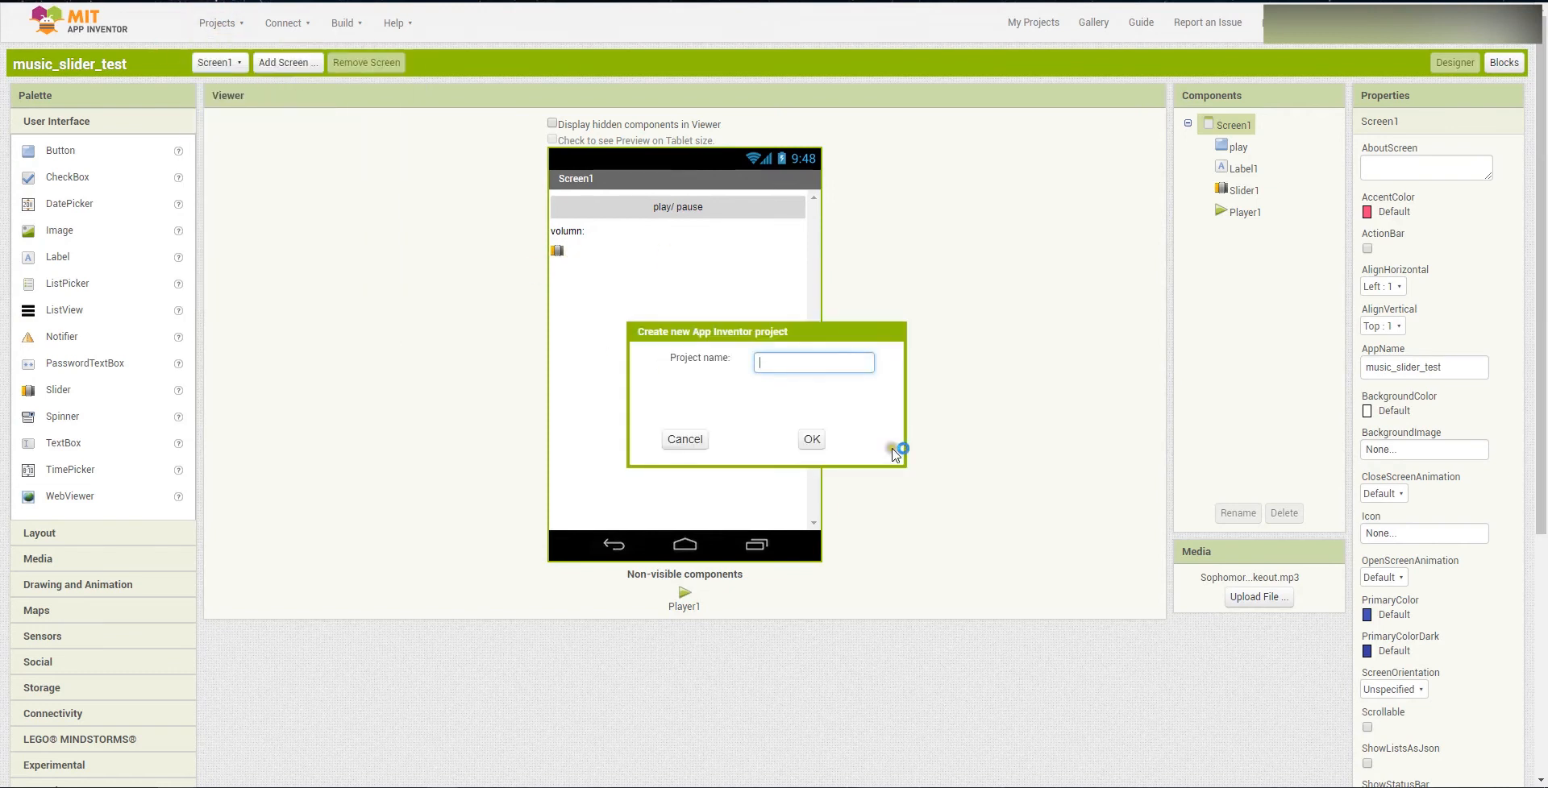
{"action": "mouse_move", "coordinate": [877, 455]}
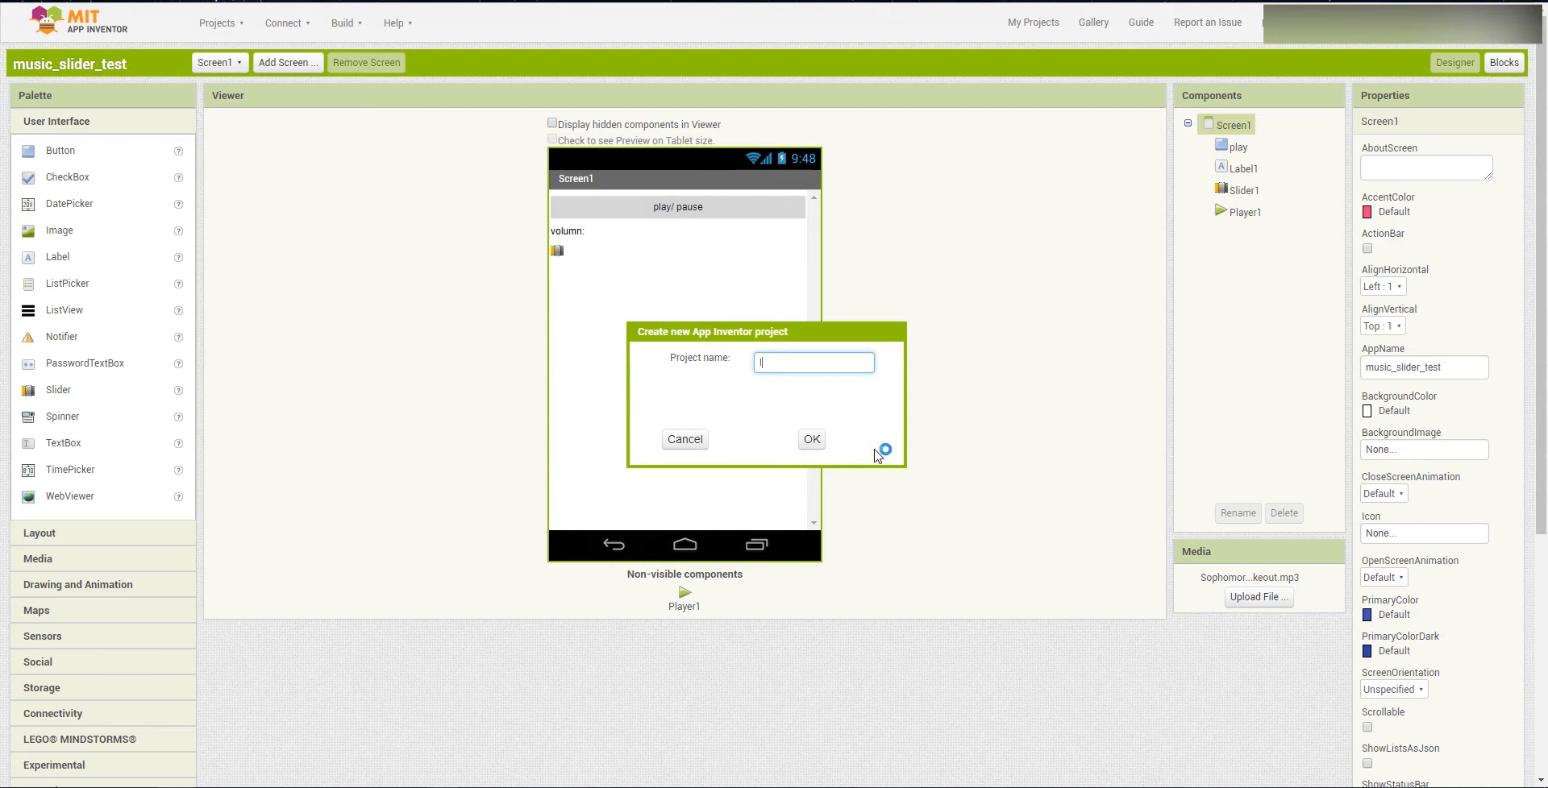
{"action": "type", "text": "mu"}
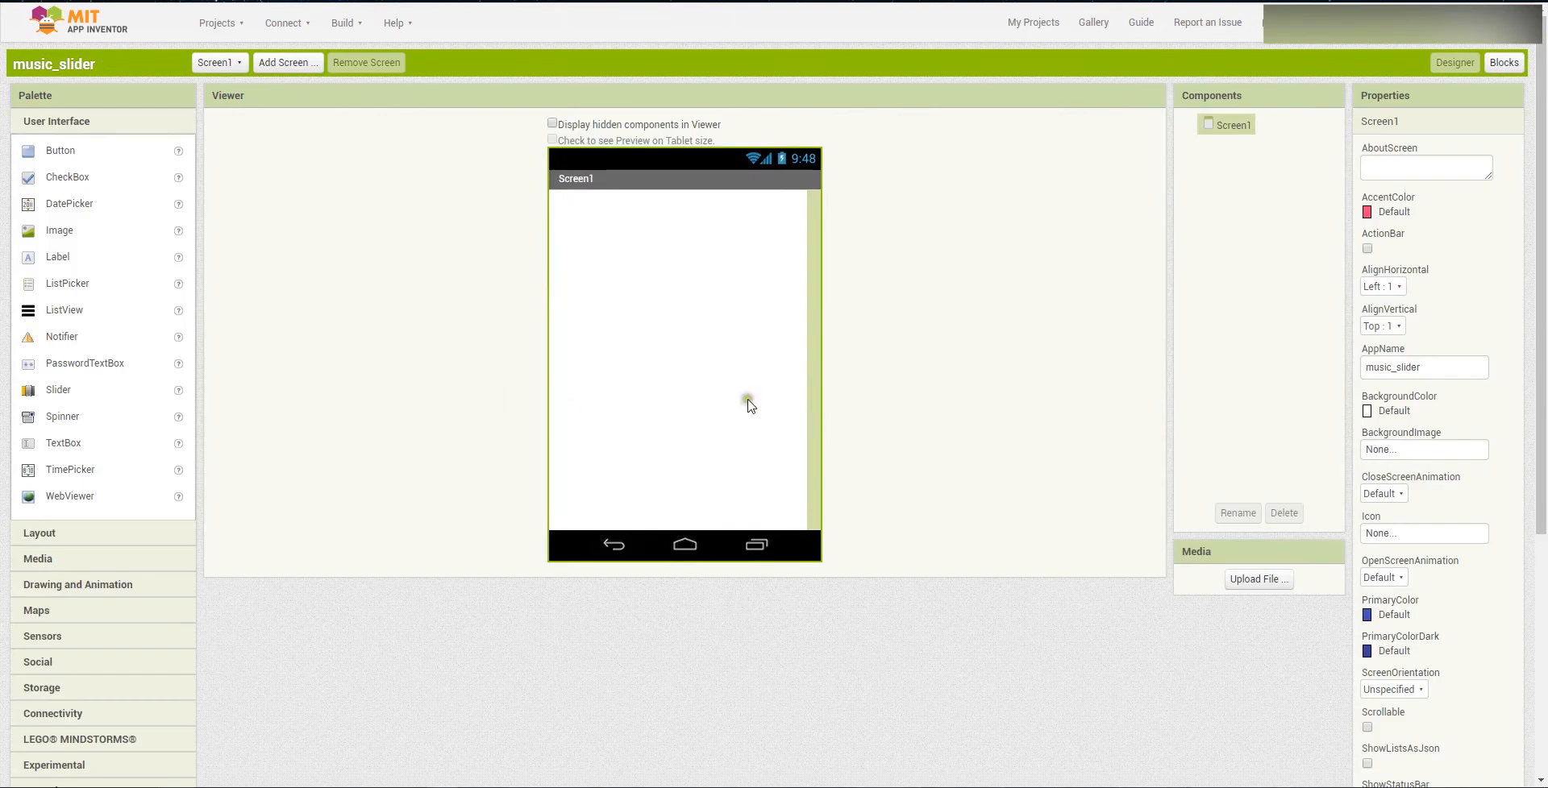
{"action": "mouse_move", "coordinate": [706, 325]}
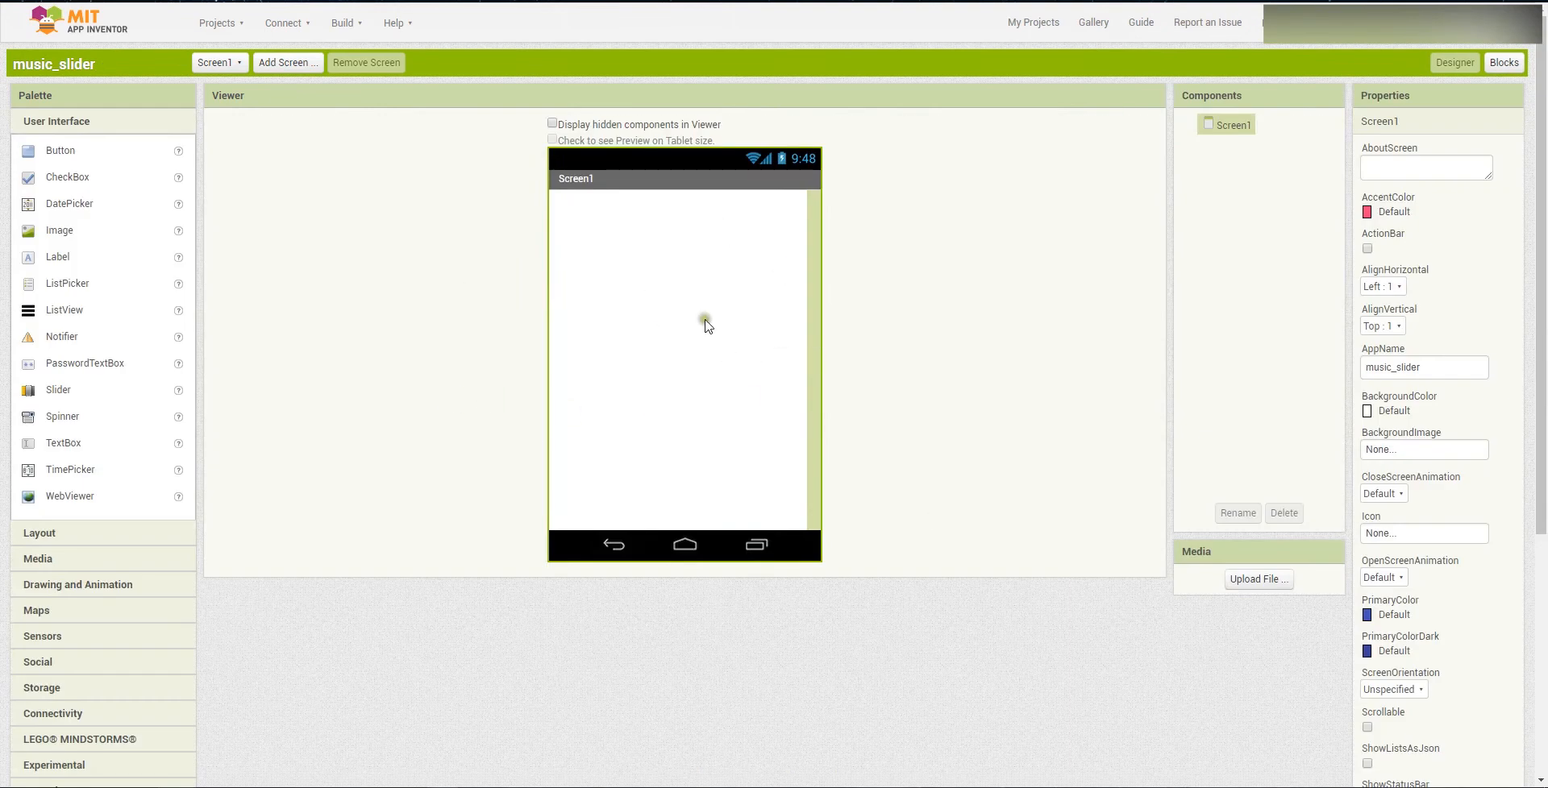
{"action": "mouse_move", "coordinate": [60, 150]}
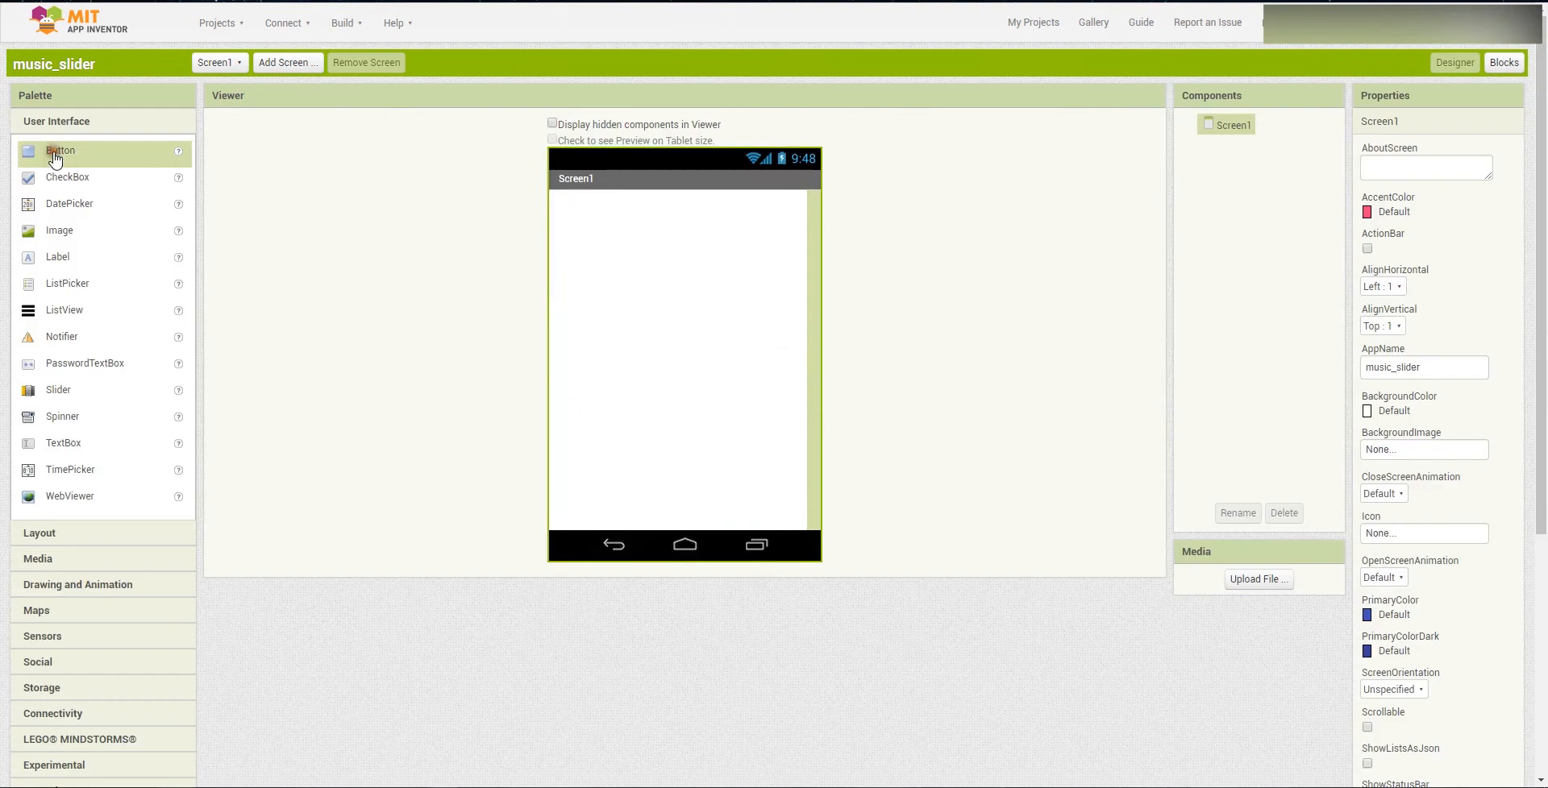
- Add a Button to Screen1 and try renaming it play/pau, which is rejected as invalid
{"action": "left_click_drag", "start_coordinate": [60, 151], "coordinate": [592, 207]}
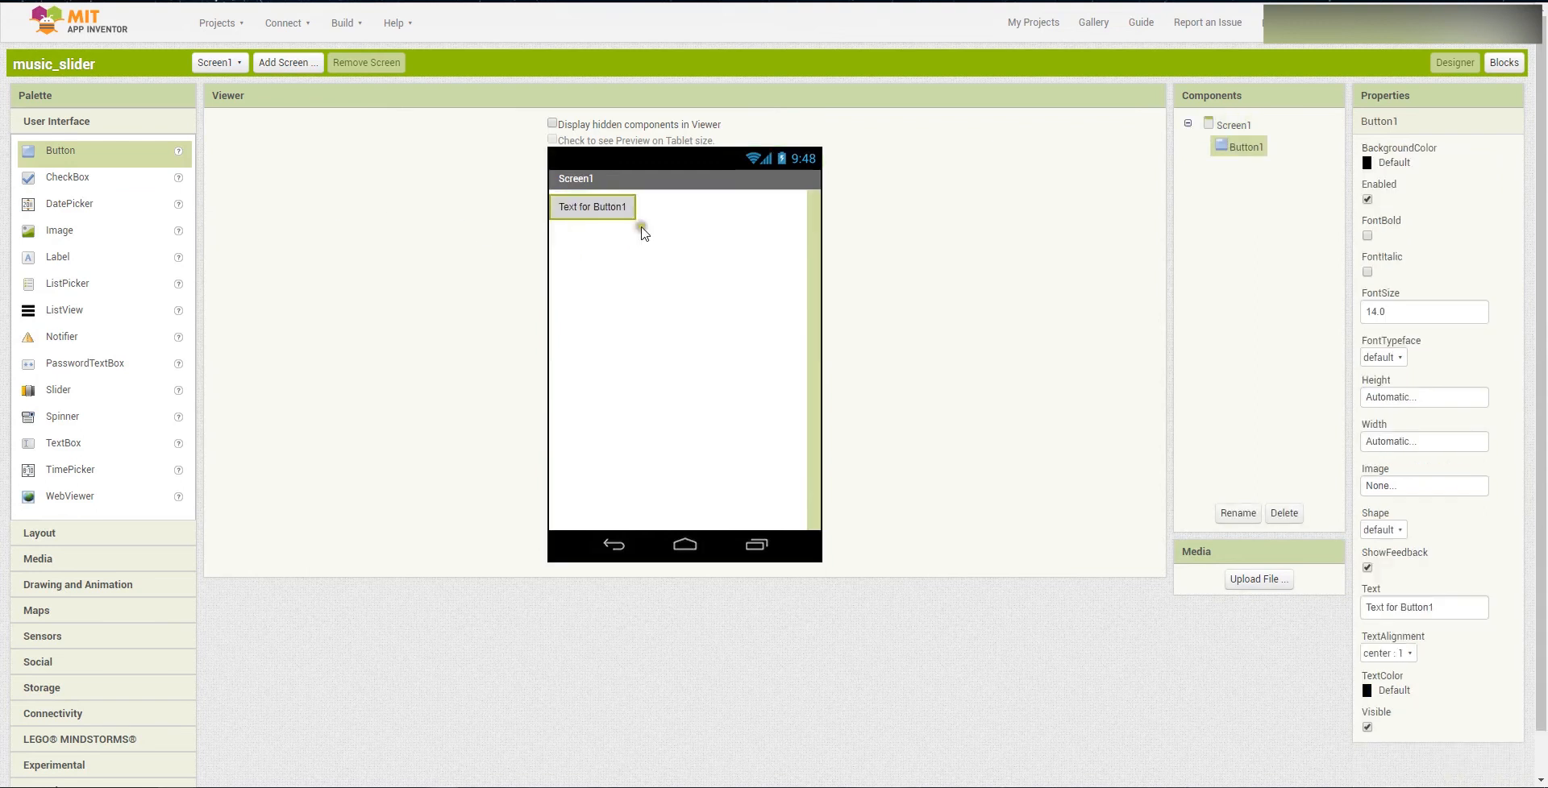
{"action": "left_click", "coordinate": [1237, 512]}
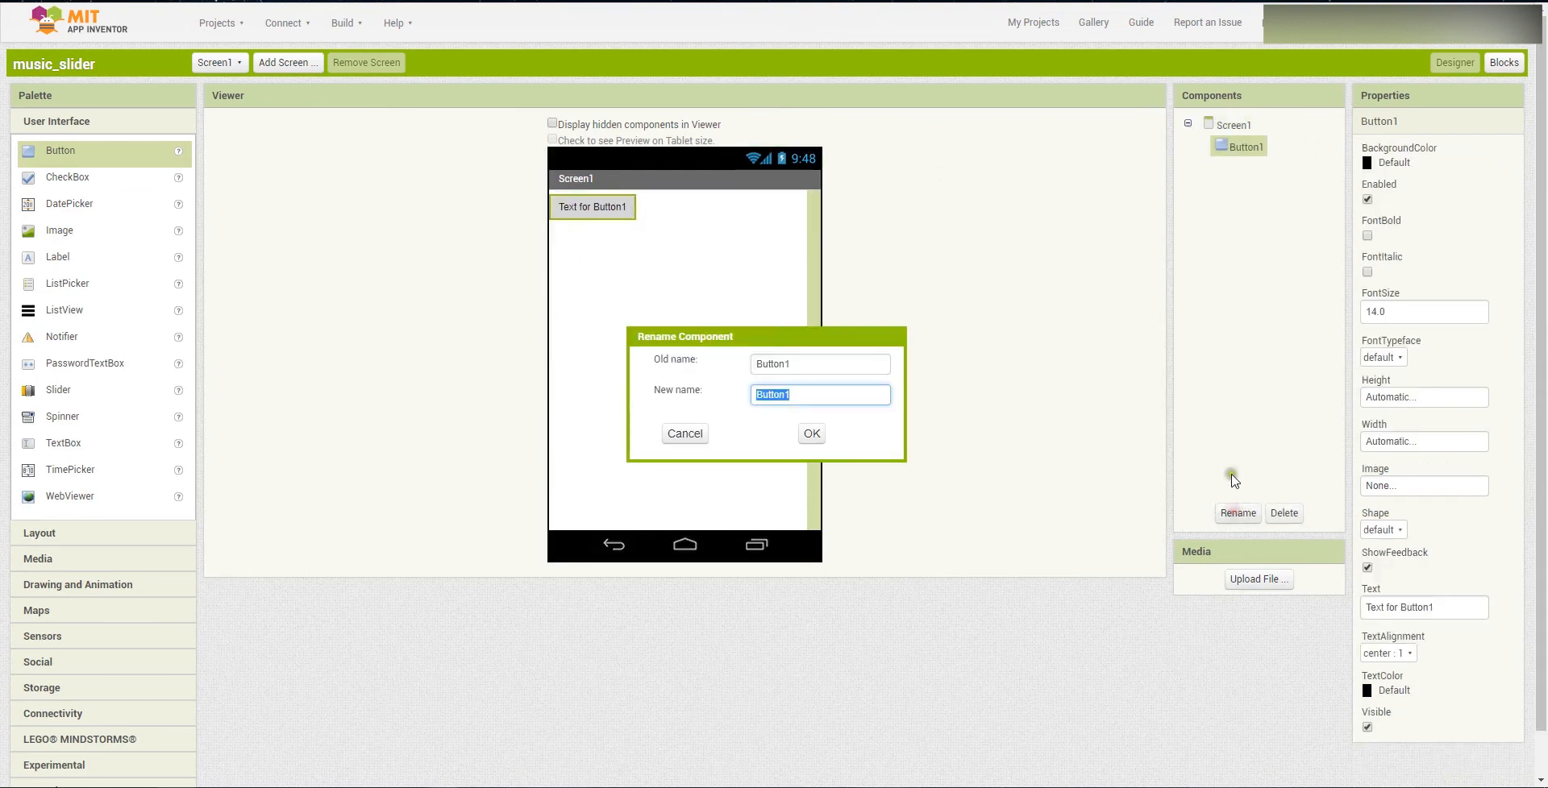
{"action": "type", "text": "play"}
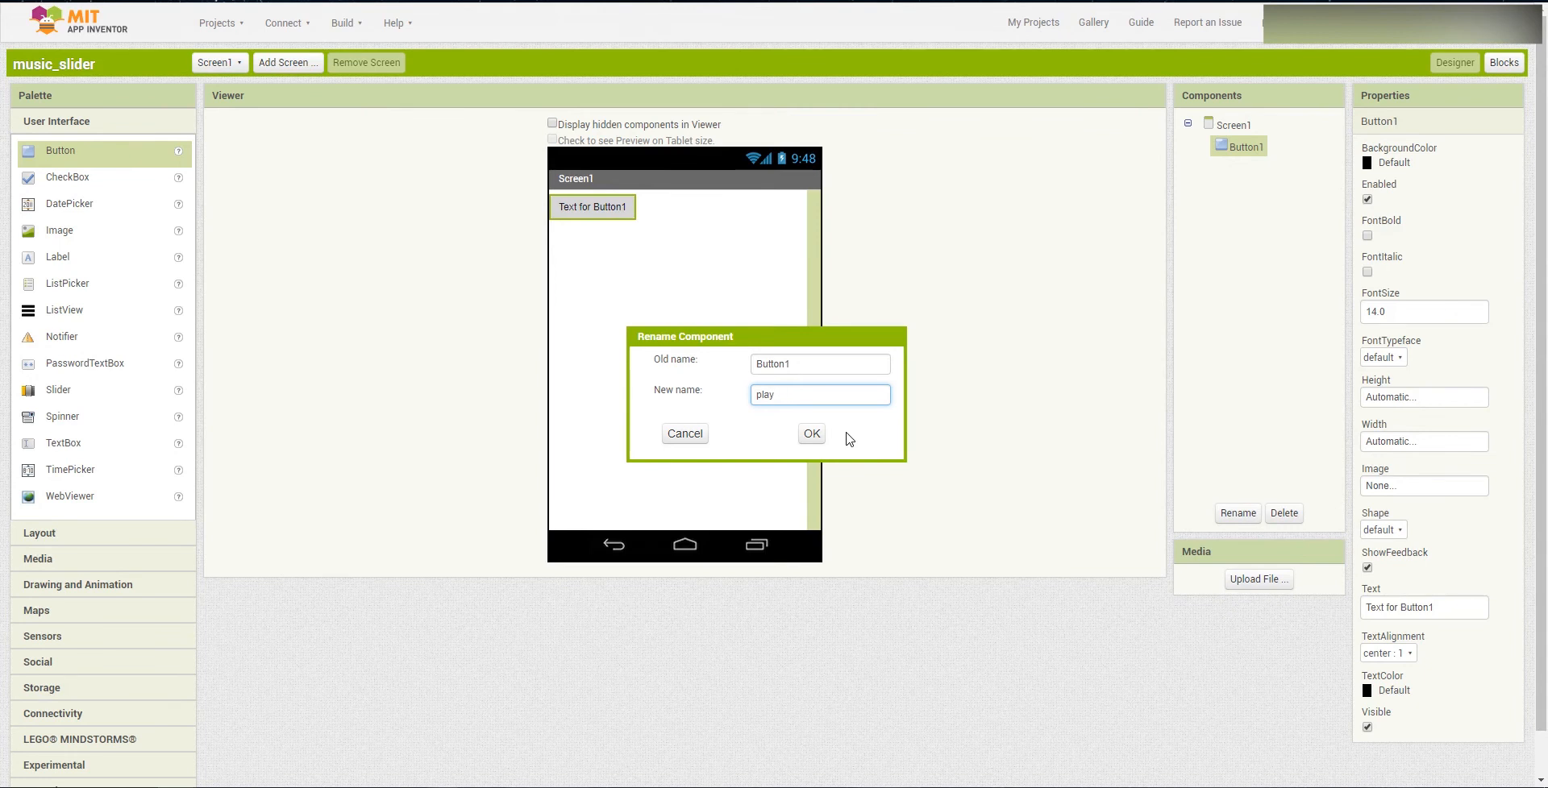
{"action": "type", "text": "/pau"}
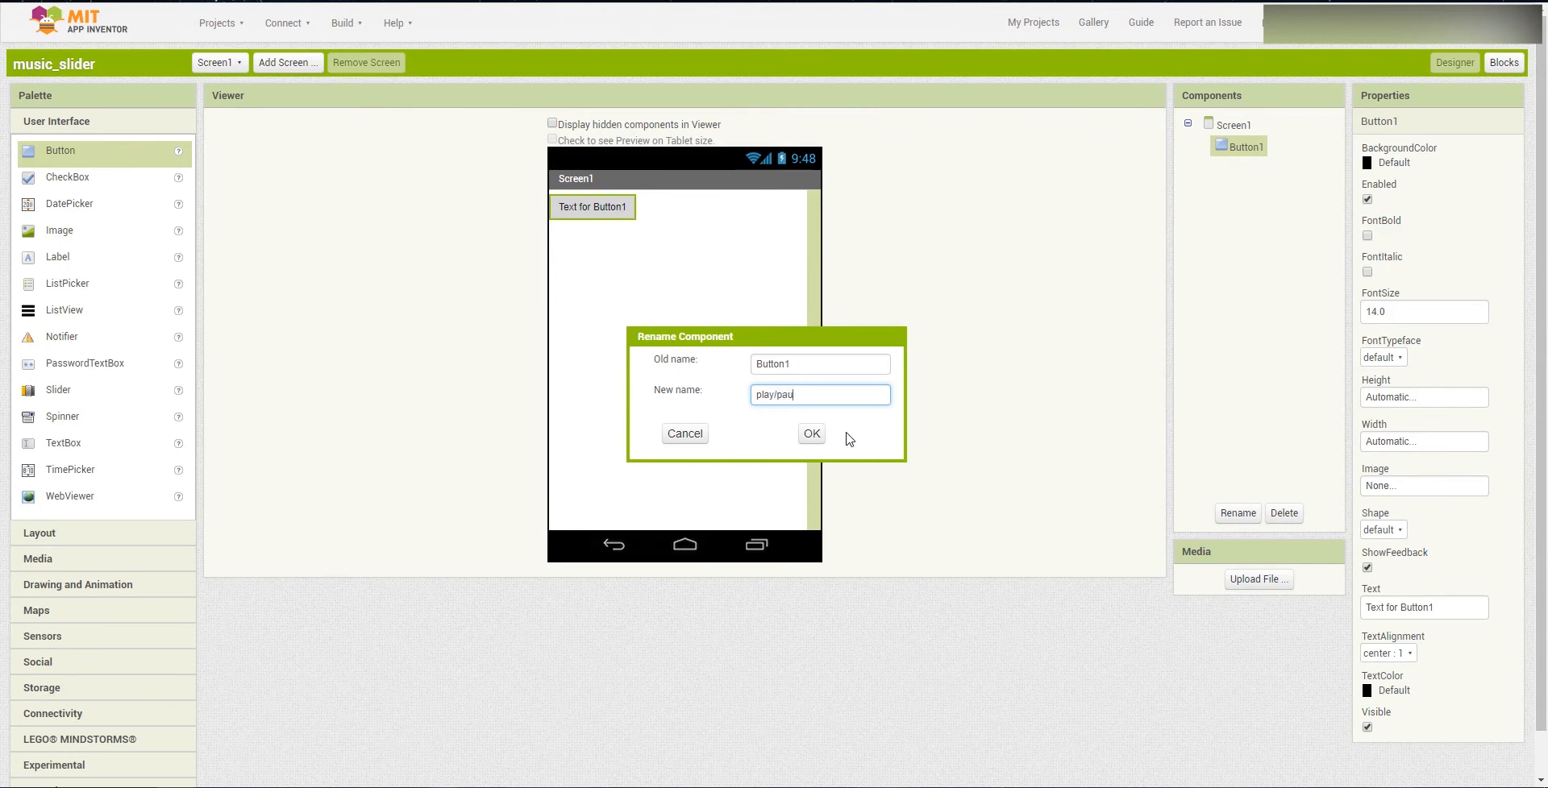
{"action": "left_click", "coordinate": [811, 433]}
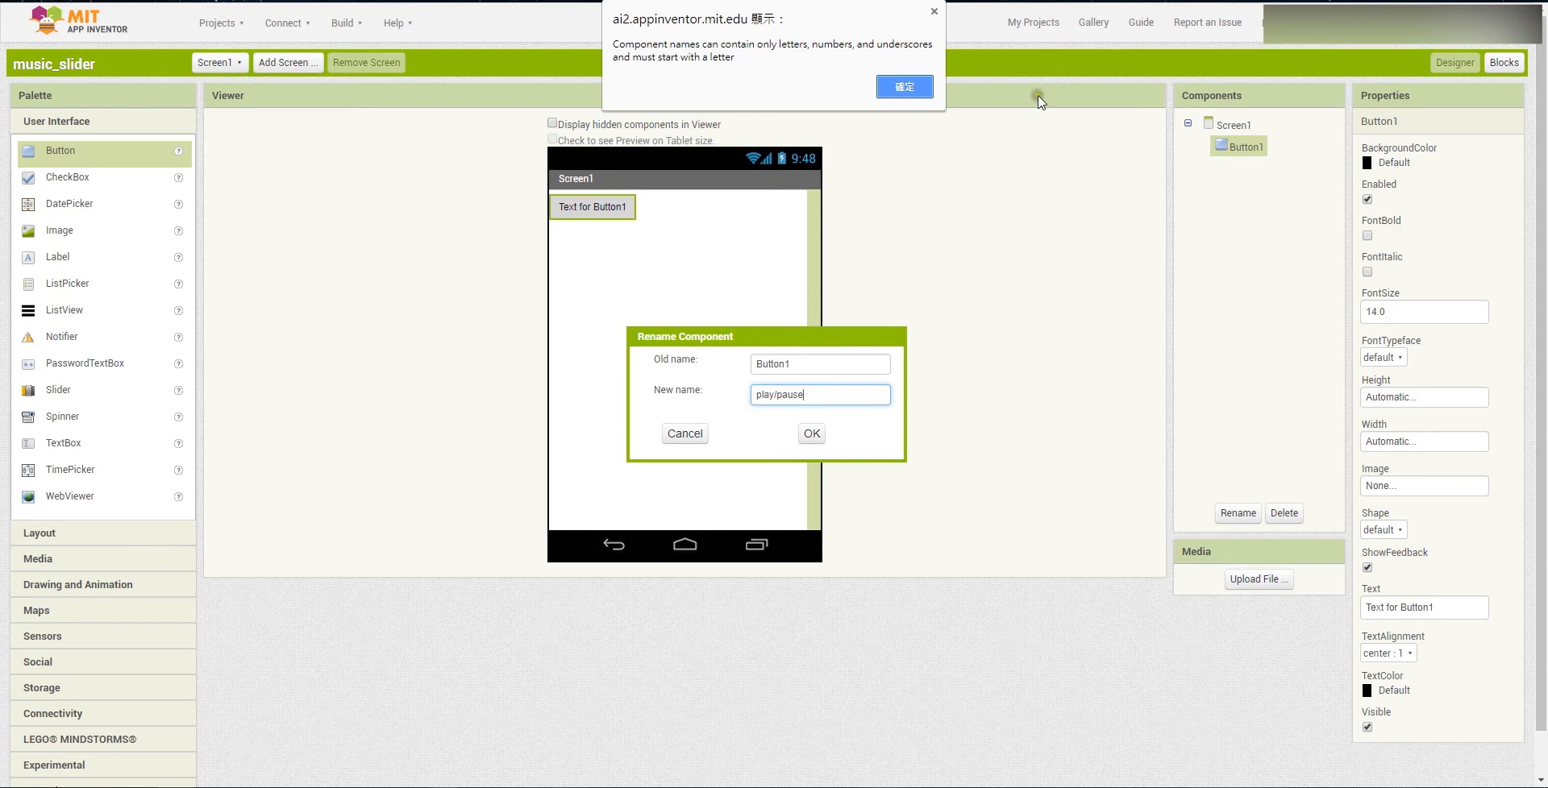
{"action": "left_click", "coordinate": [903, 87]}
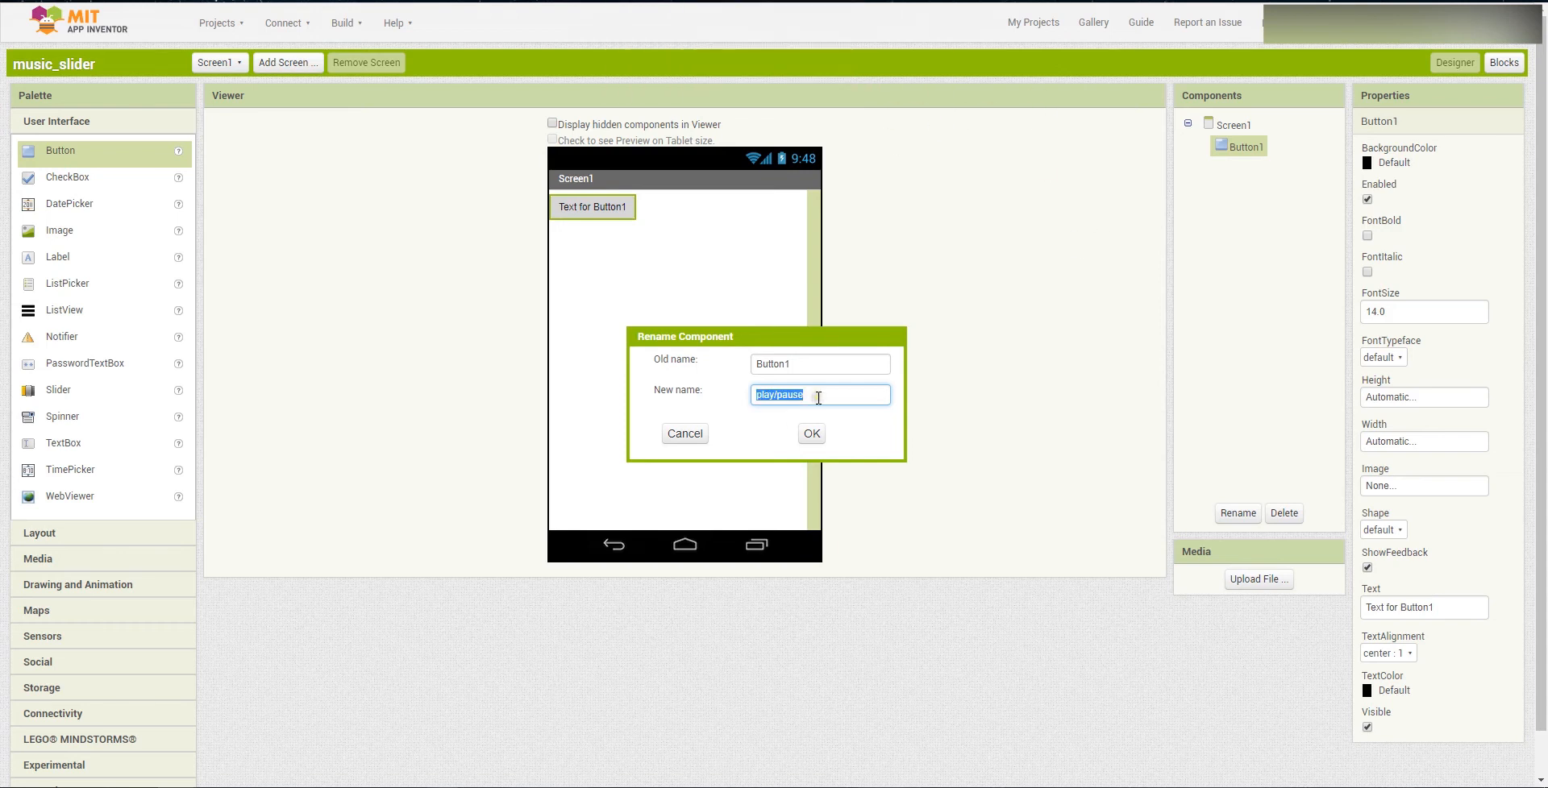
- Rename the button component to play instead
{"action": "type", "text": "play"}
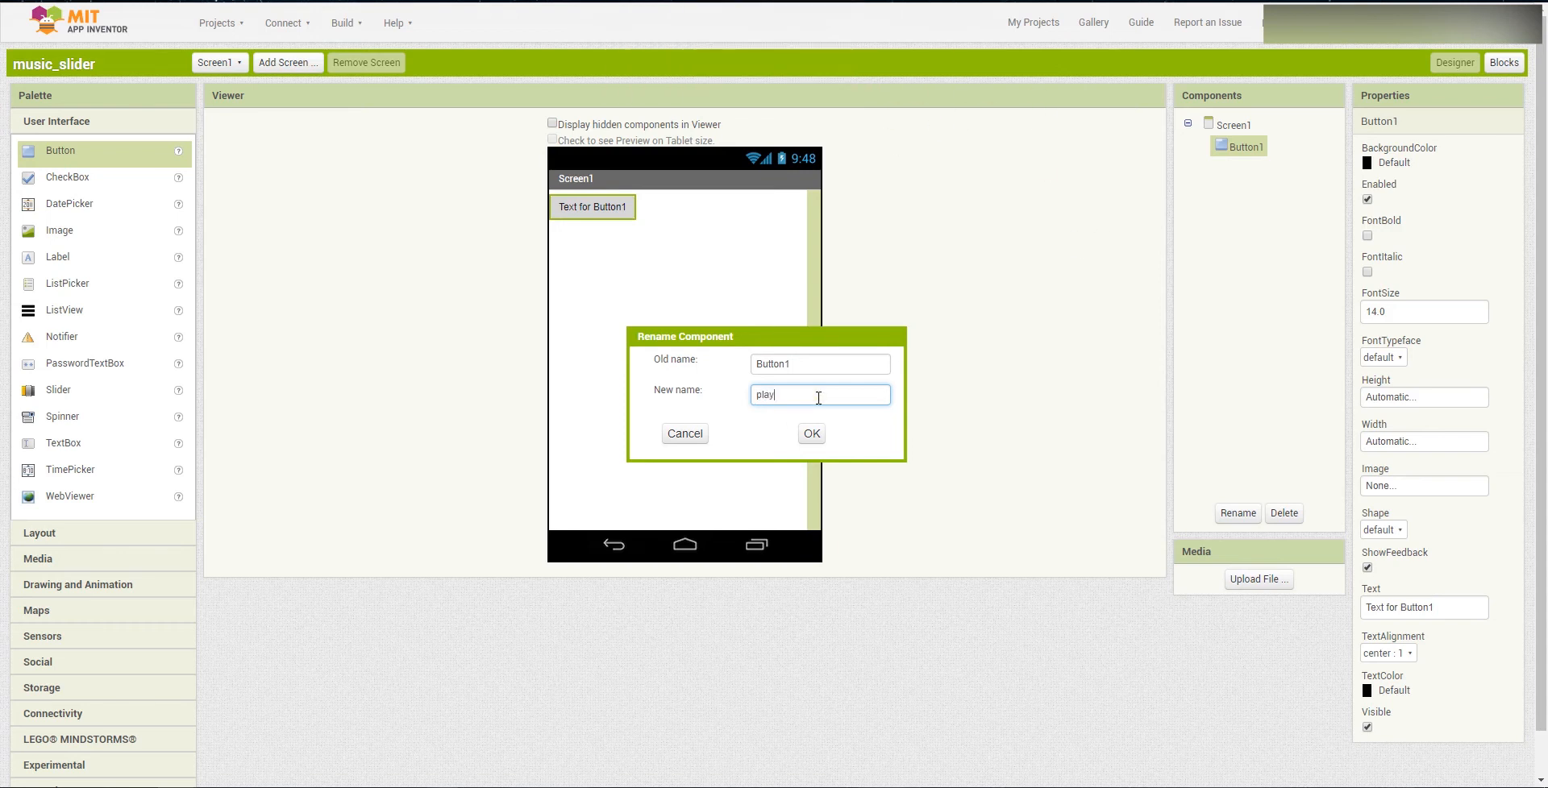
{"action": "left_click", "coordinate": [809, 434]}
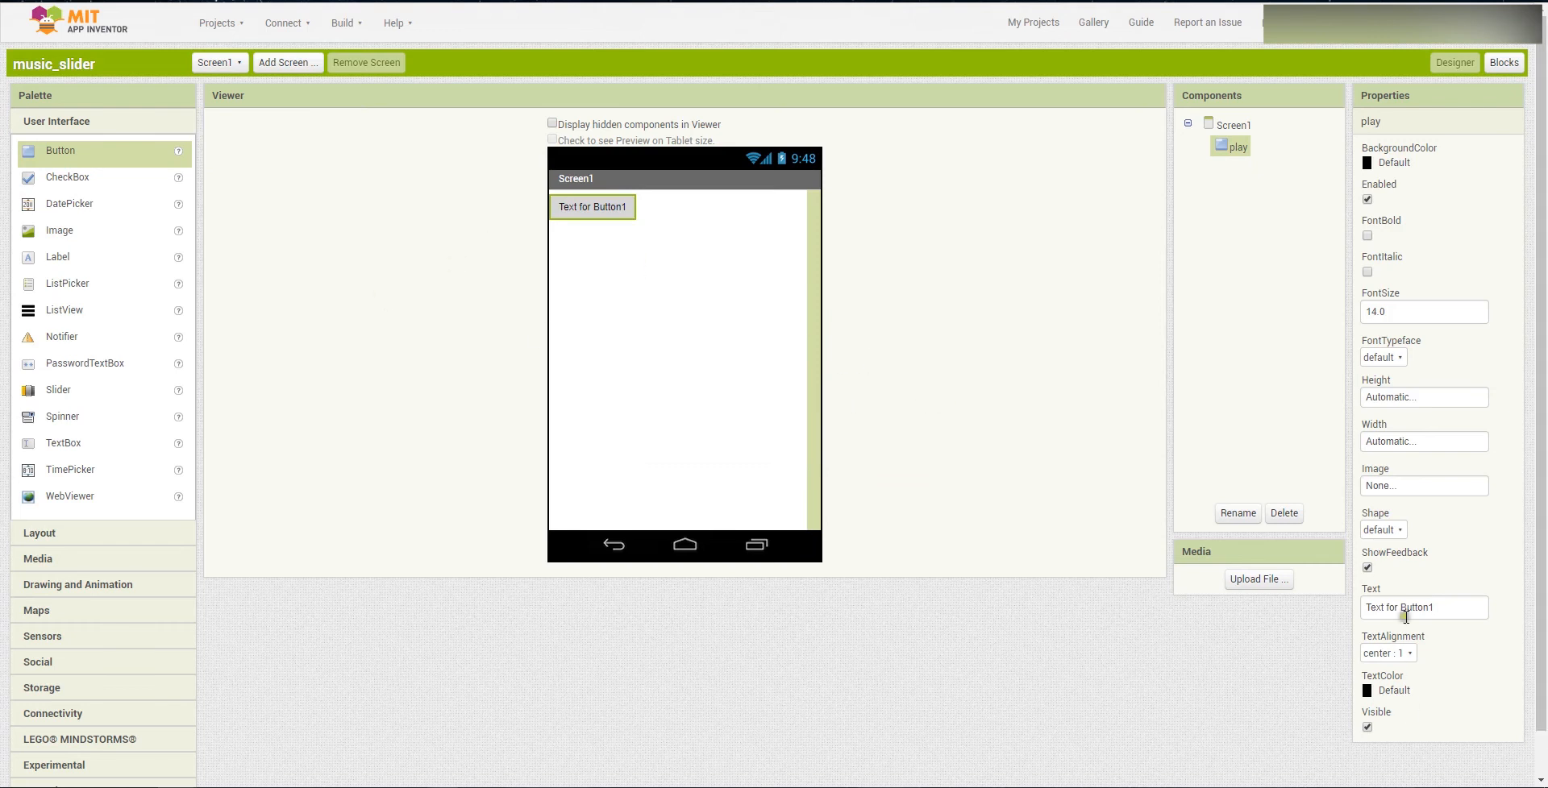
- Set the play button's text to 'Play/ Pause' and its width to Fill parent
{"action": "triple_click", "coordinate": [1421, 606]}
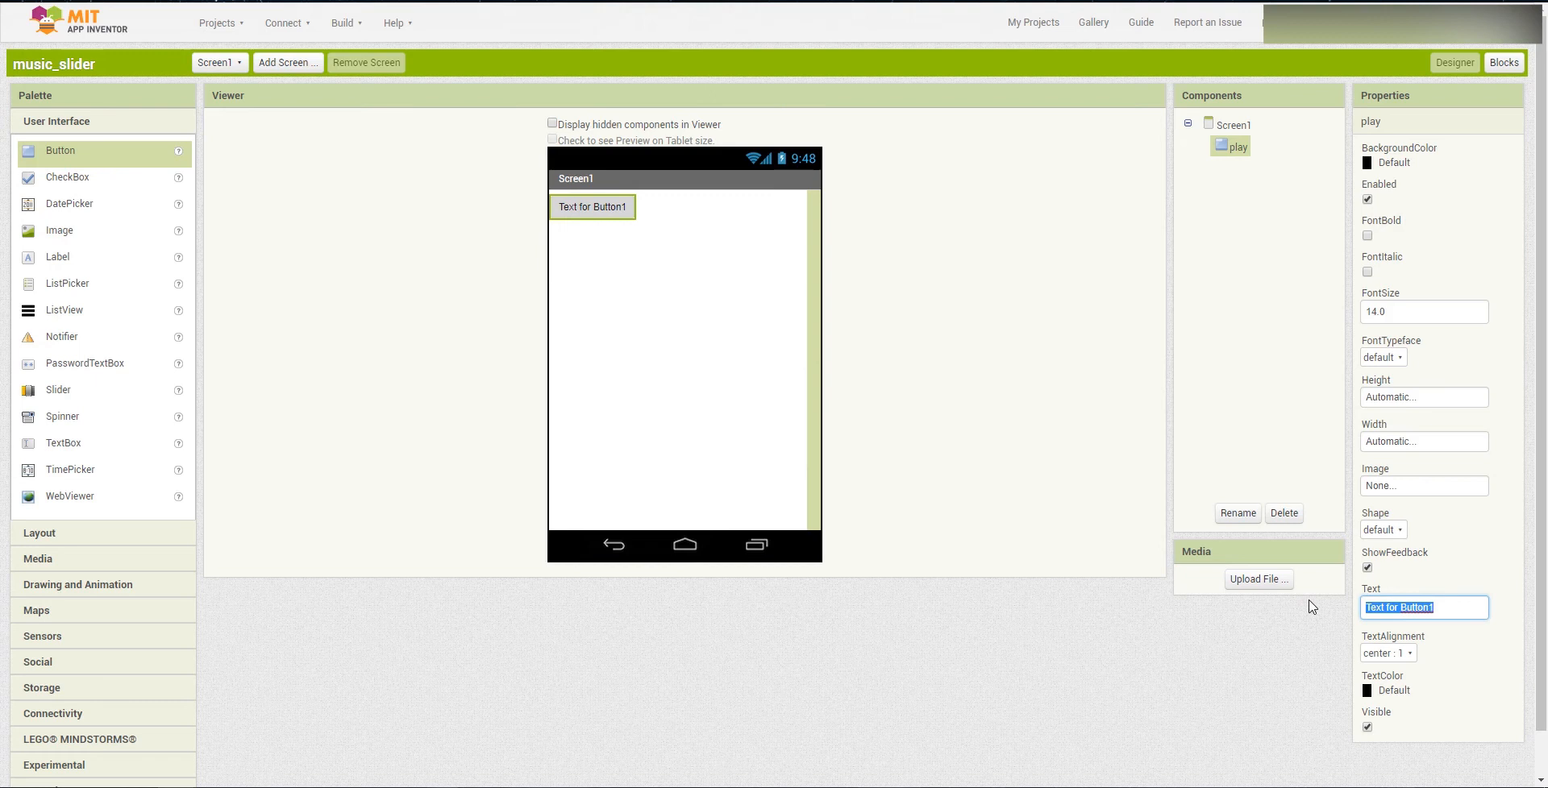
{"action": "type", "text": "Play"}
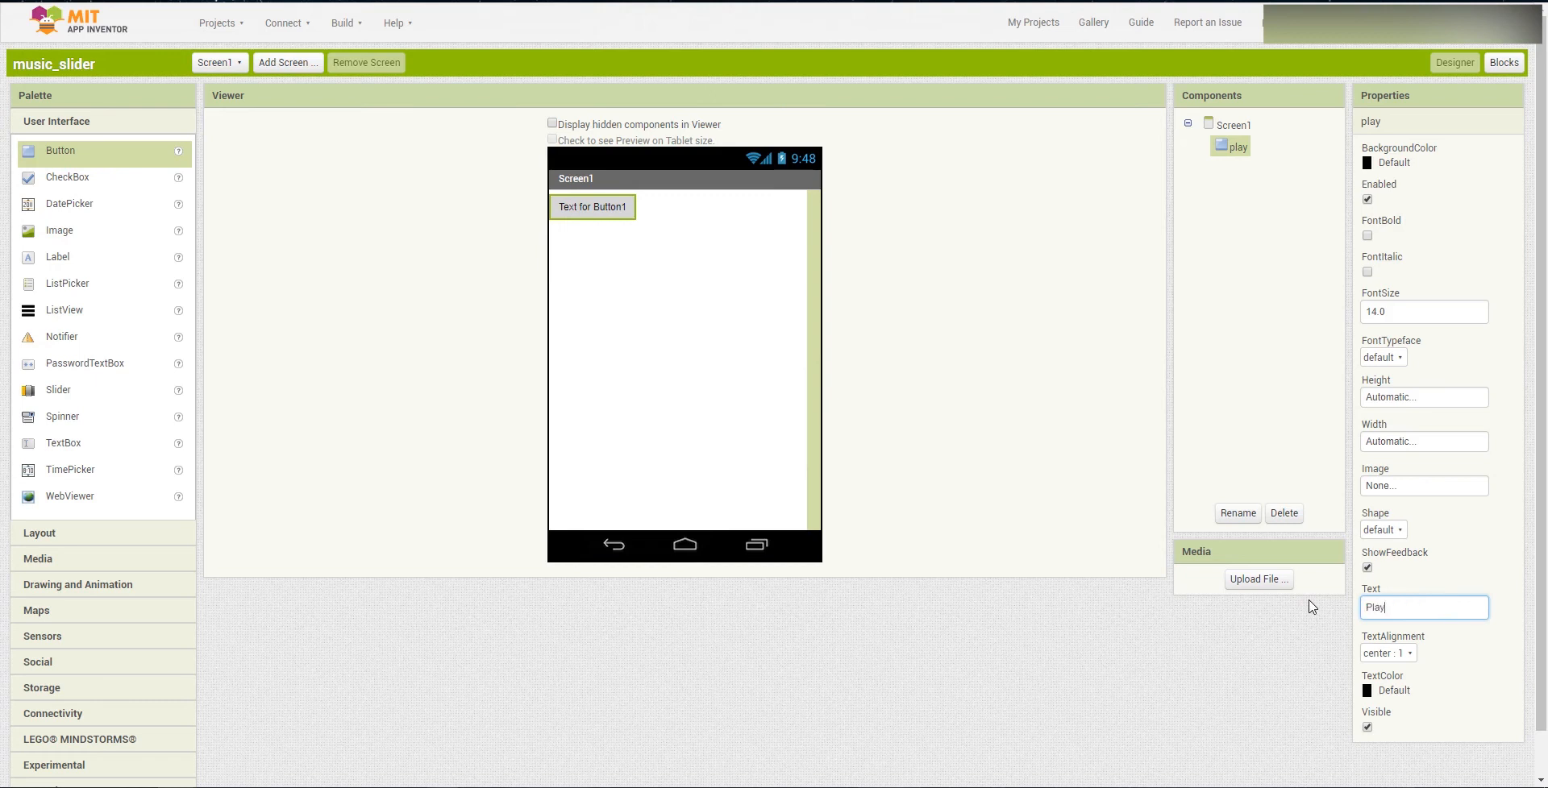
{"action": "type", "text": "/ P"}
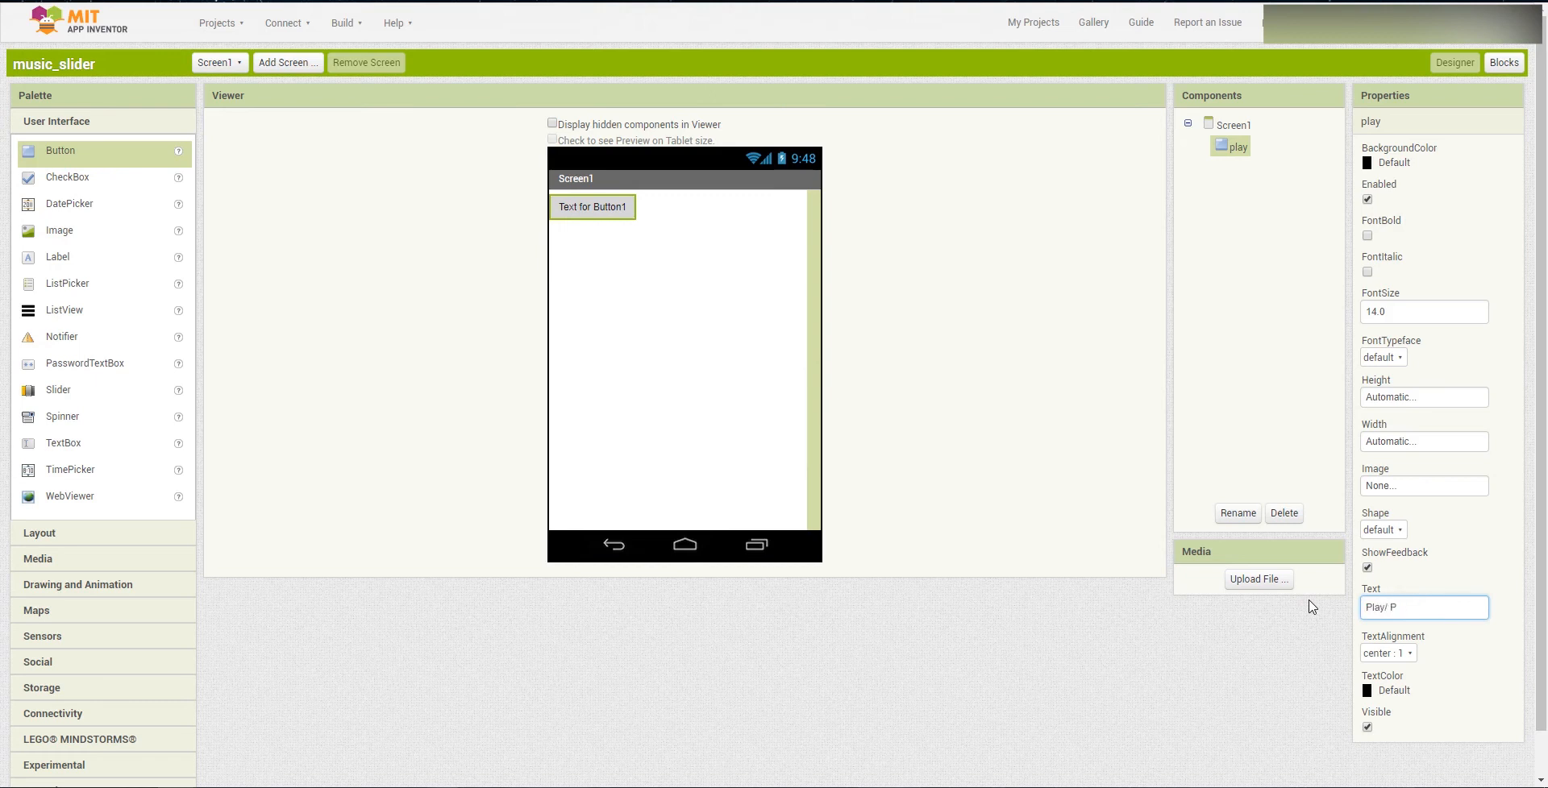
{"action": "type", "text": "ause"}
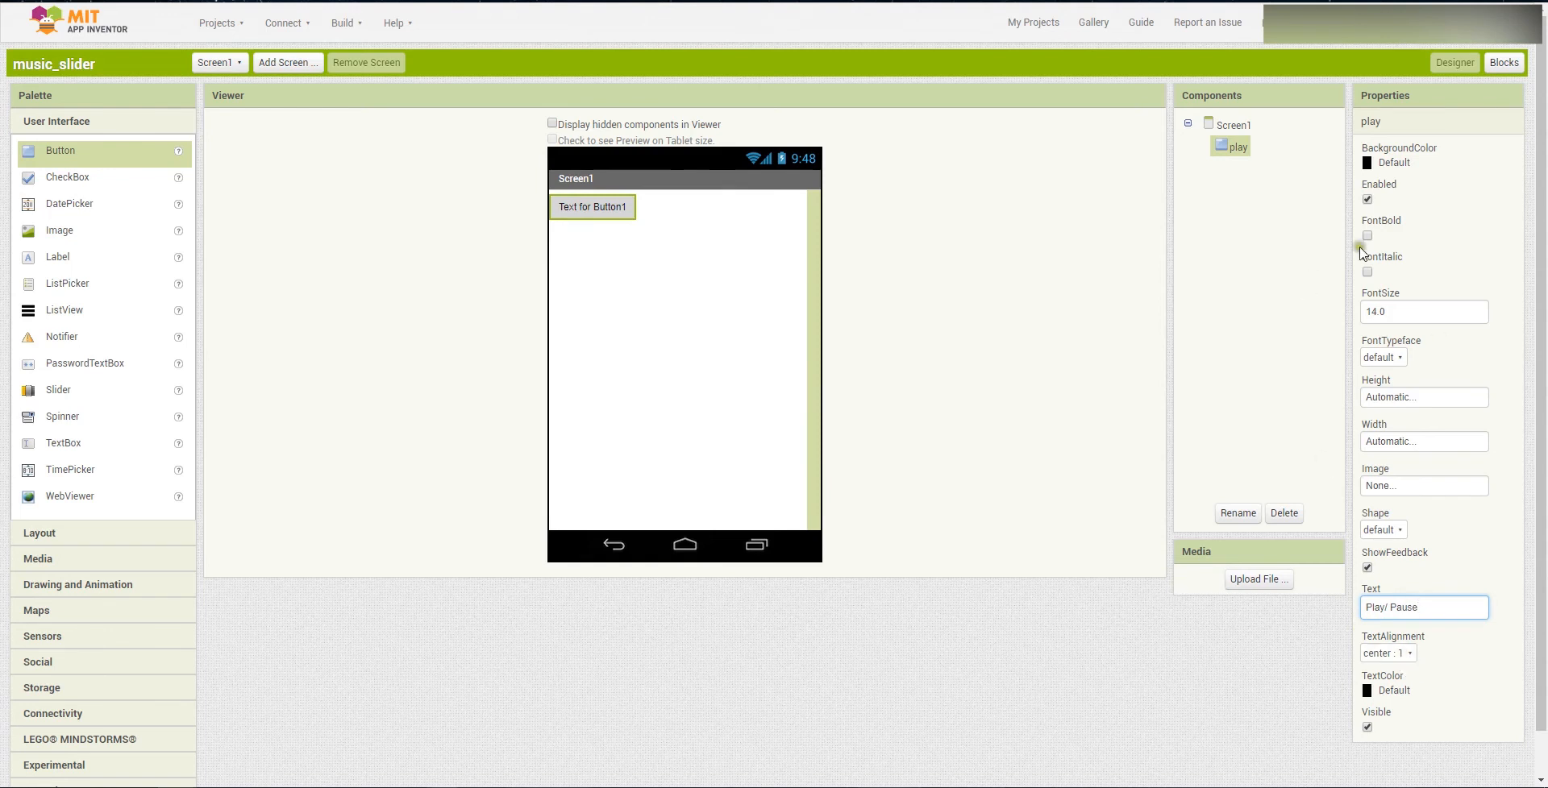
{"action": "mouse_move", "coordinate": [1396, 442]}
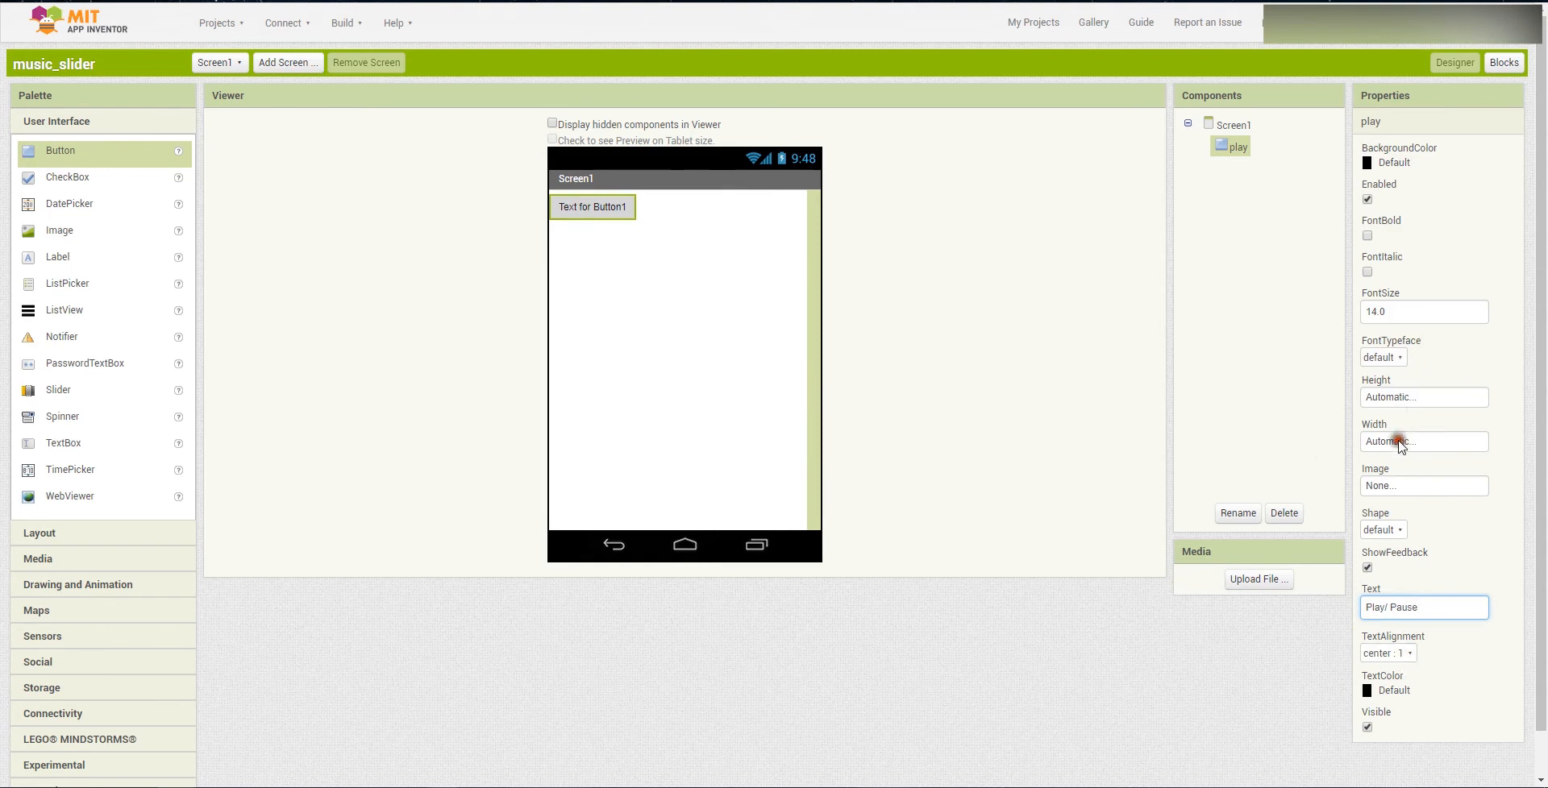
{"action": "left_click", "coordinate": [1422, 442]}
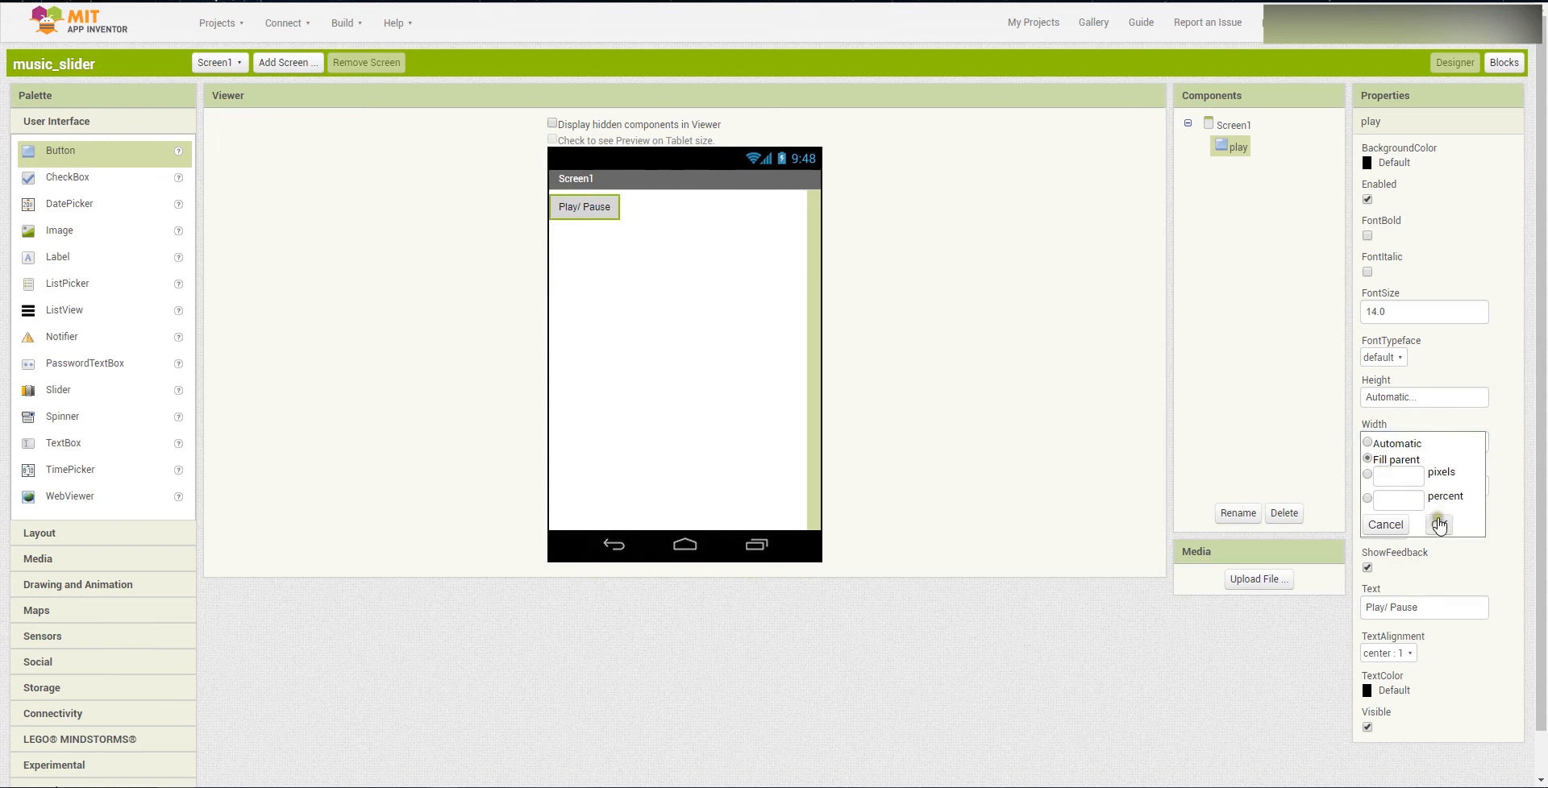
{"action": "left_click", "coordinate": [1438, 524]}
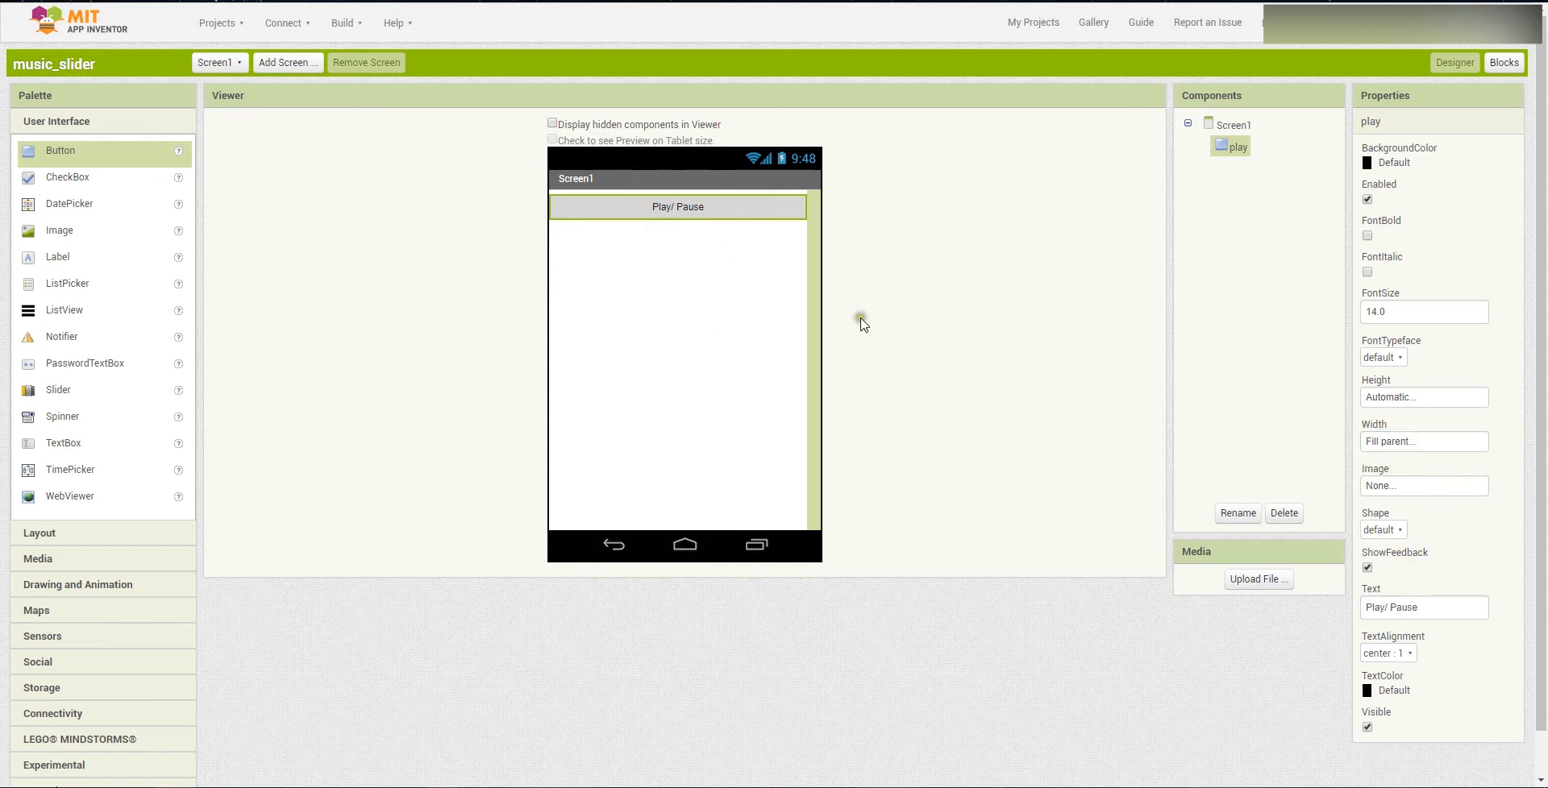
{"action": "left_click", "coordinate": [1422, 162]}
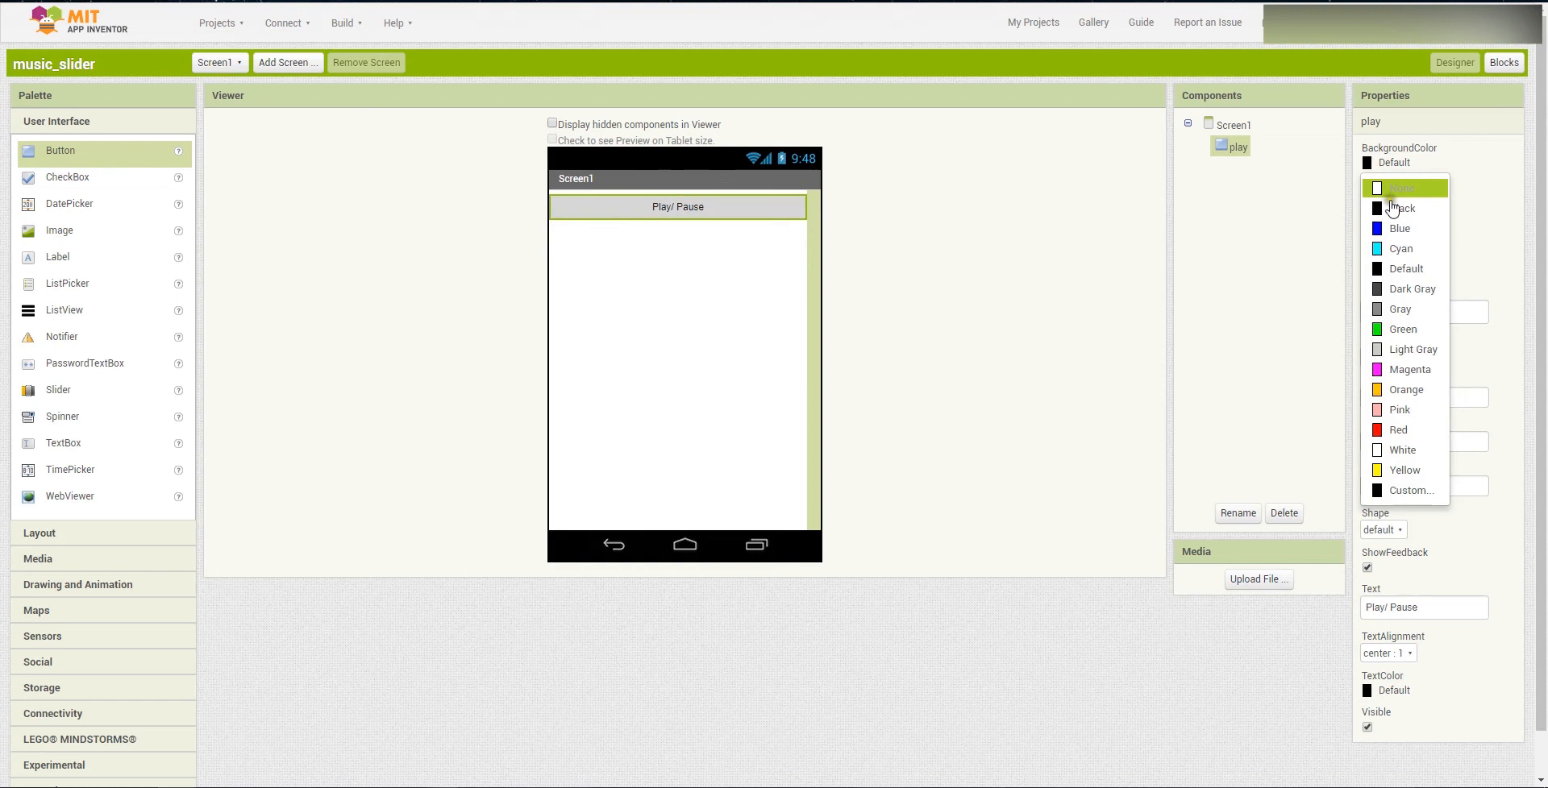
{"action": "left_click", "coordinate": [1399, 227]}
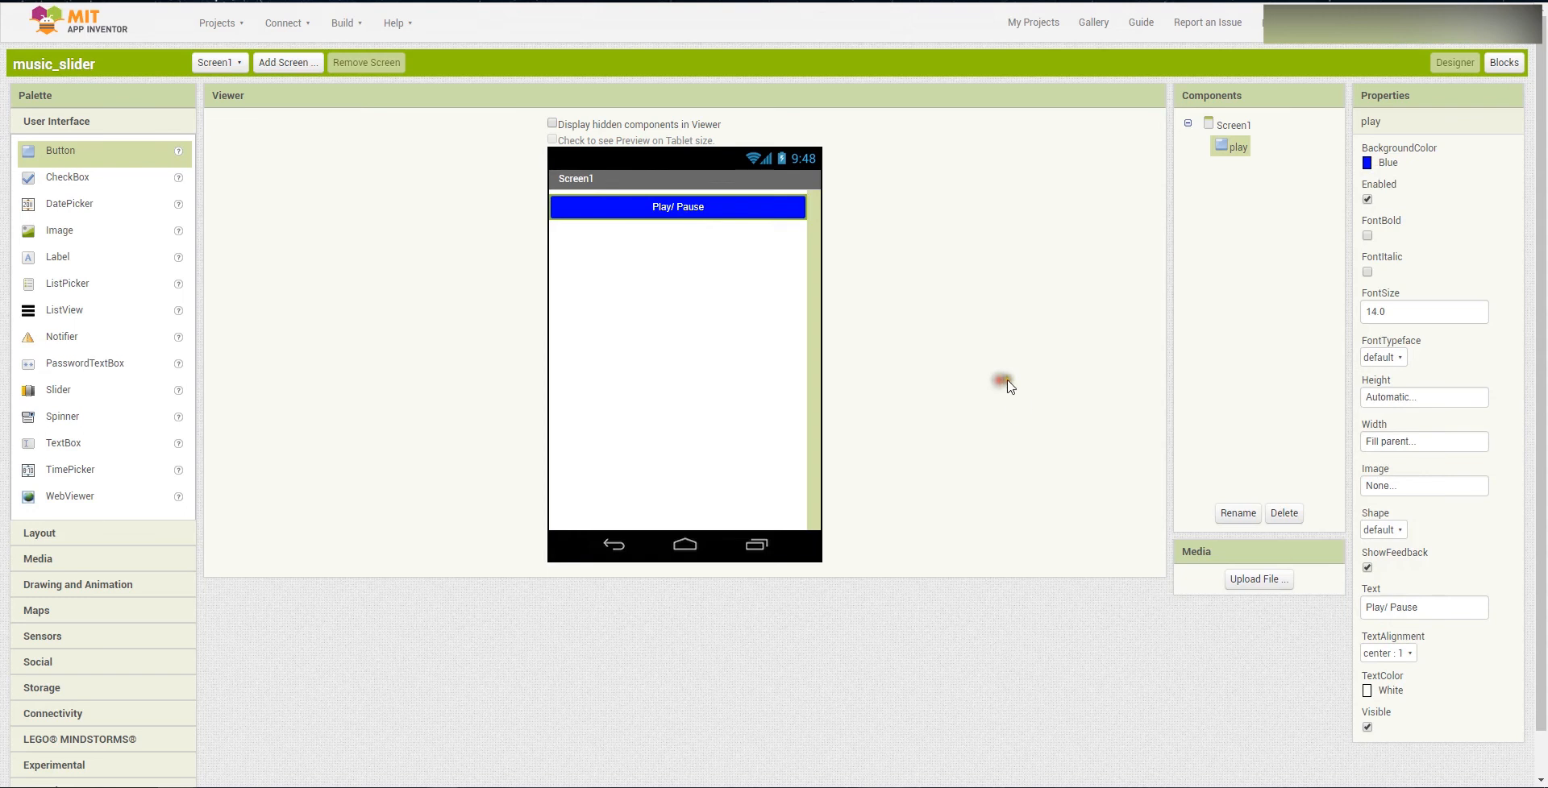
{"action": "left_click", "coordinate": [1422, 161]}
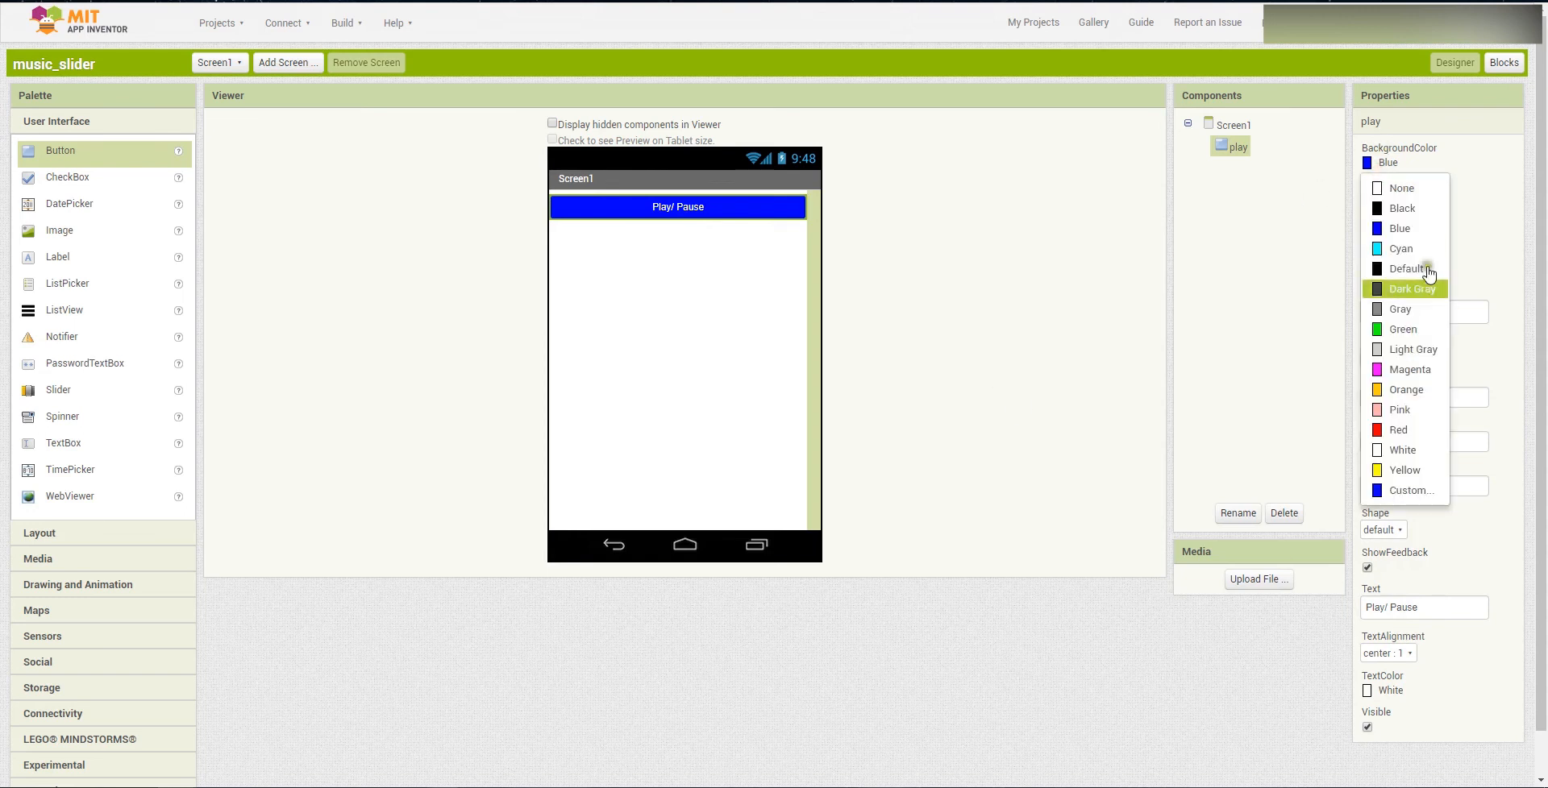
{"action": "left_click", "coordinate": [1399, 248]}
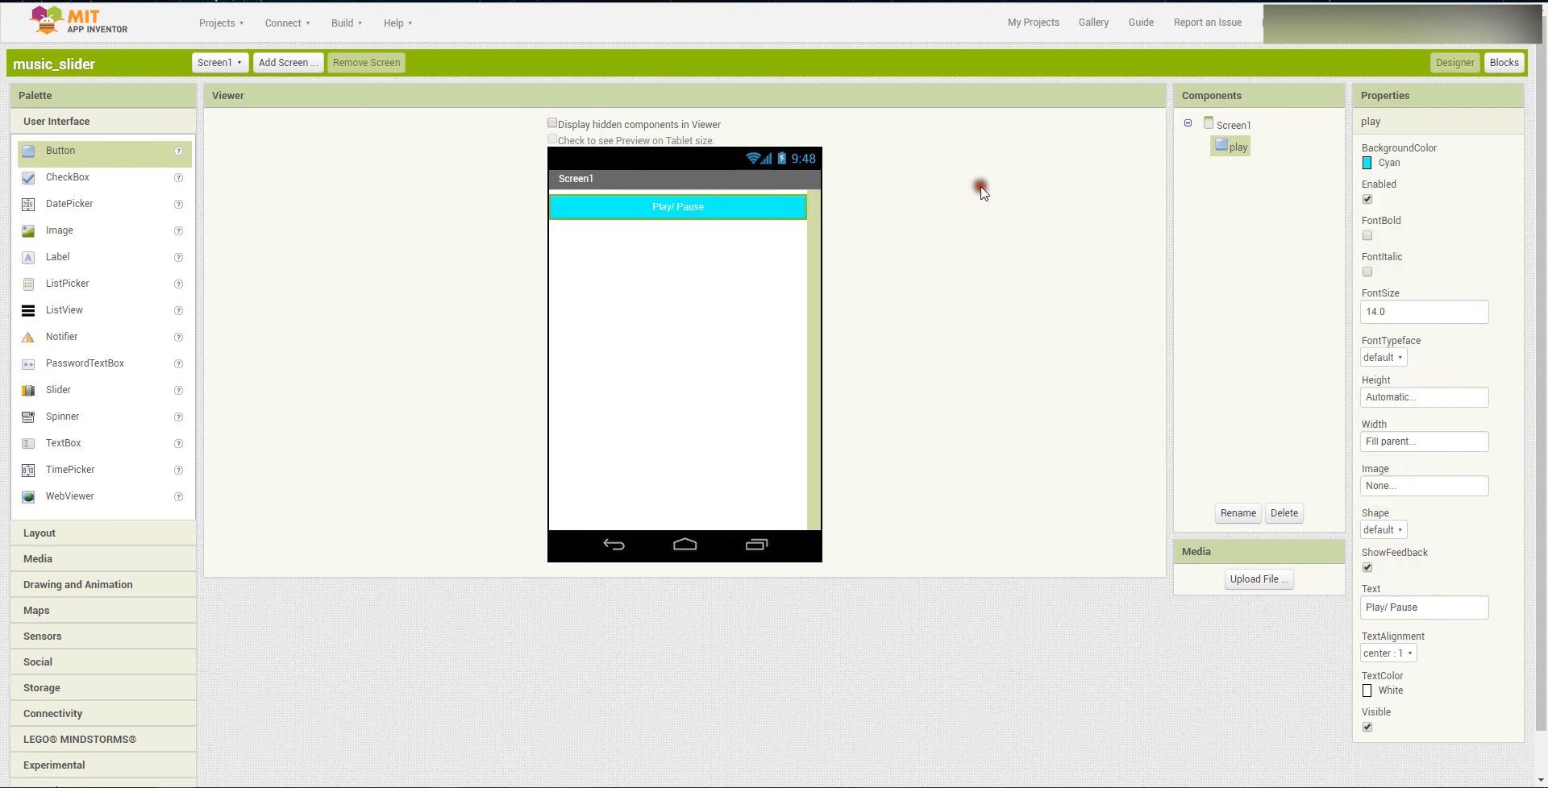
{"action": "left_click", "coordinate": [1422, 163]}
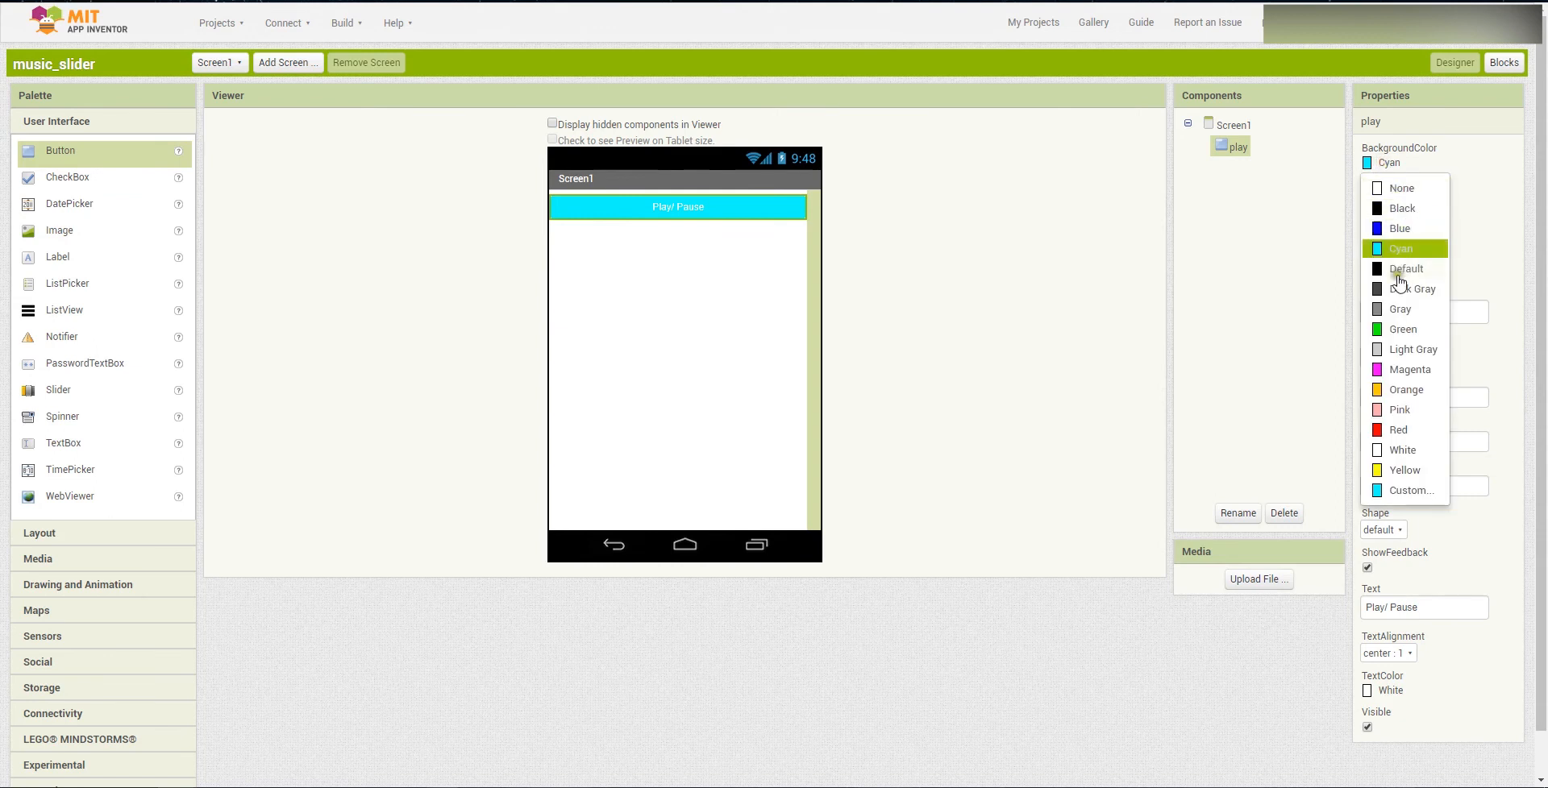
{"action": "left_click", "coordinate": [1401, 329]}
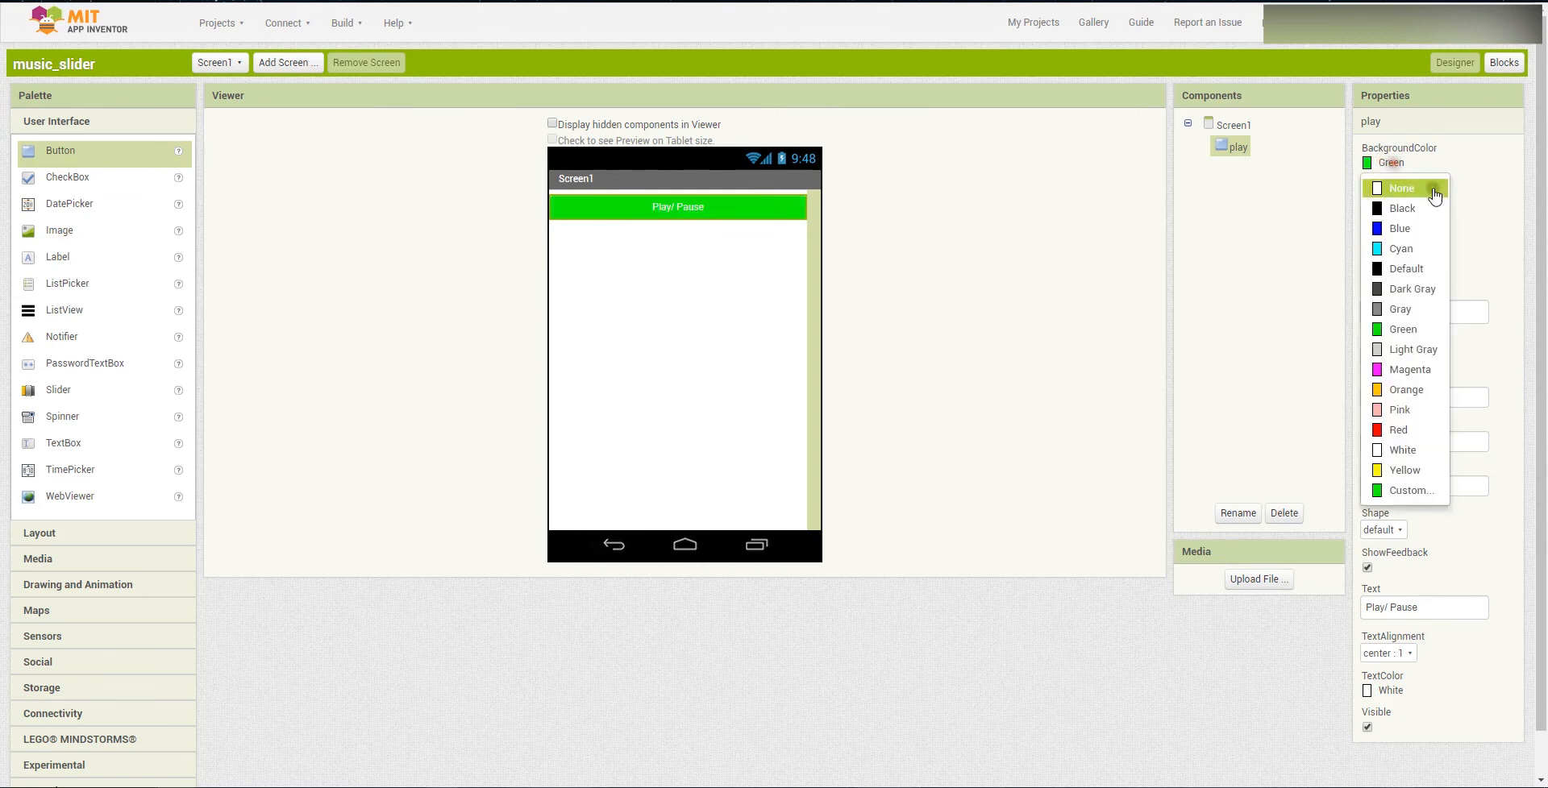
{"action": "left_click", "coordinate": [1401, 228]}
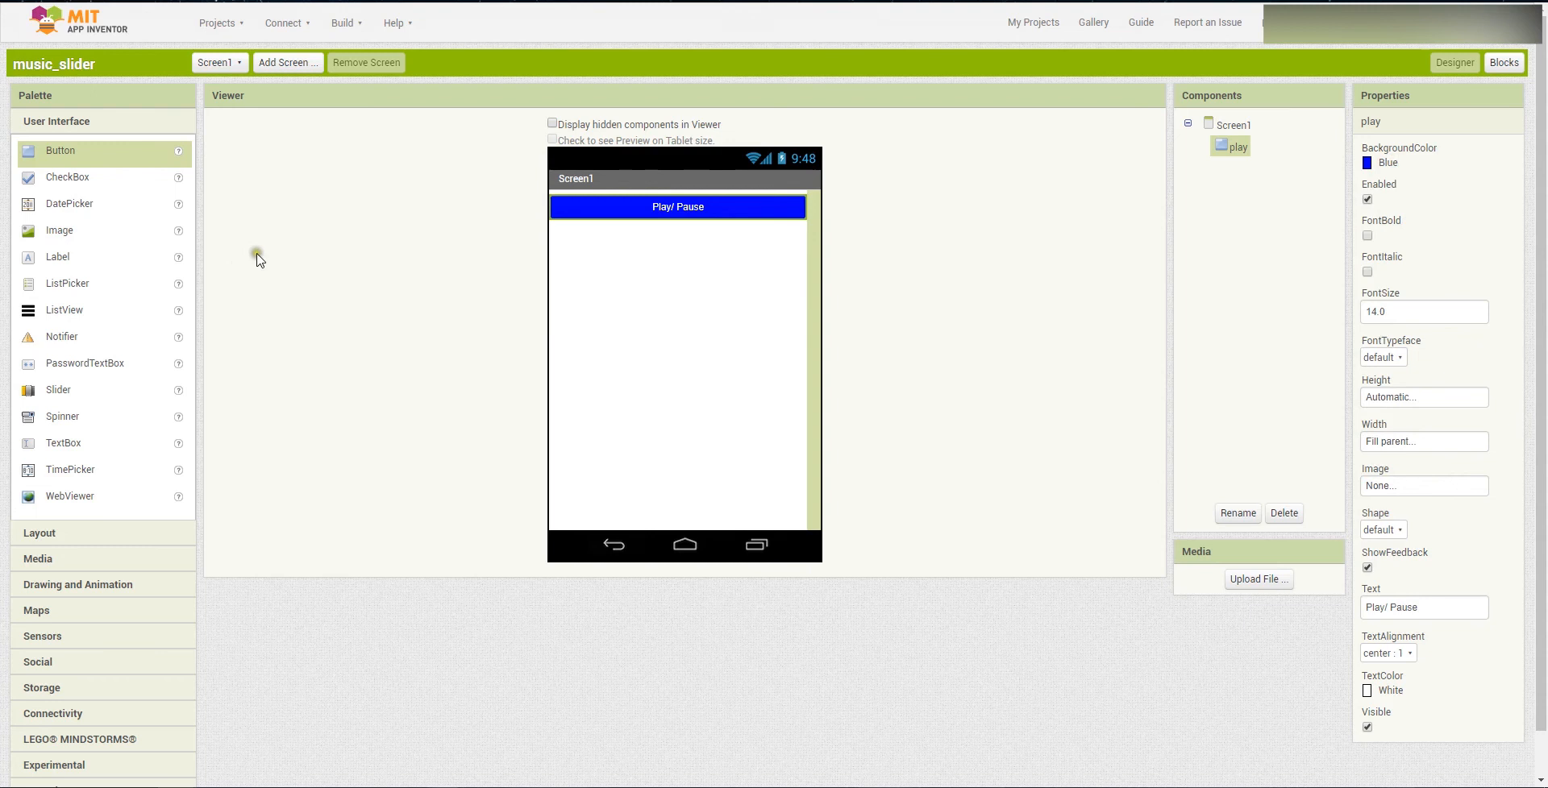
{"action": "mouse_move", "coordinate": [69, 258]}
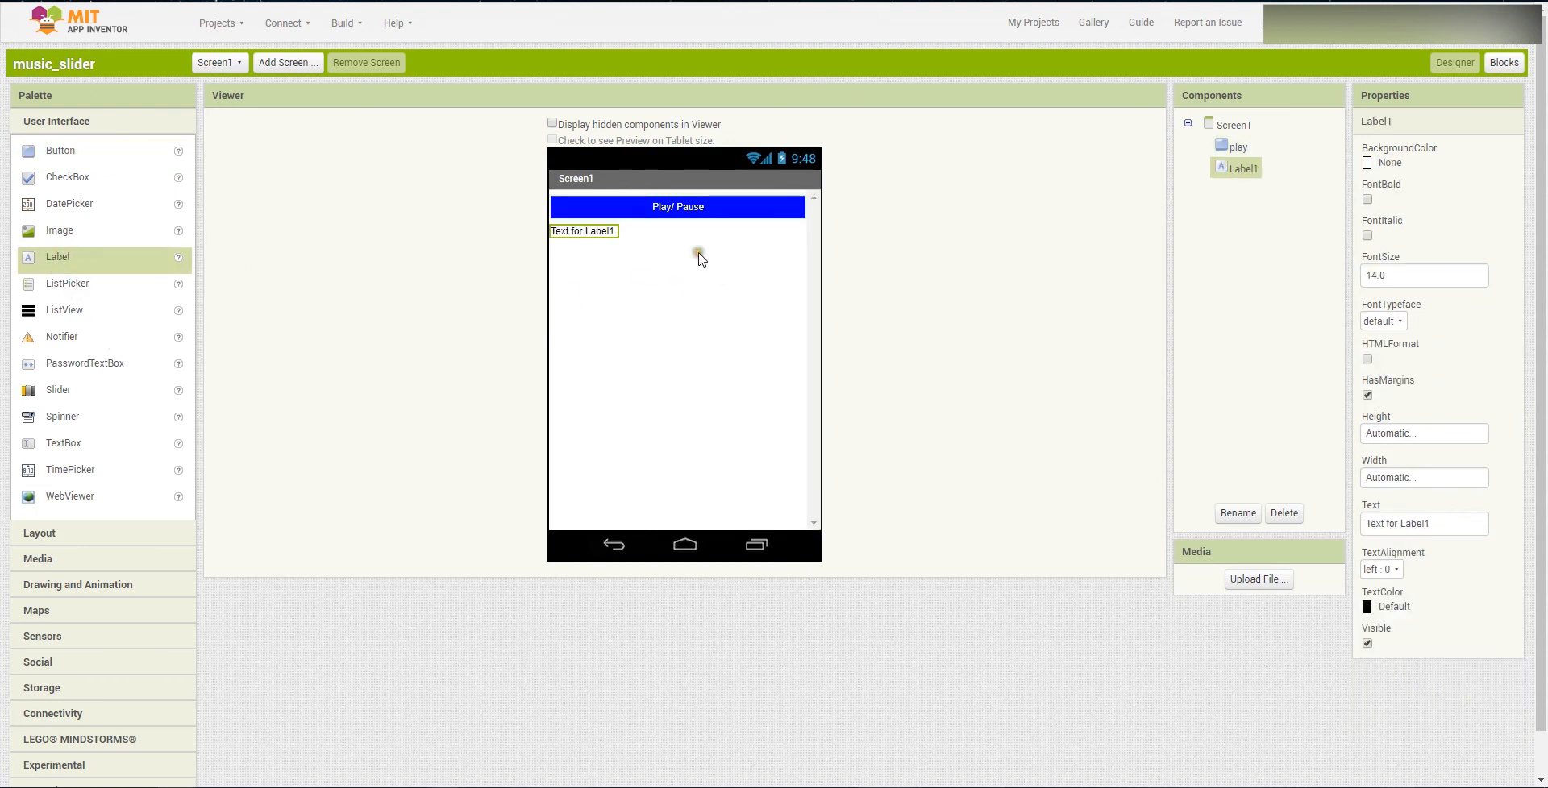
- Set the new label's text to 'Vol:' after trimming the extra letters from Volum
{"action": "left_click", "coordinate": [1424, 522]}
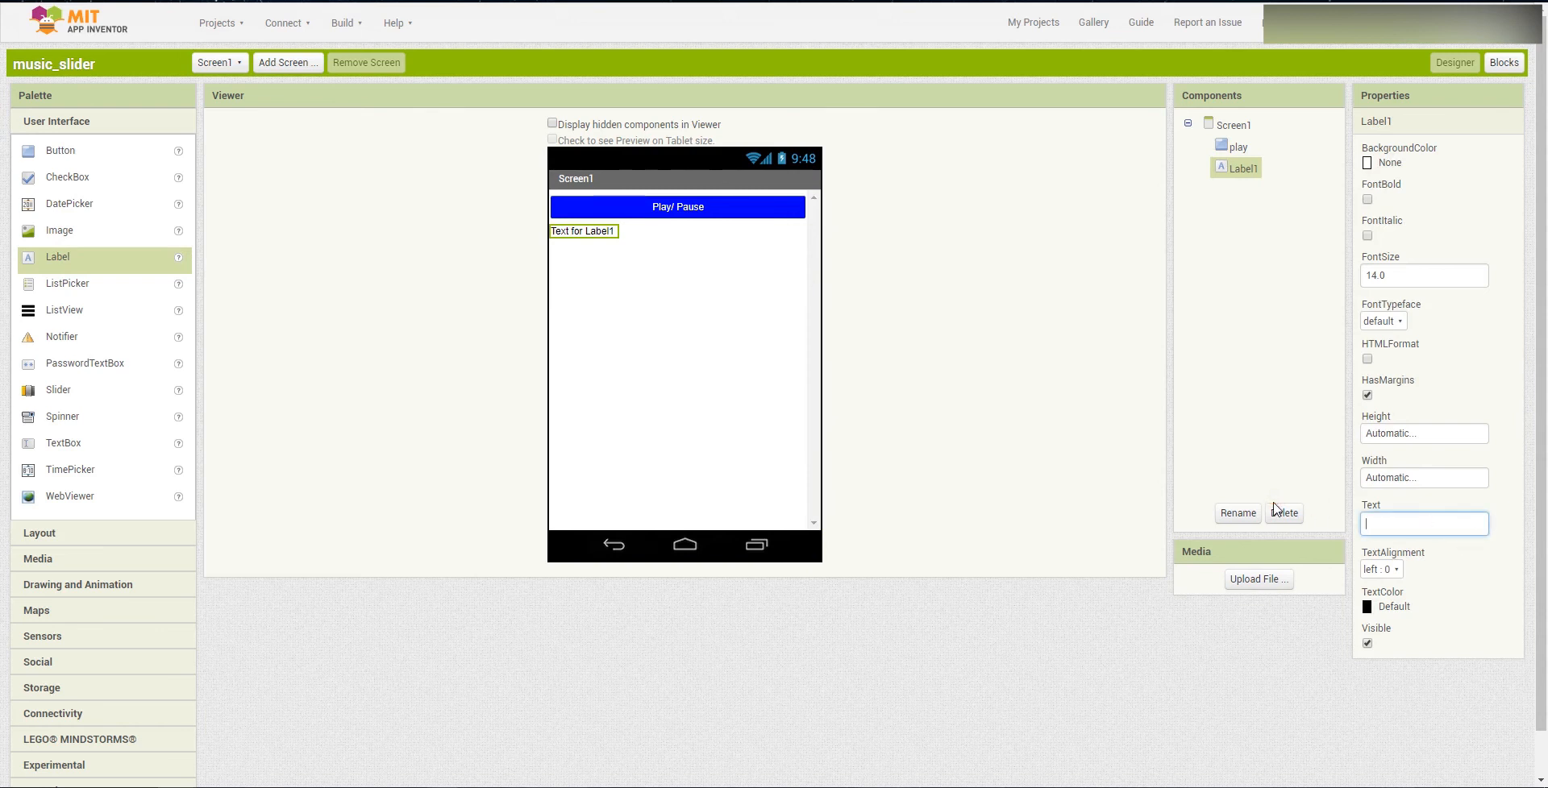
{"action": "type", "text": "Volumn"}
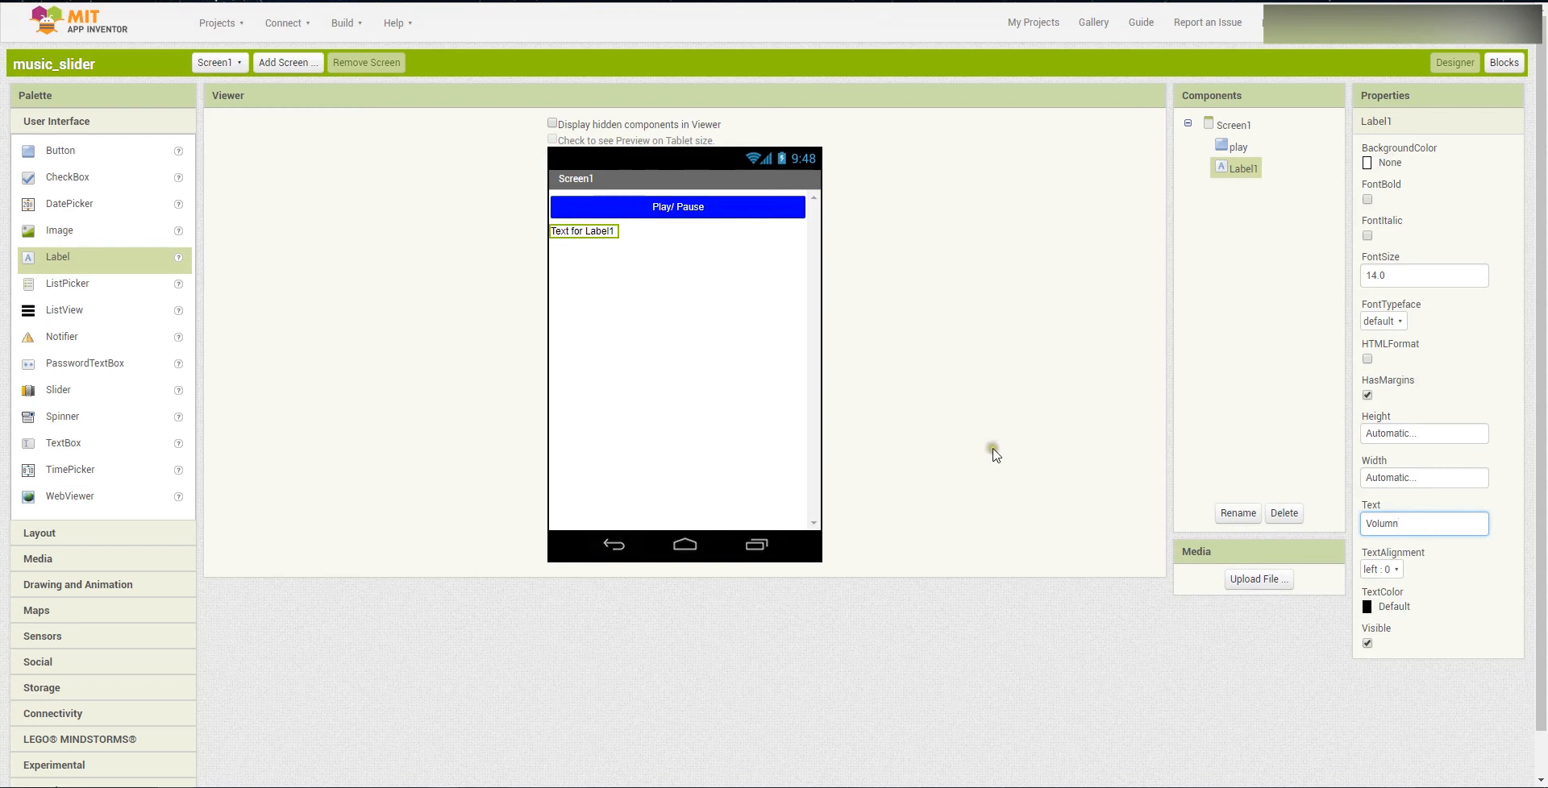
{"action": "key", "text": "BackSpace"}
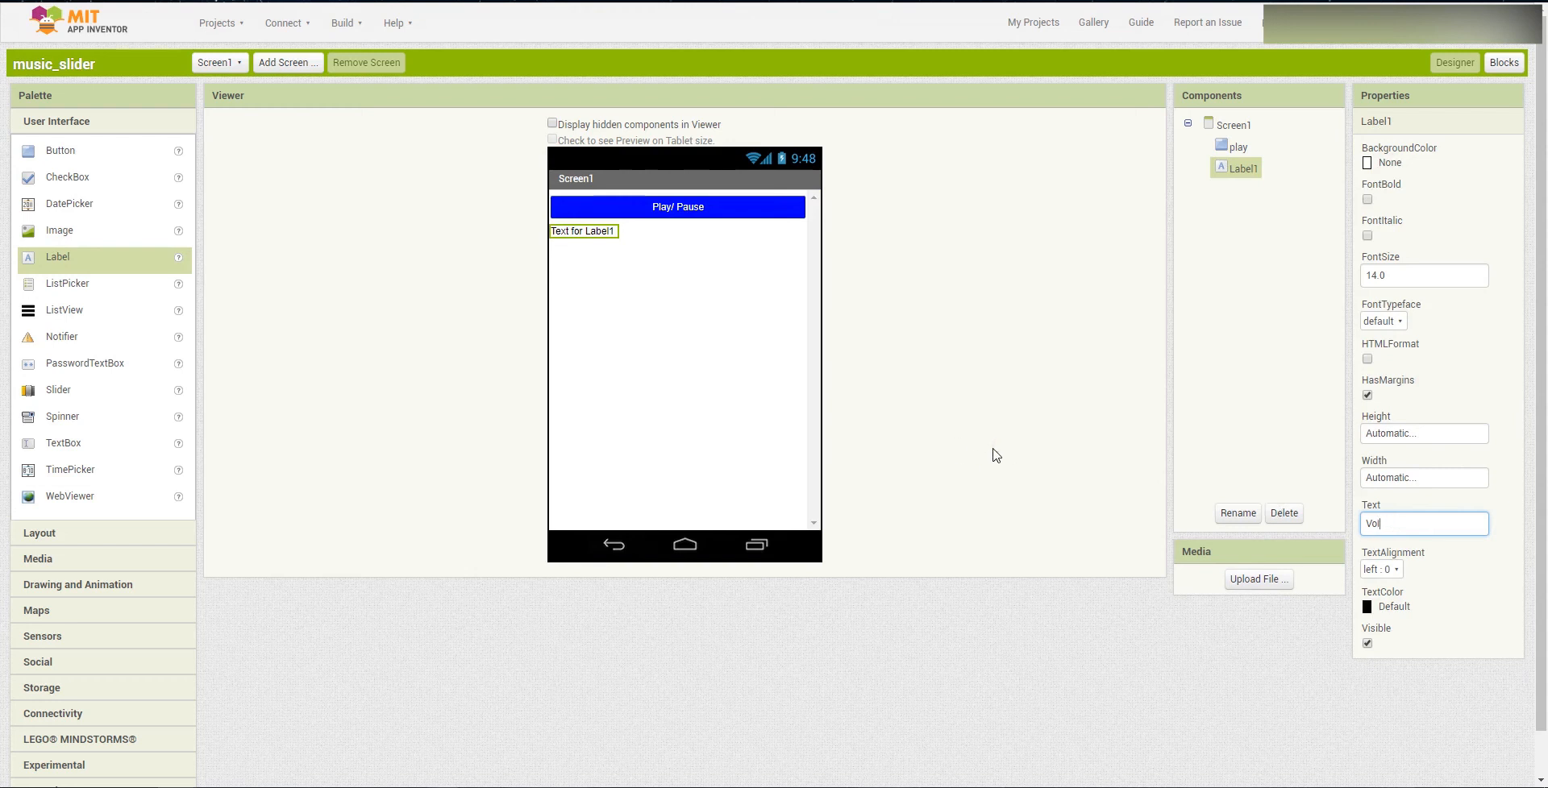
{"action": "type", "text": ":"}
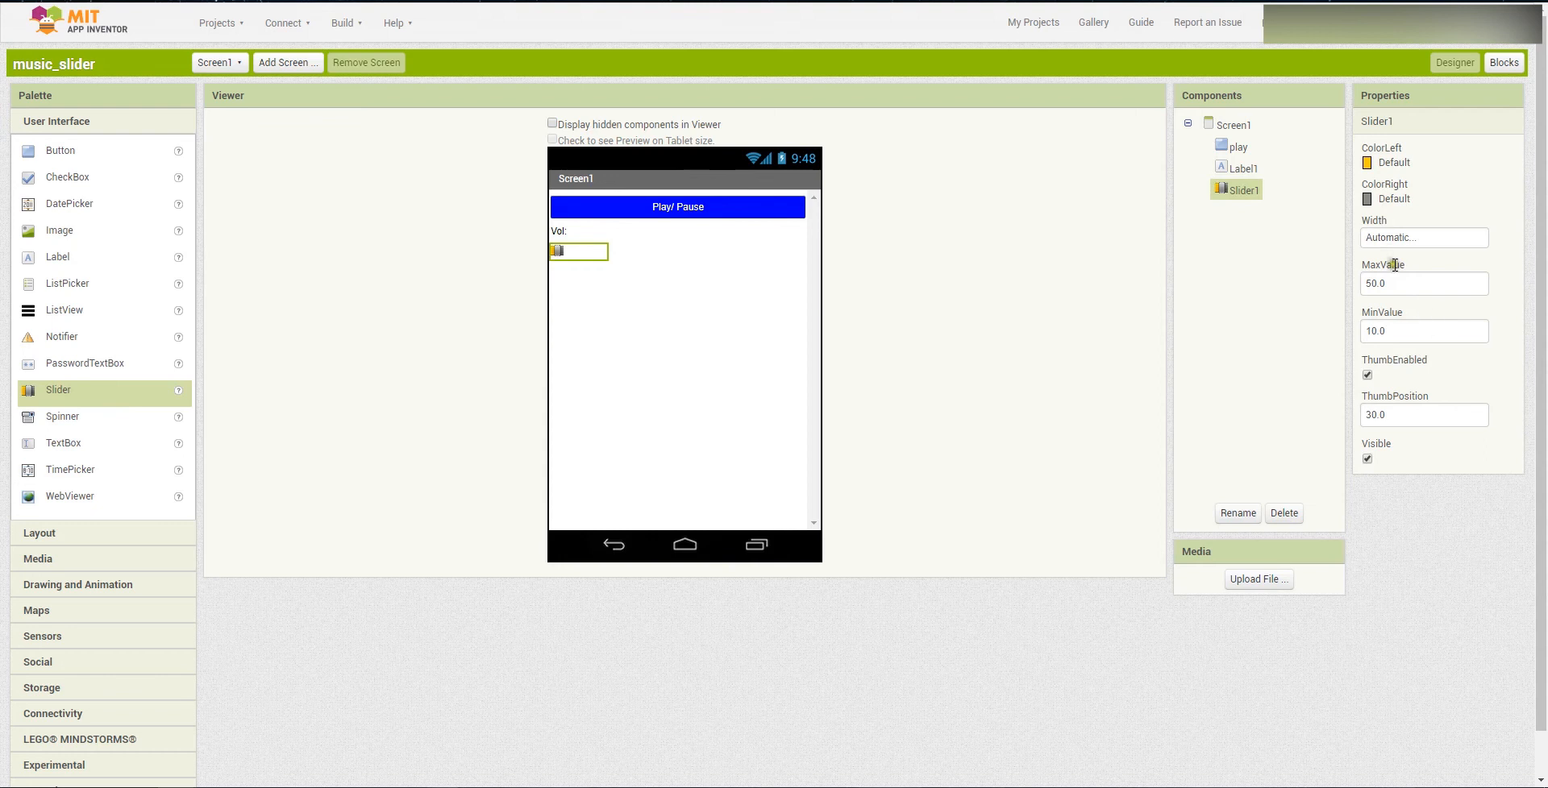
{"action": "mouse_move", "coordinate": [1400, 297]}
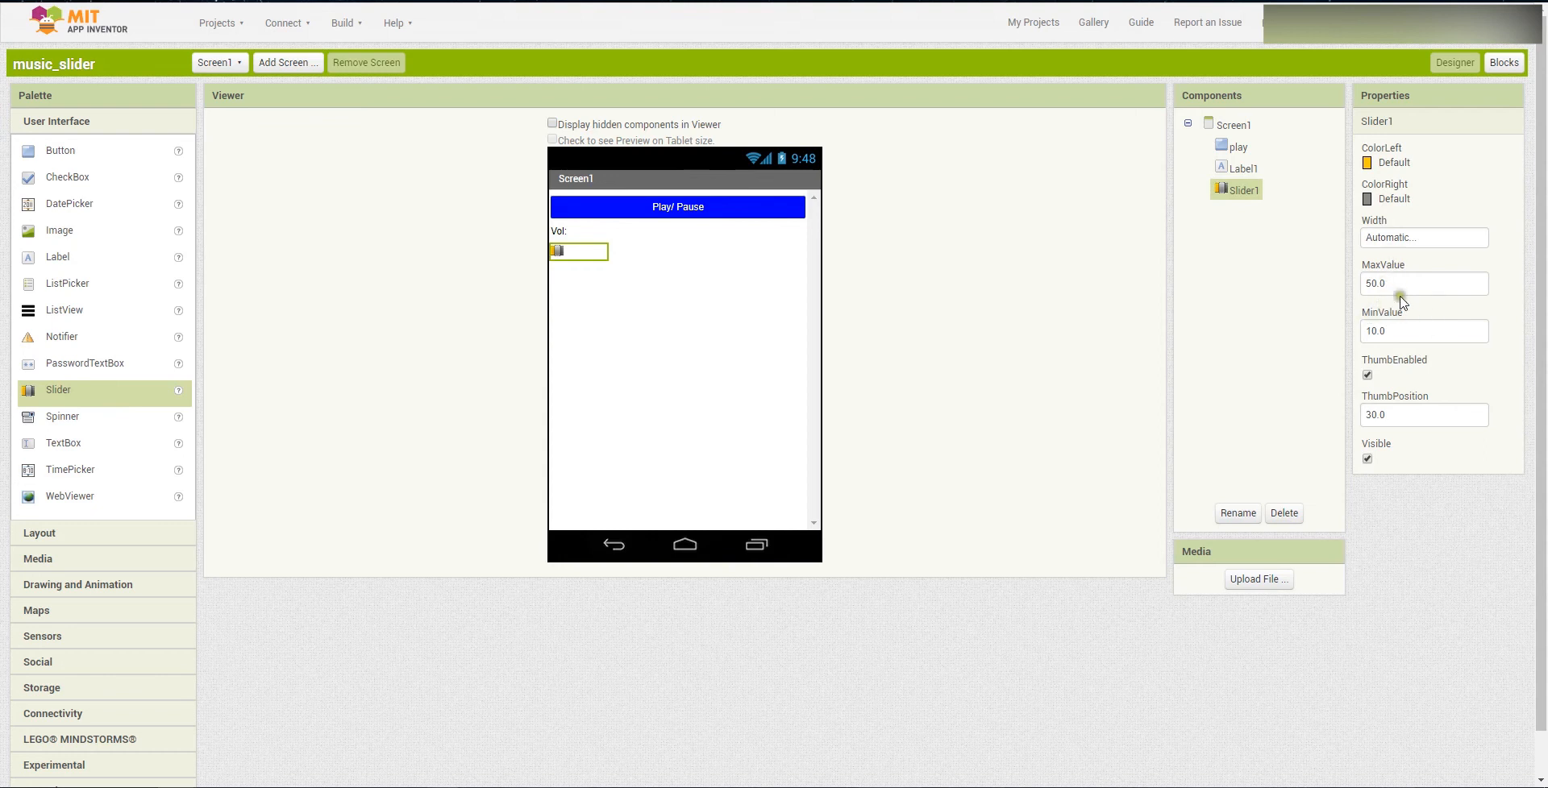
{"action": "mouse_move", "coordinate": [1391, 332]}
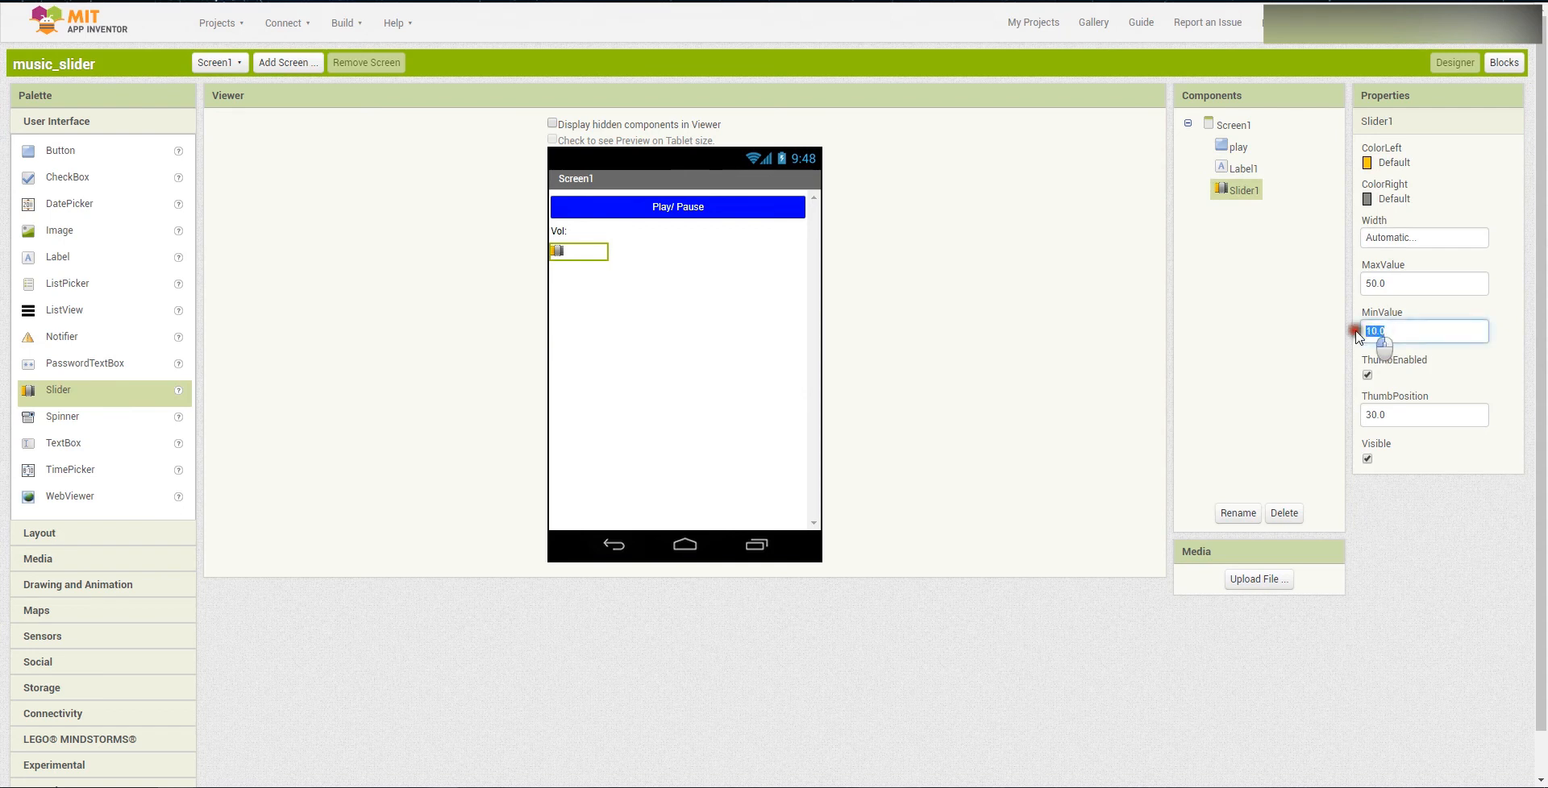
- Give Slider1 a MinValue of 0 and a MaxValue of 100
{"action": "type", "text": "0"}
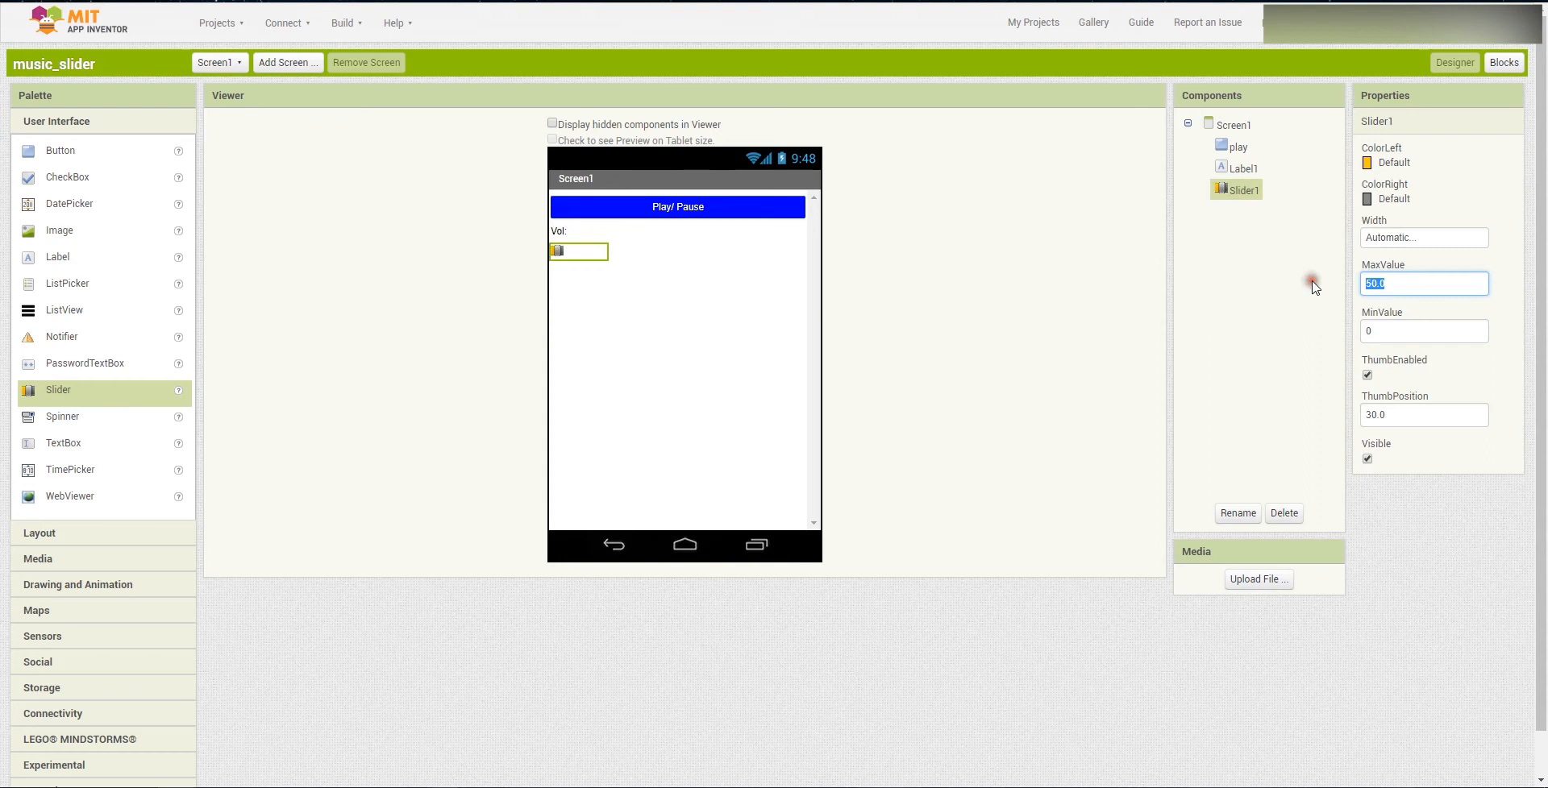
{"action": "type", "text": "100"}
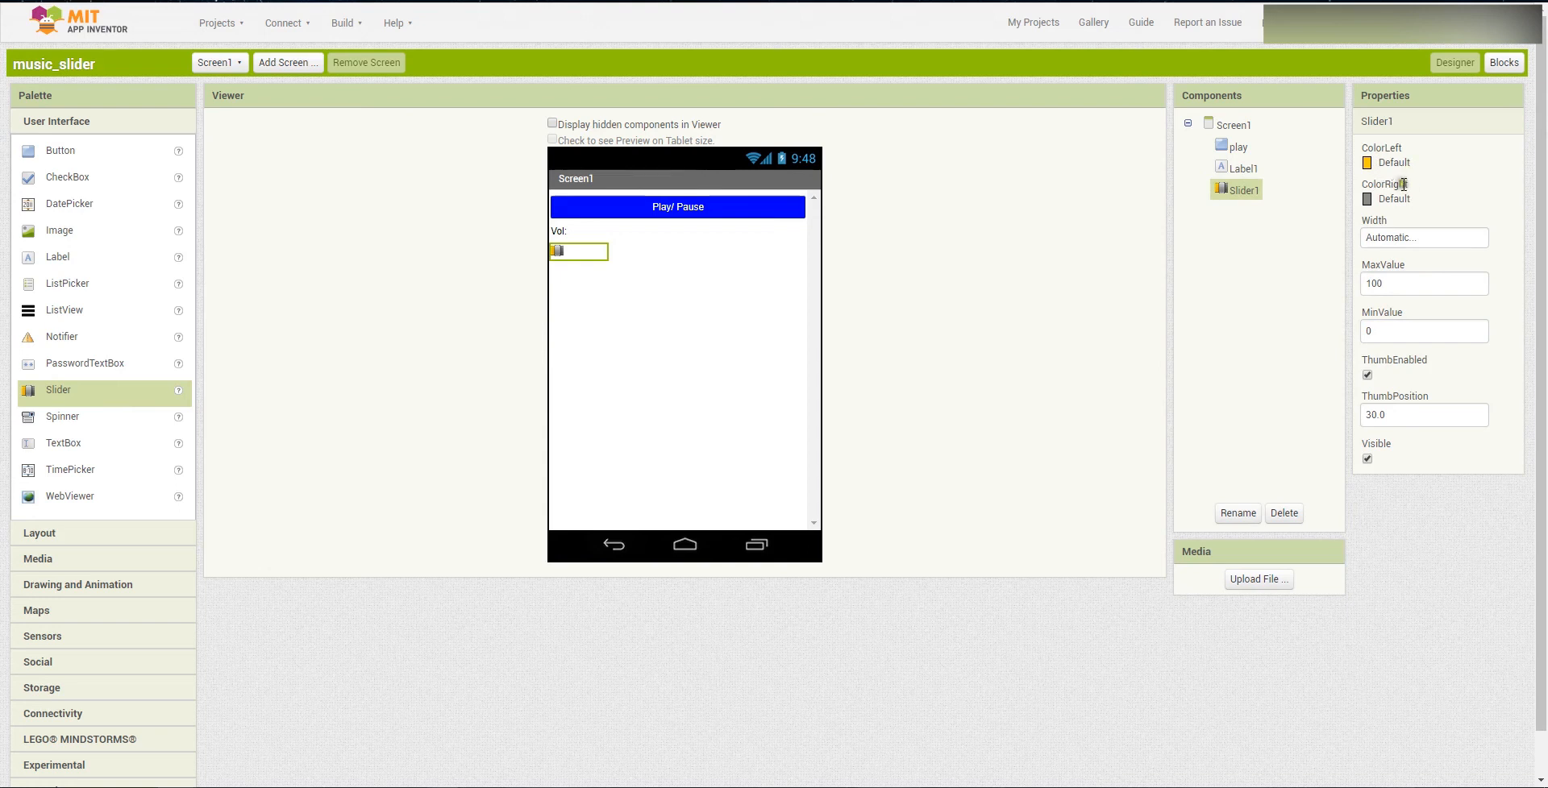
{"action": "left_click", "coordinate": [1391, 198]}
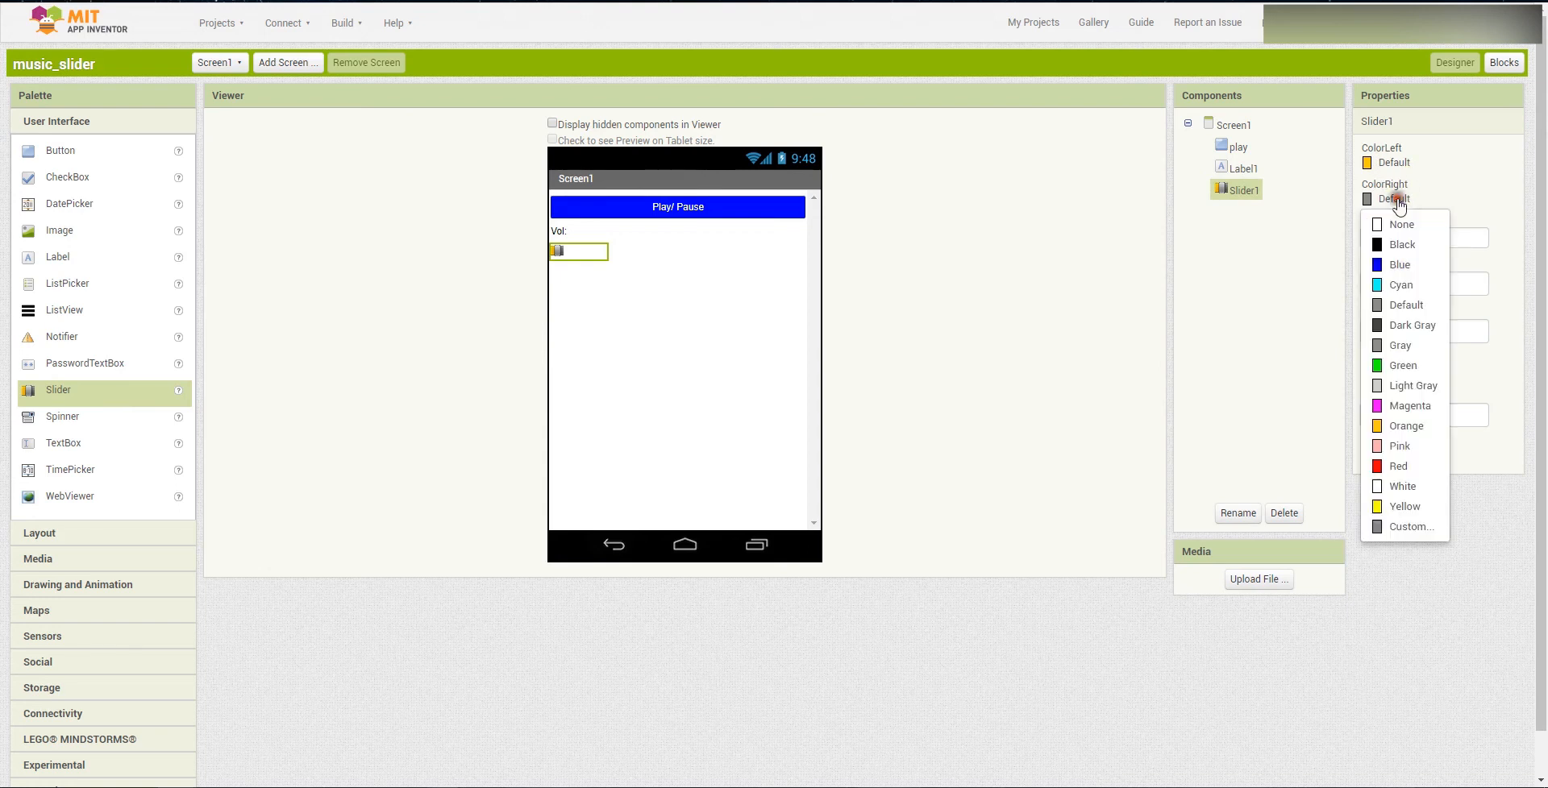
{"action": "mouse_move", "coordinate": [1399, 264]}
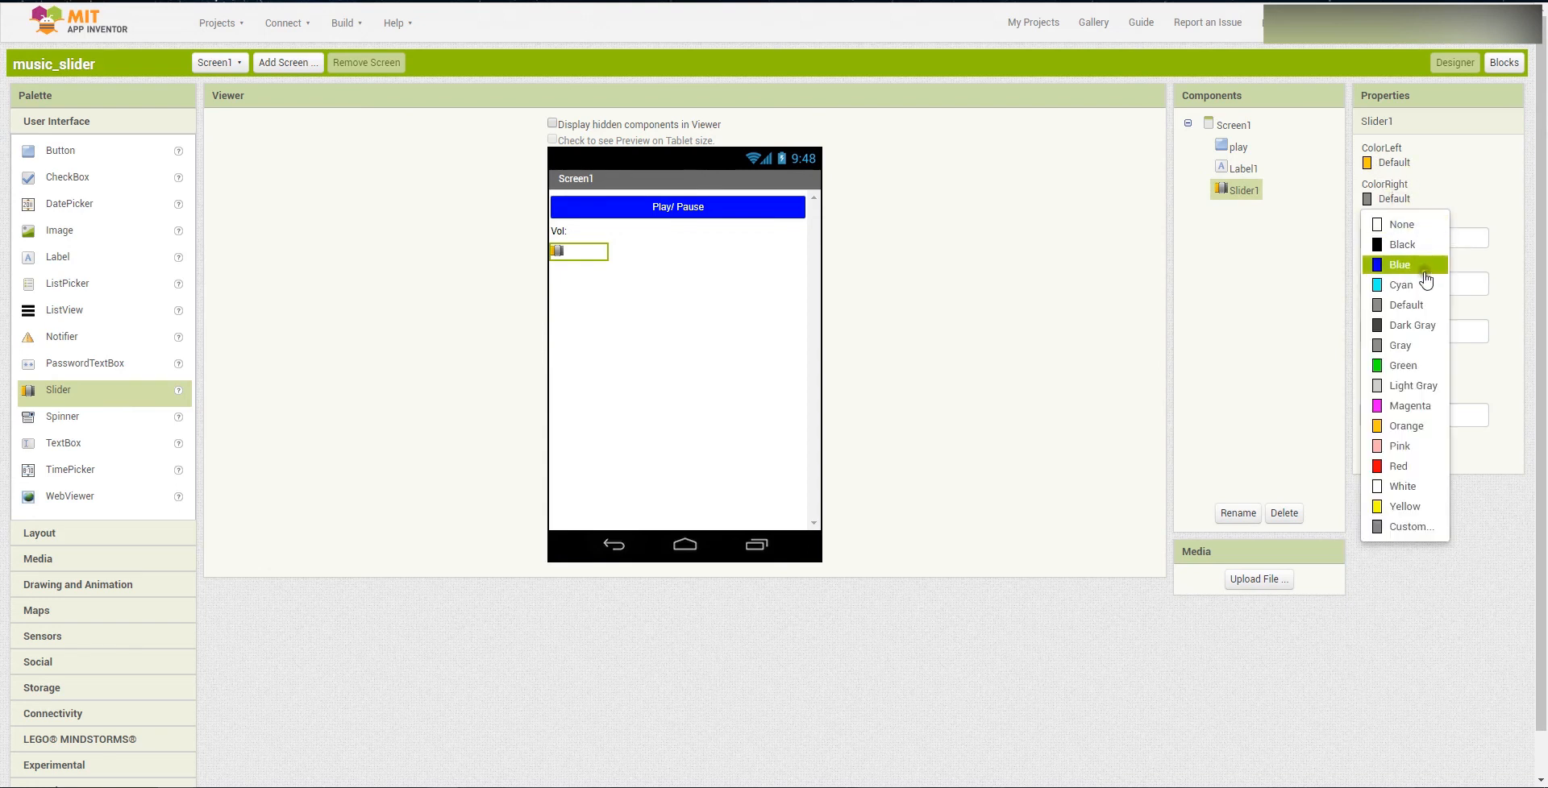
{"action": "mouse_move", "coordinate": [1404, 506]}
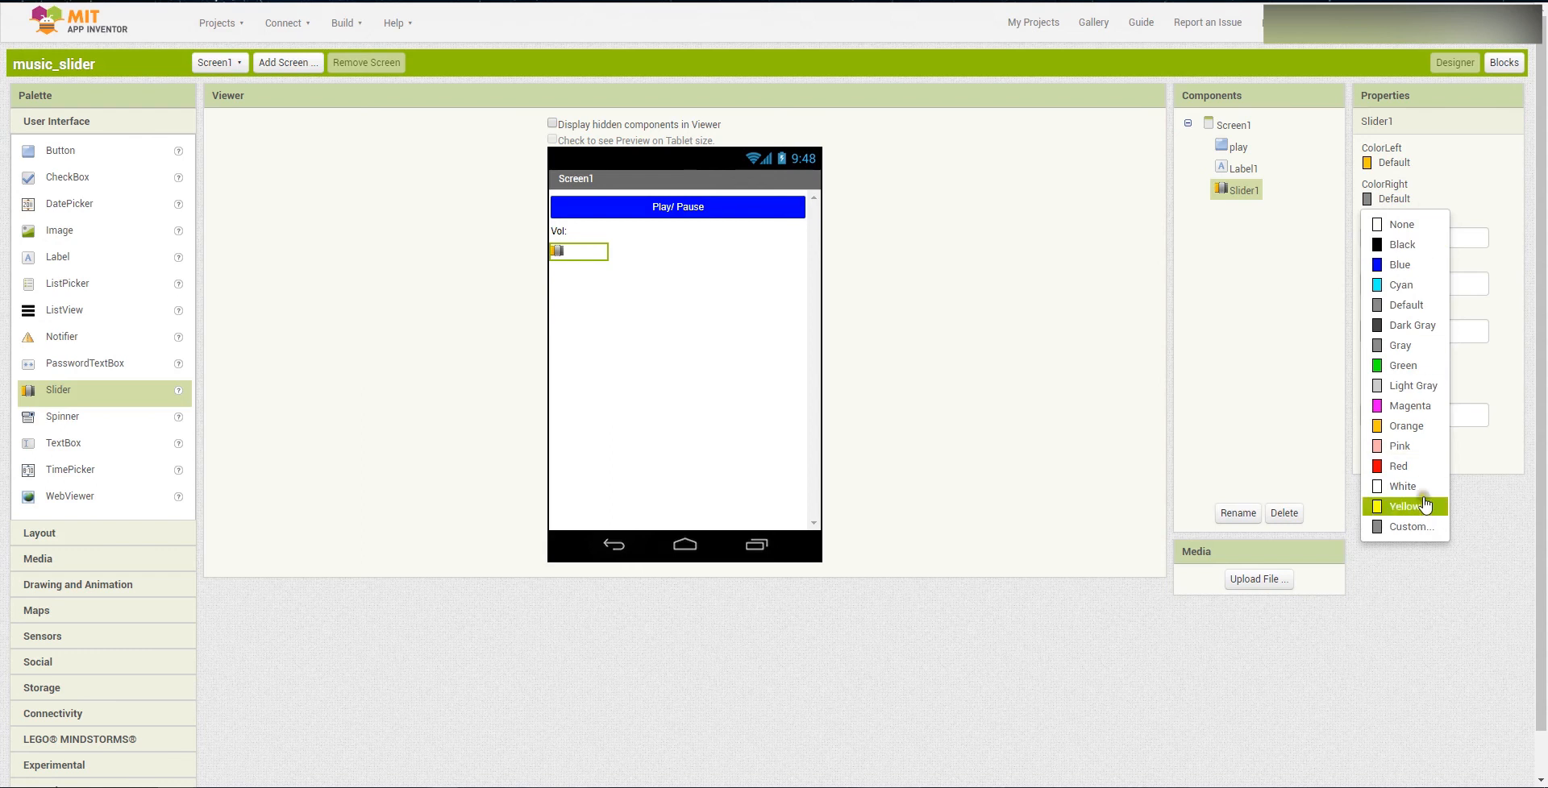
{"action": "mouse_move", "coordinate": [1424, 507]}
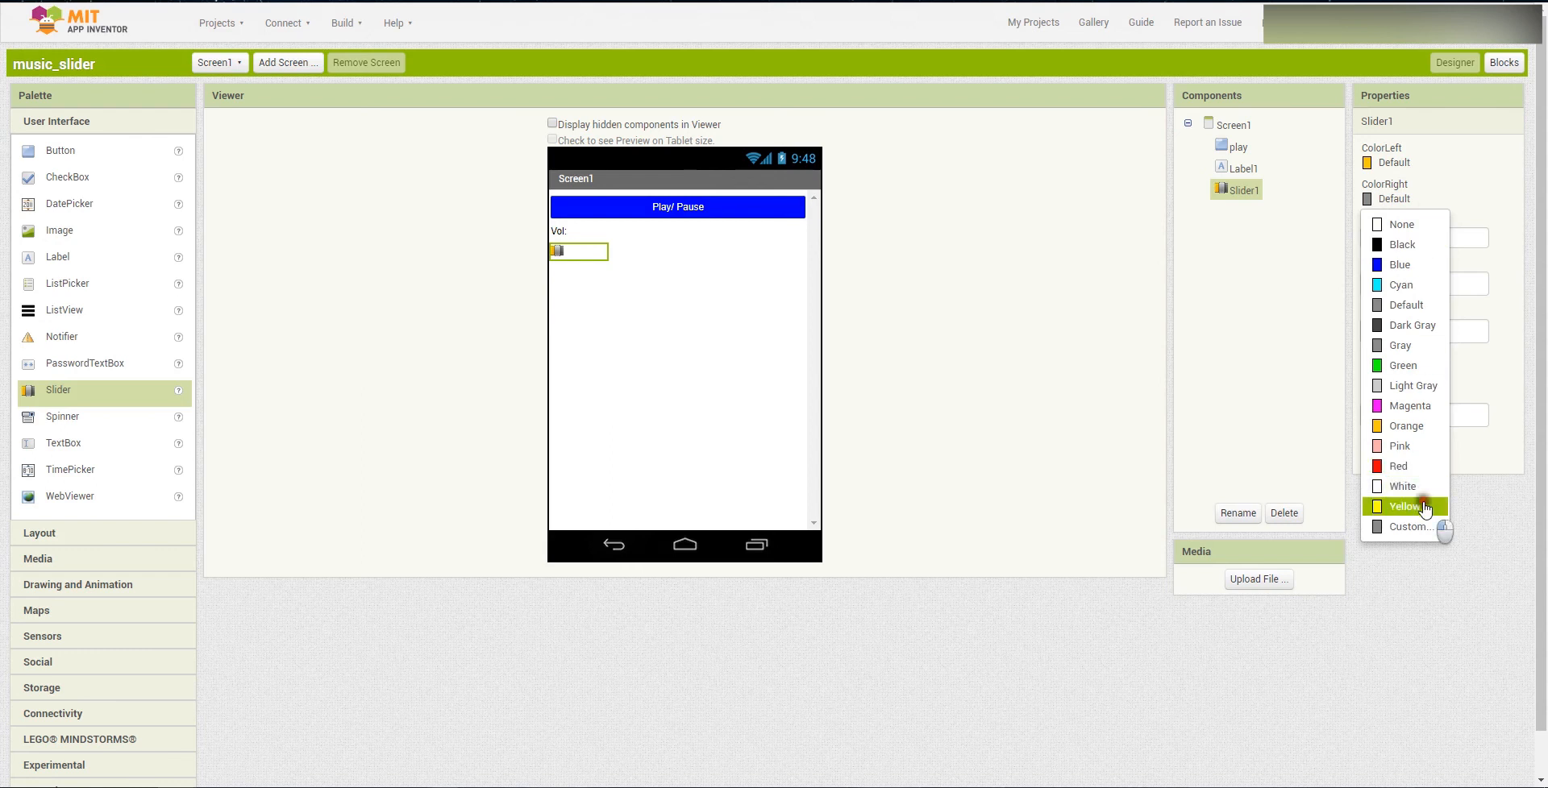
- Set Slider1's ColorRight to Yellow and ColorLeft to Green
{"action": "left_click", "coordinate": [1442, 163]}
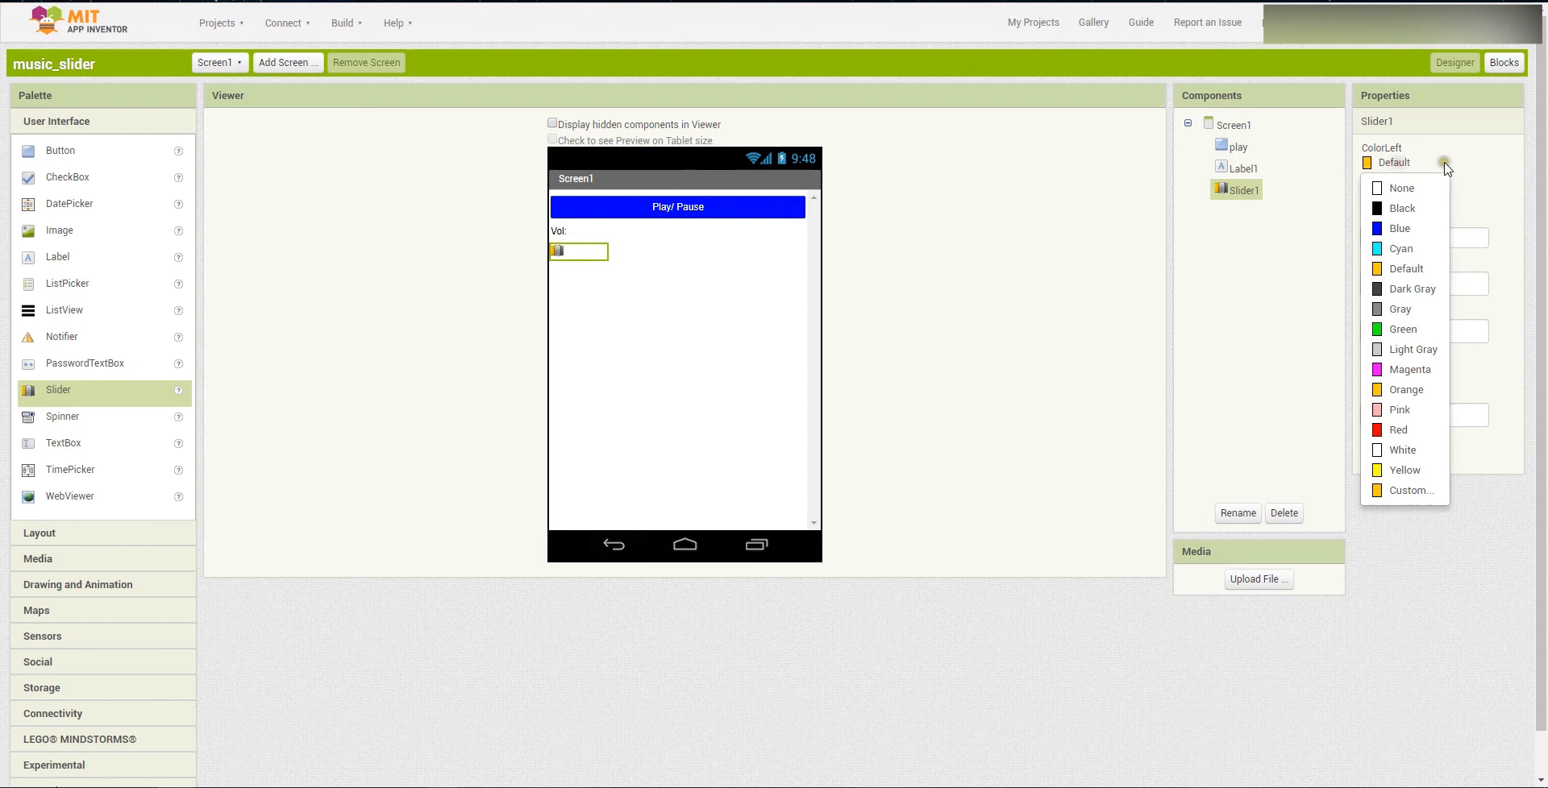
{"action": "mouse_move", "coordinate": [1401, 208]}
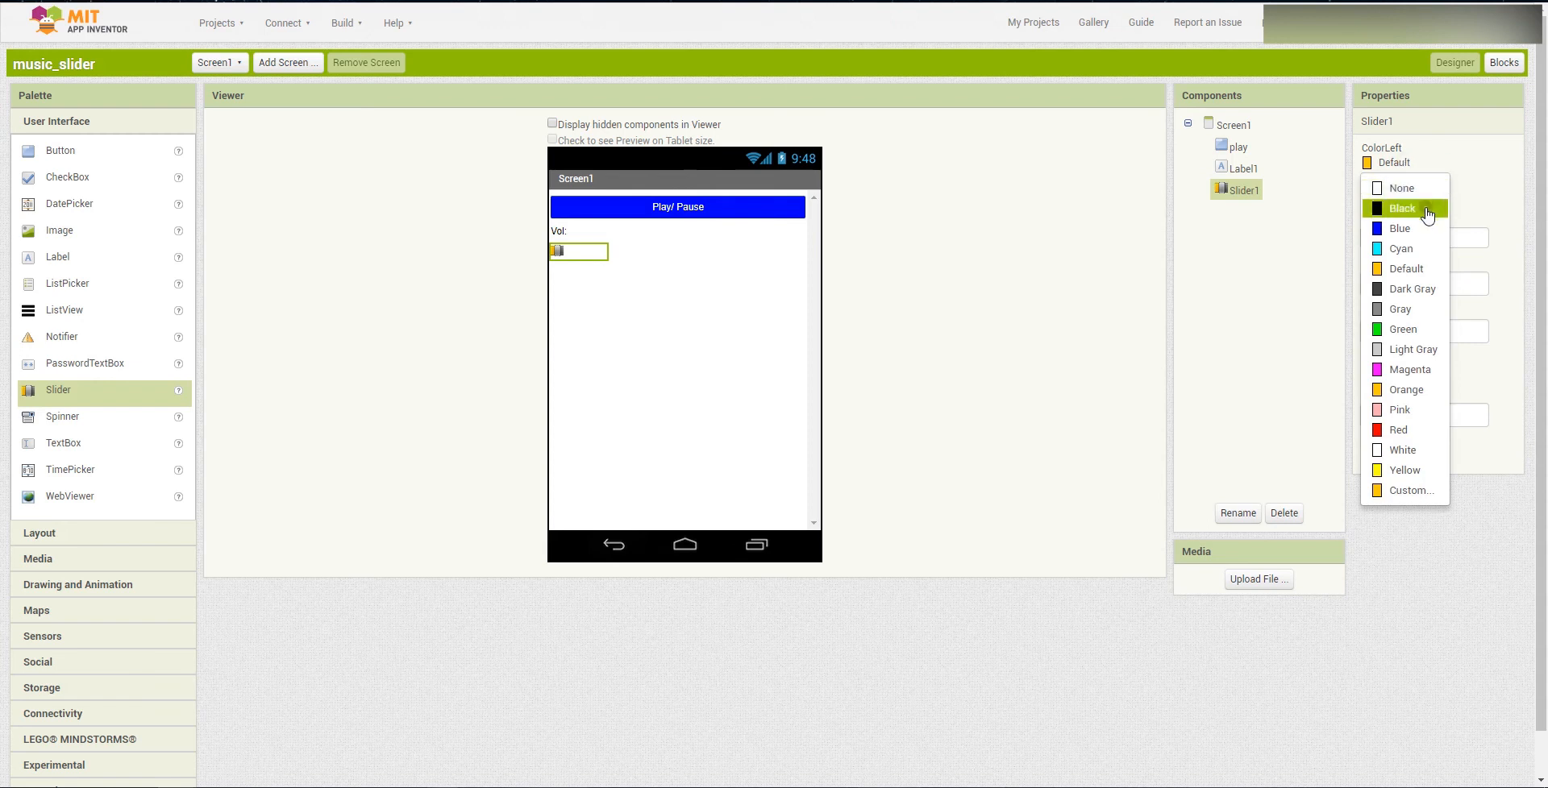
{"action": "mouse_move", "coordinate": [1409, 370]}
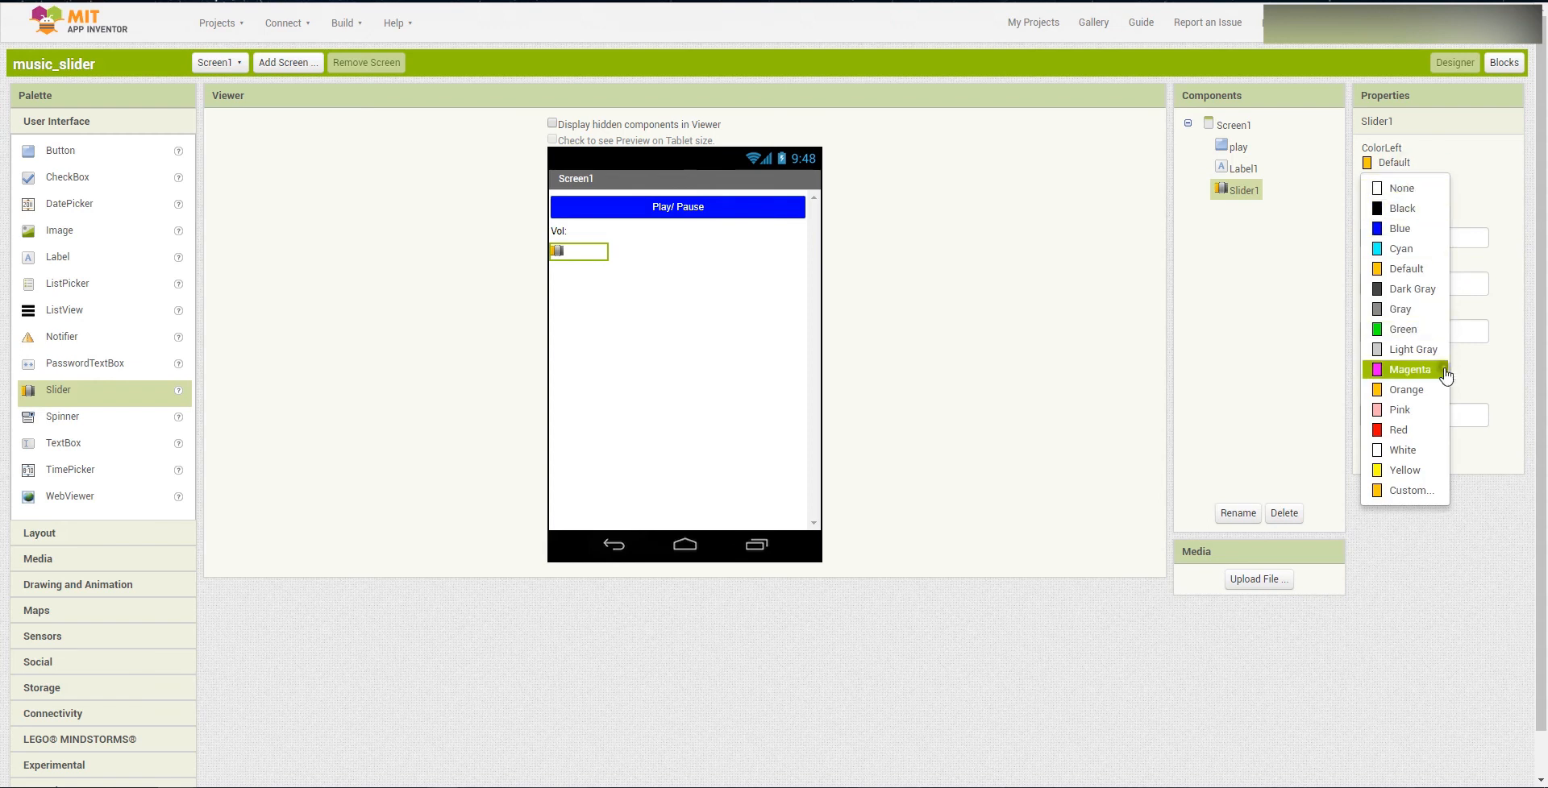
{"action": "mouse_move", "coordinate": [1401, 328]}
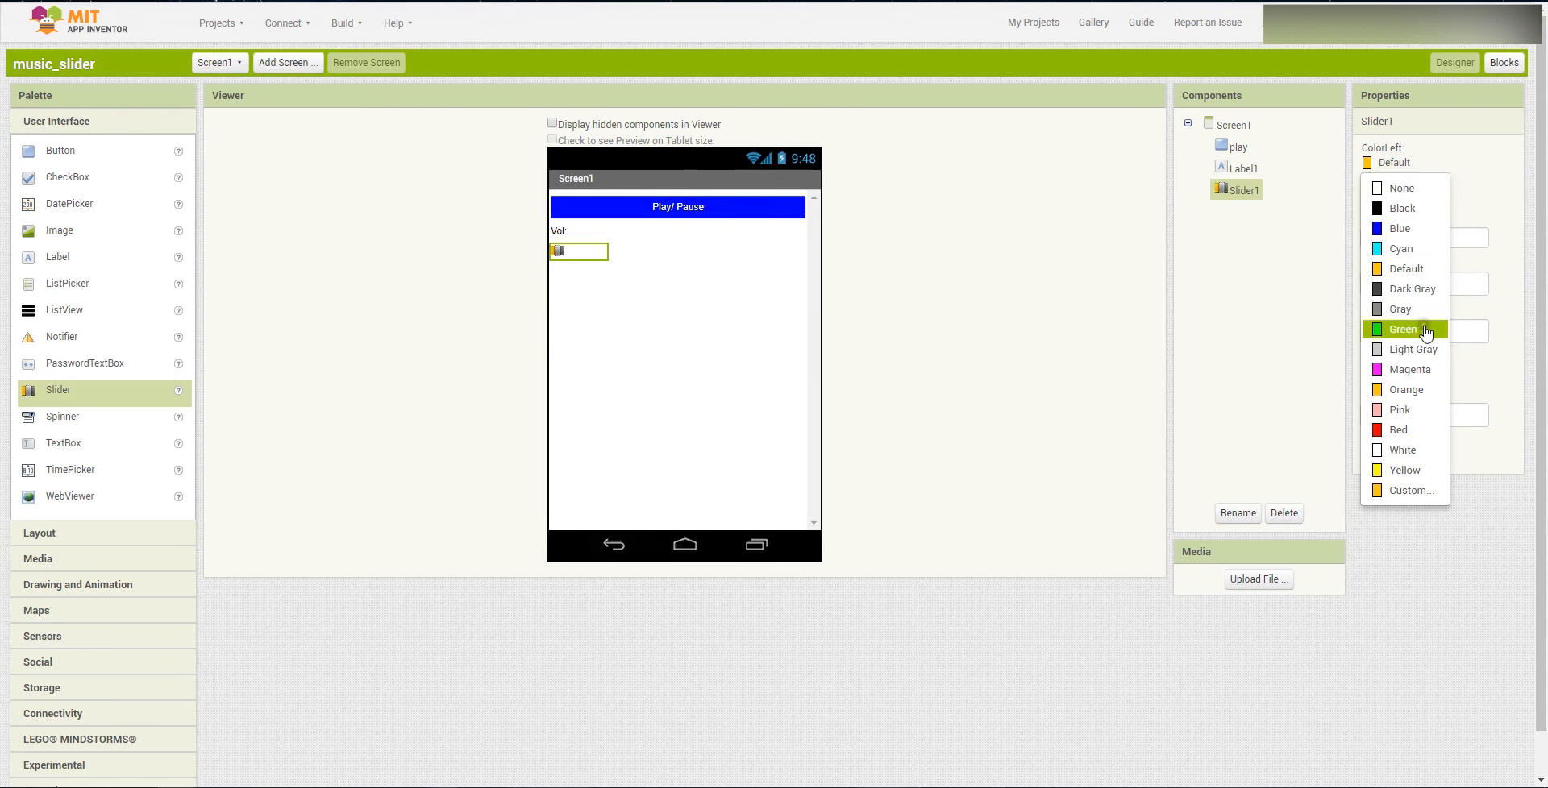
{"action": "left_click", "coordinate": [1401, 329]}
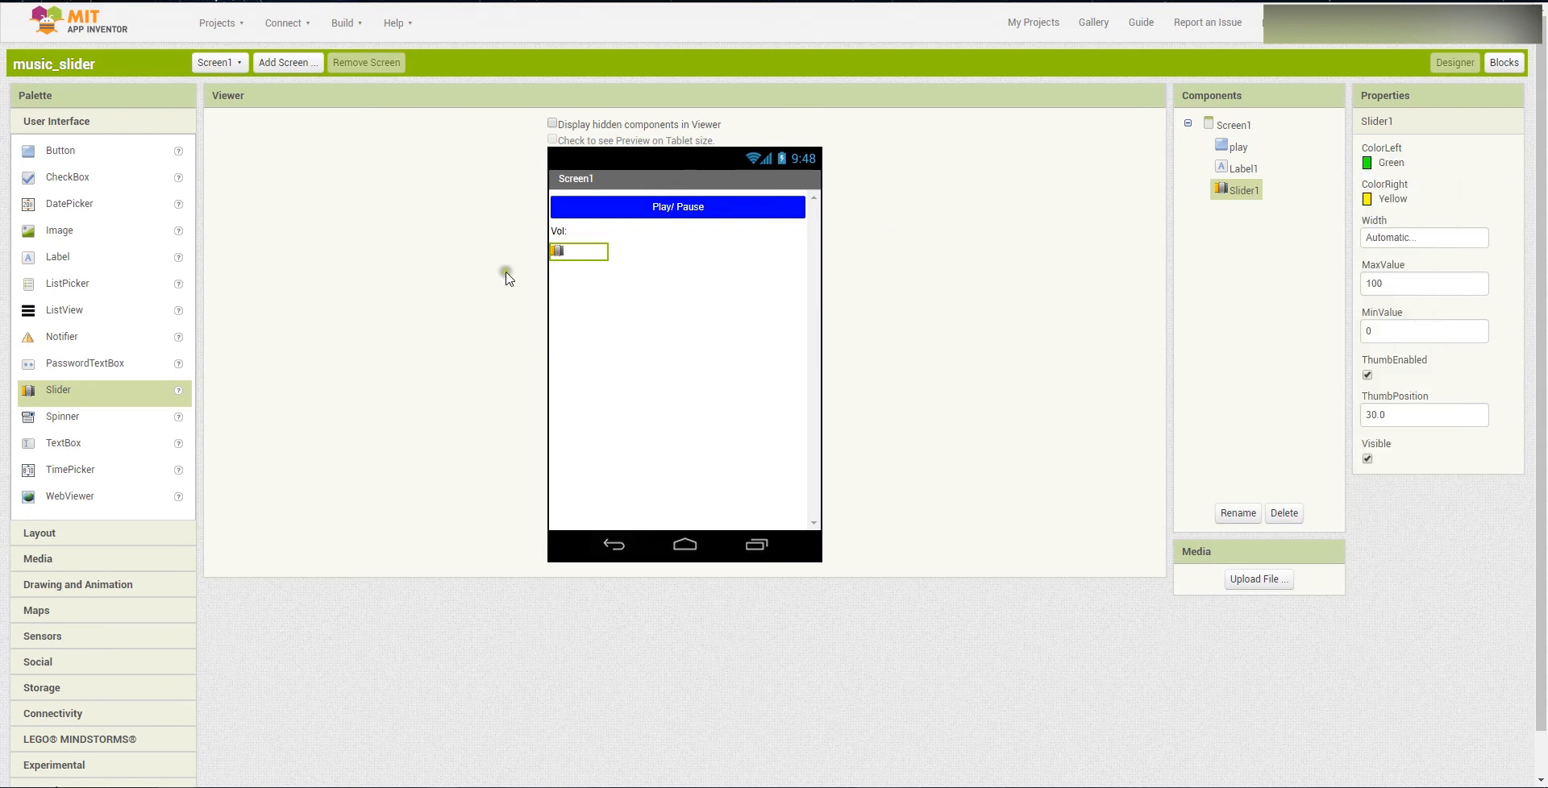
{"action": "mouse_move", "coordinate": [1150, 150]}
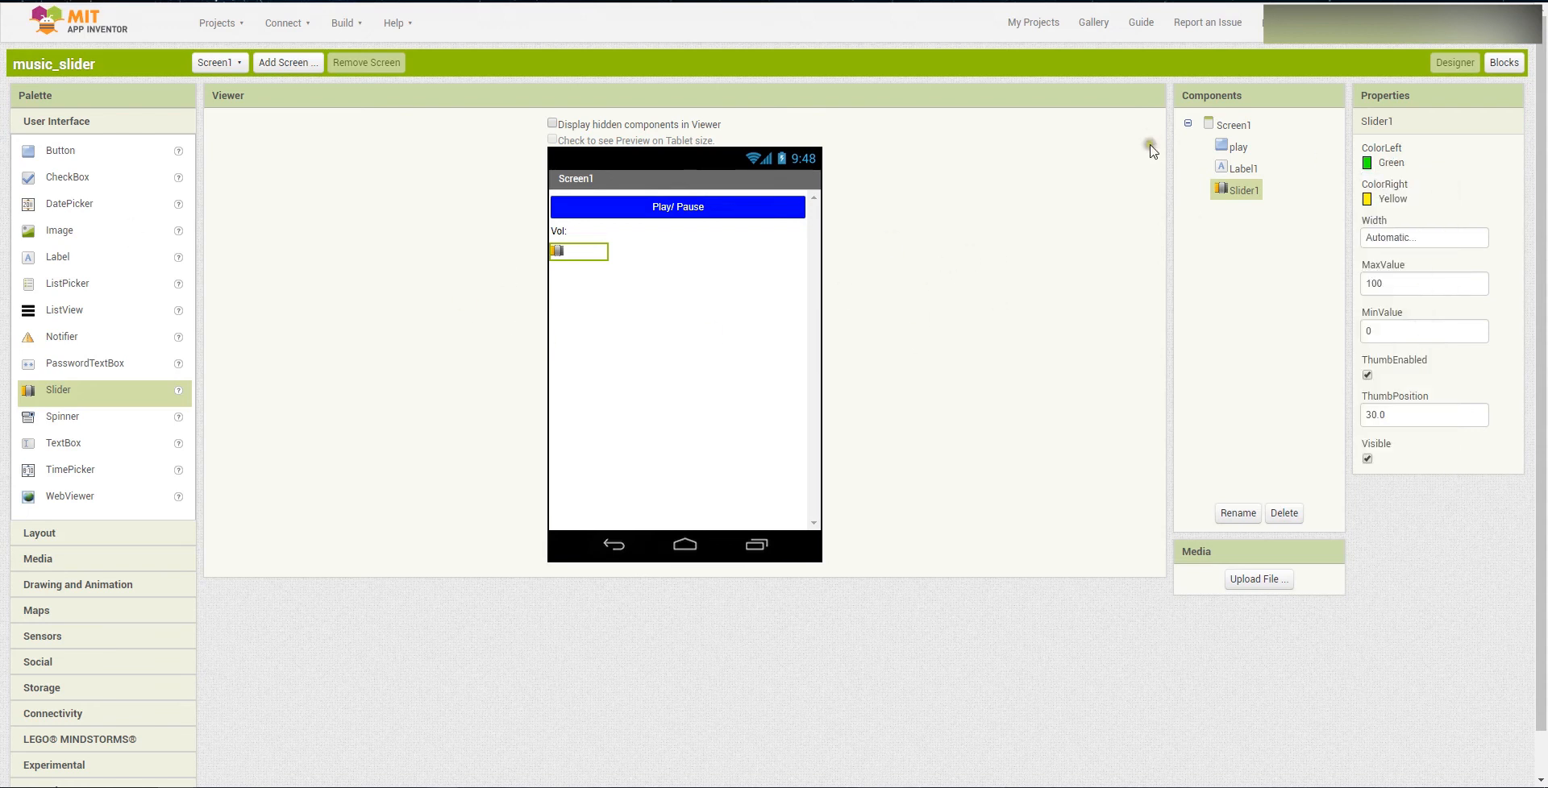
{"action": "mouse_move", "coordinate": [609, 288]}
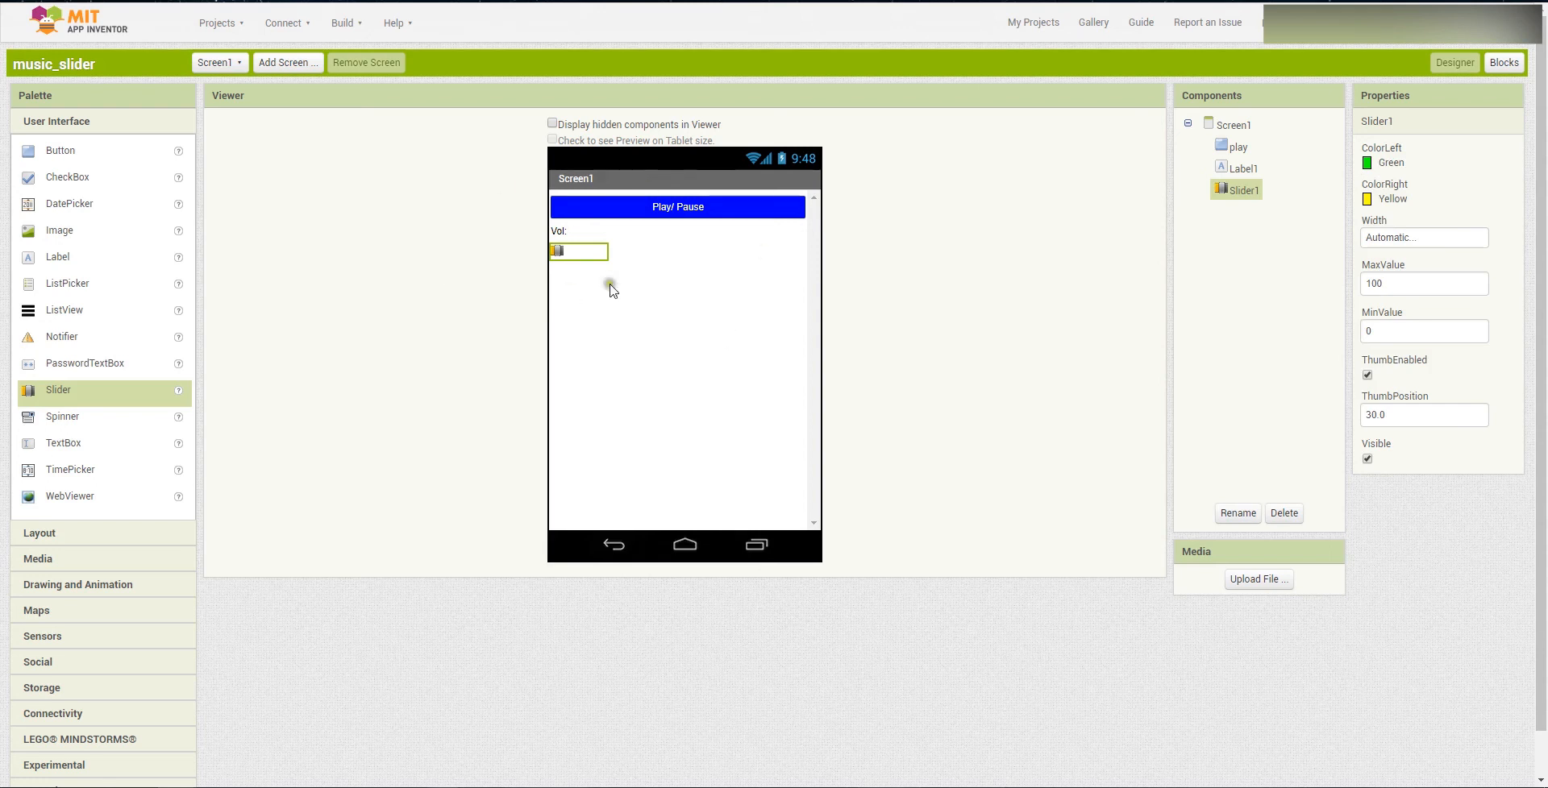
{"action": "mouse_move", "coordinate": [666, 245]}
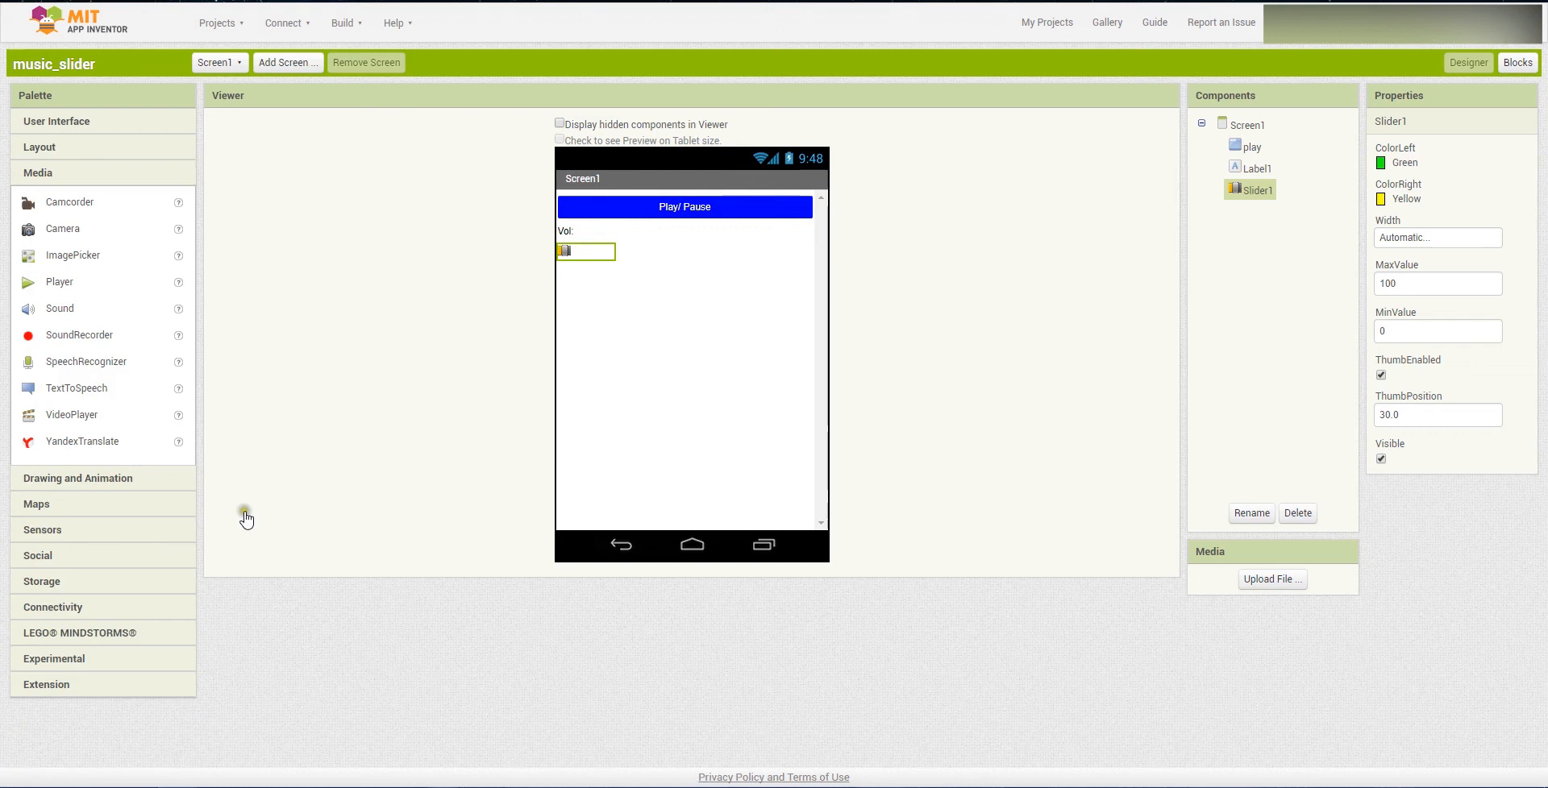
{"action": "mouse_move", "coordinate": [60, 287]}
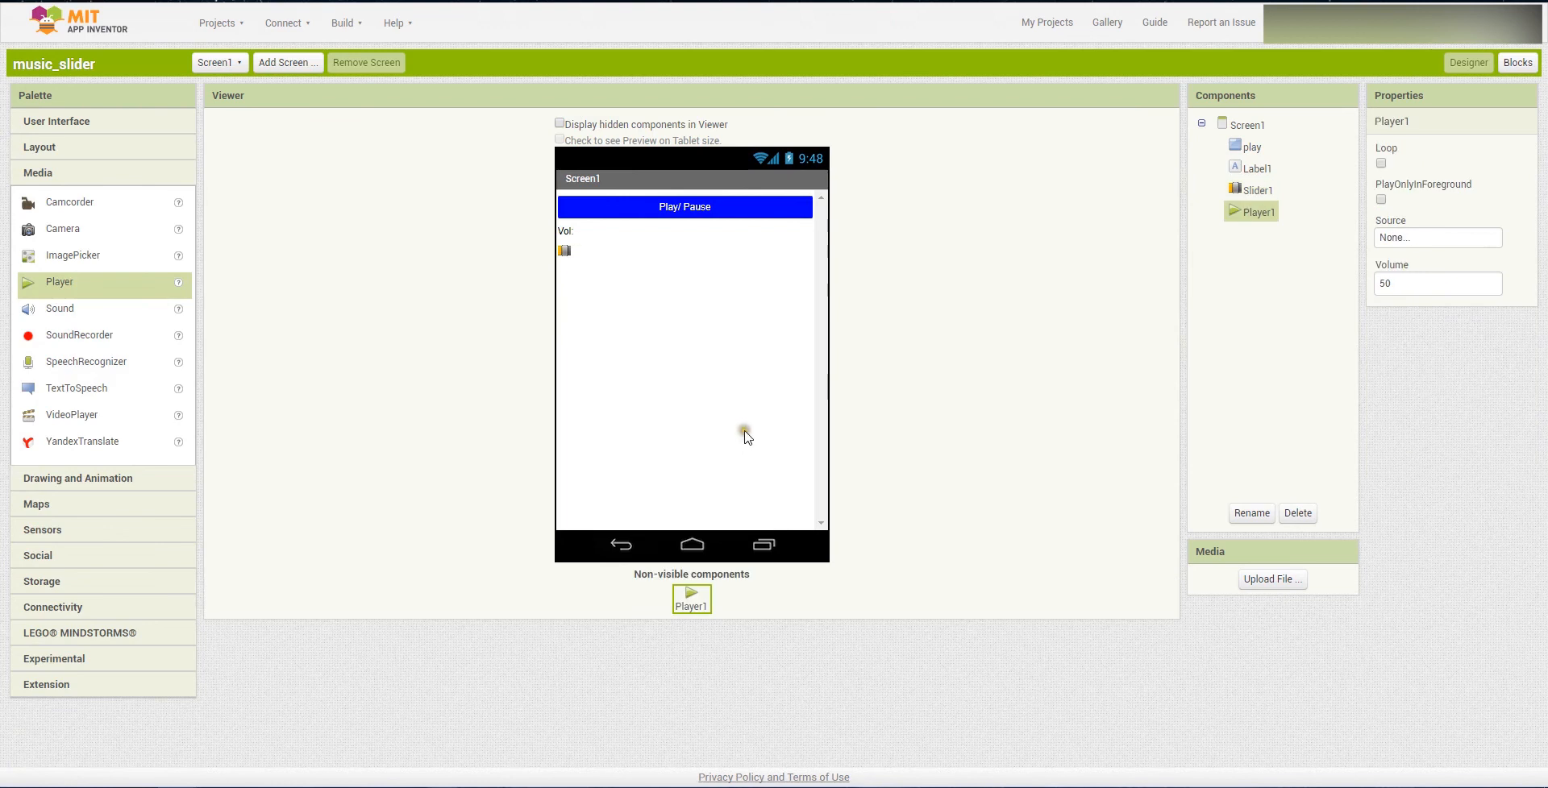
{"action": "mouse_move", "coordinate": [1414, 237]}
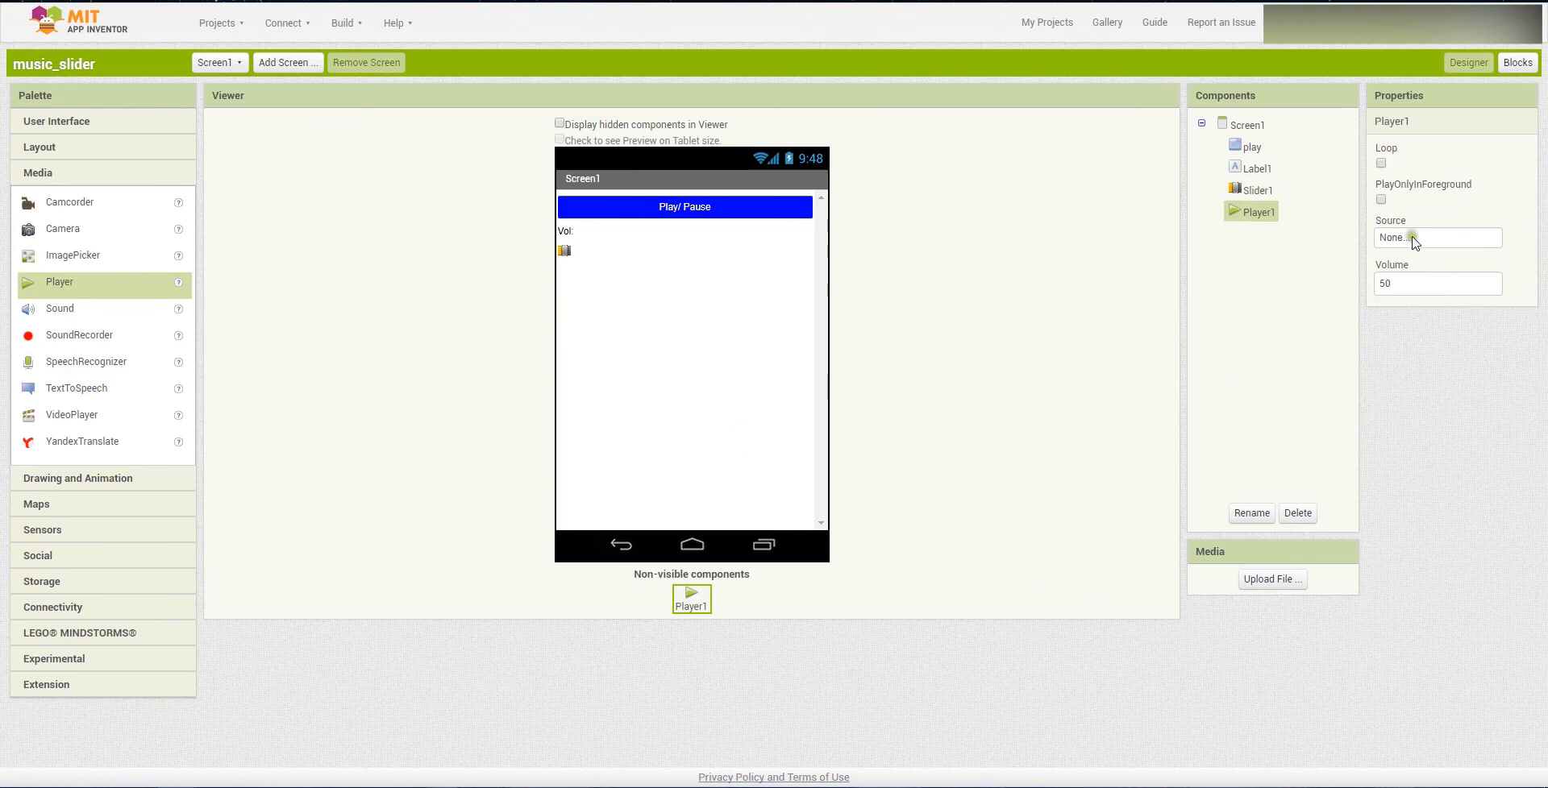
- Upload the Speakeasy mp3 from the computer and set it as Player1's Source
{"action": "left_click", "coordinate": [1436, 237]}
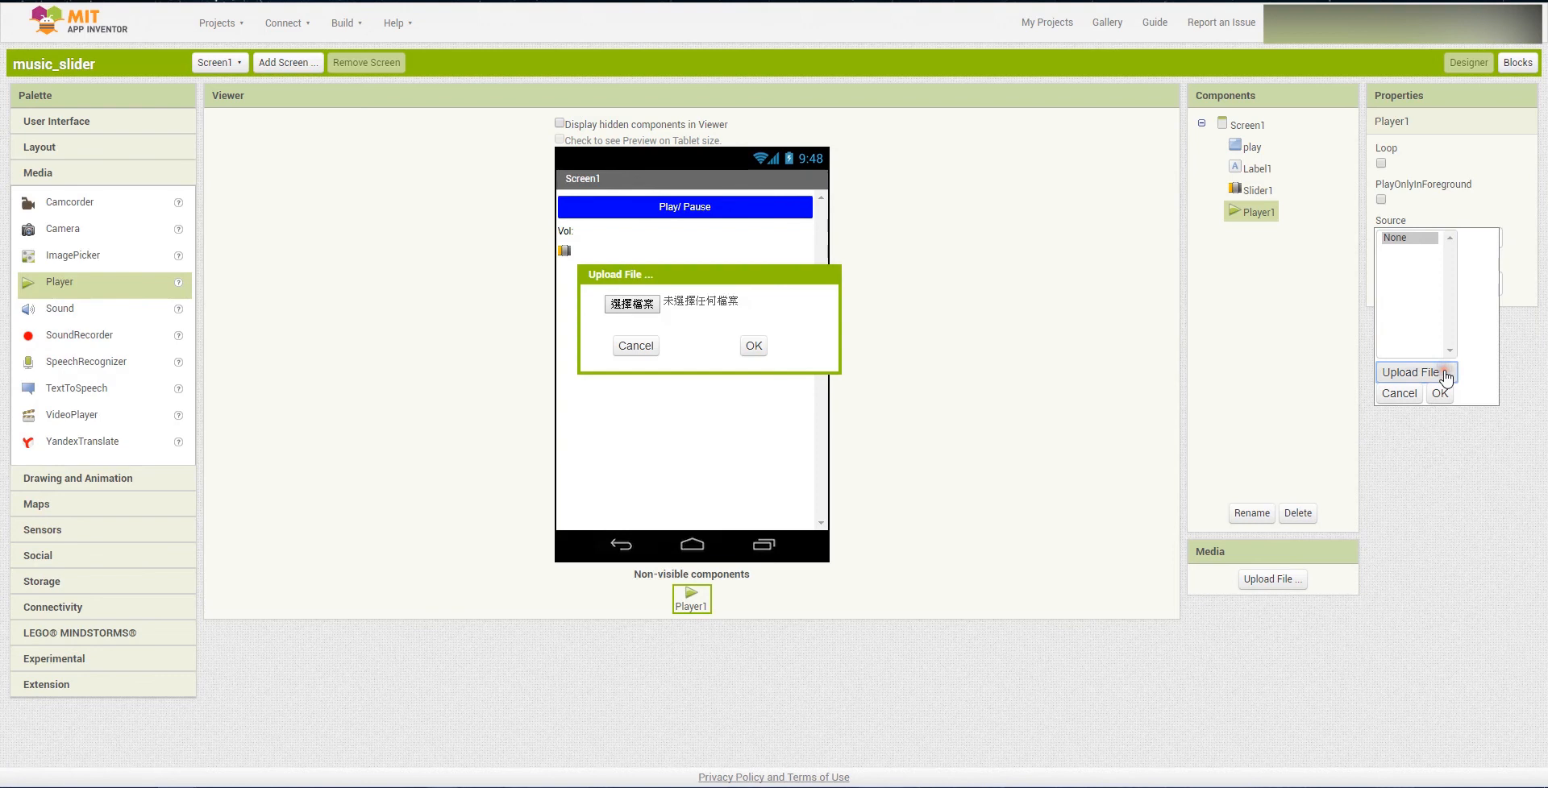
{"action": "mouse_move", "coordinate": [631, 304]}
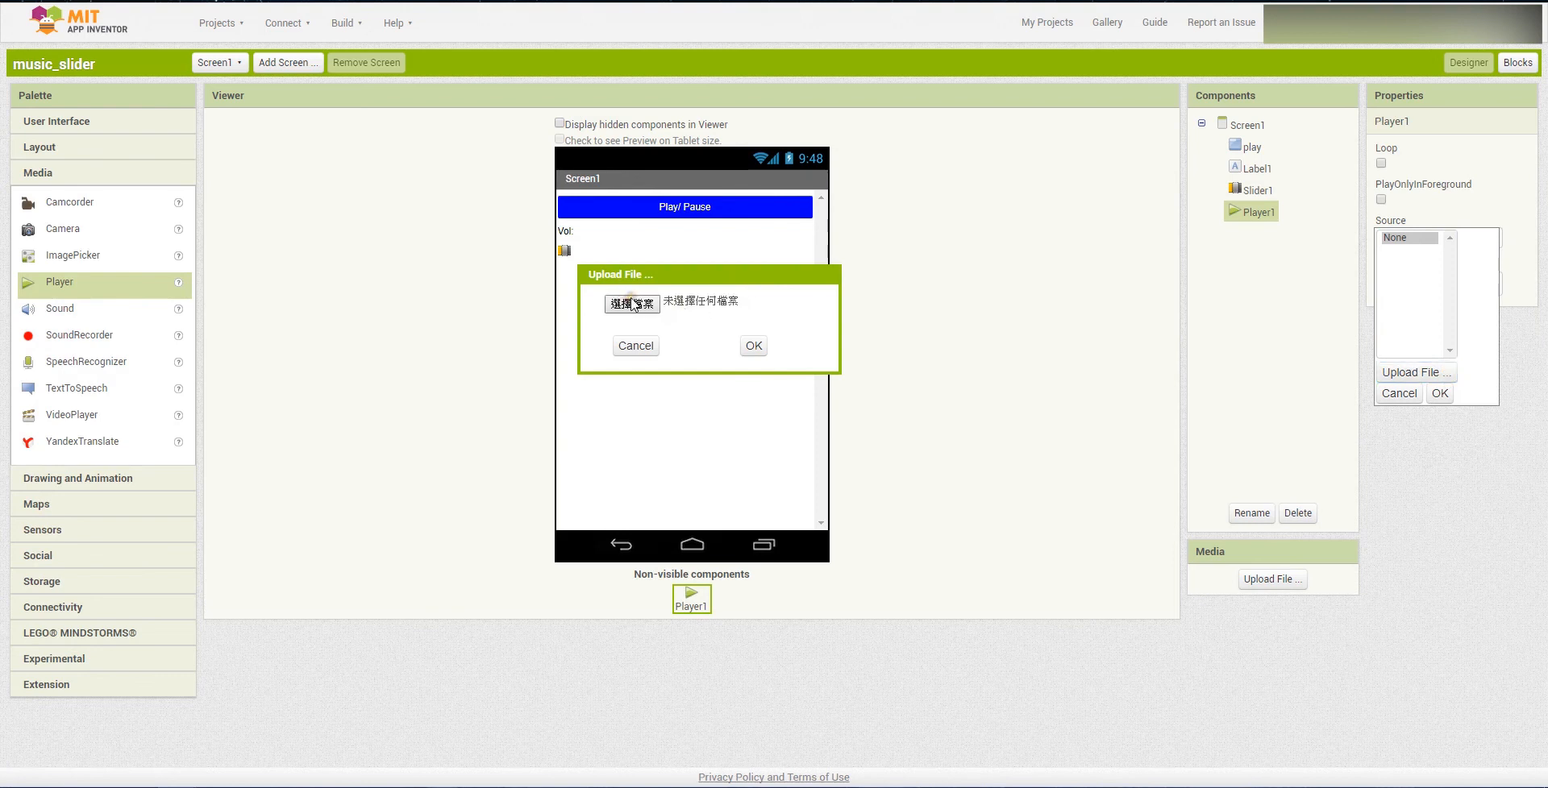
{"action": "left_click", "coordinate": [631, 305]}
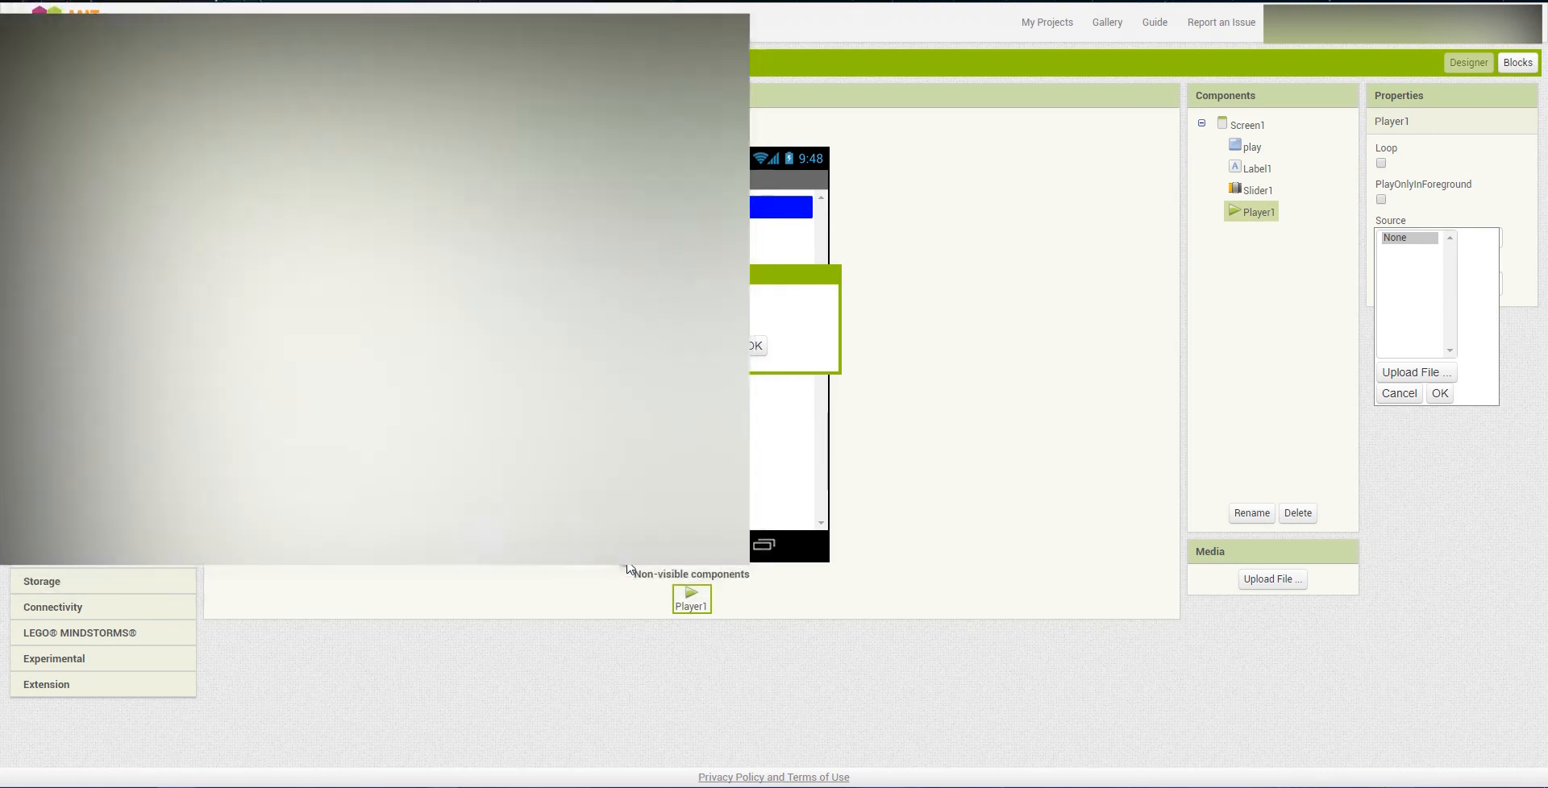
{"action": "left_click", "coordinate": [1438, 394]}
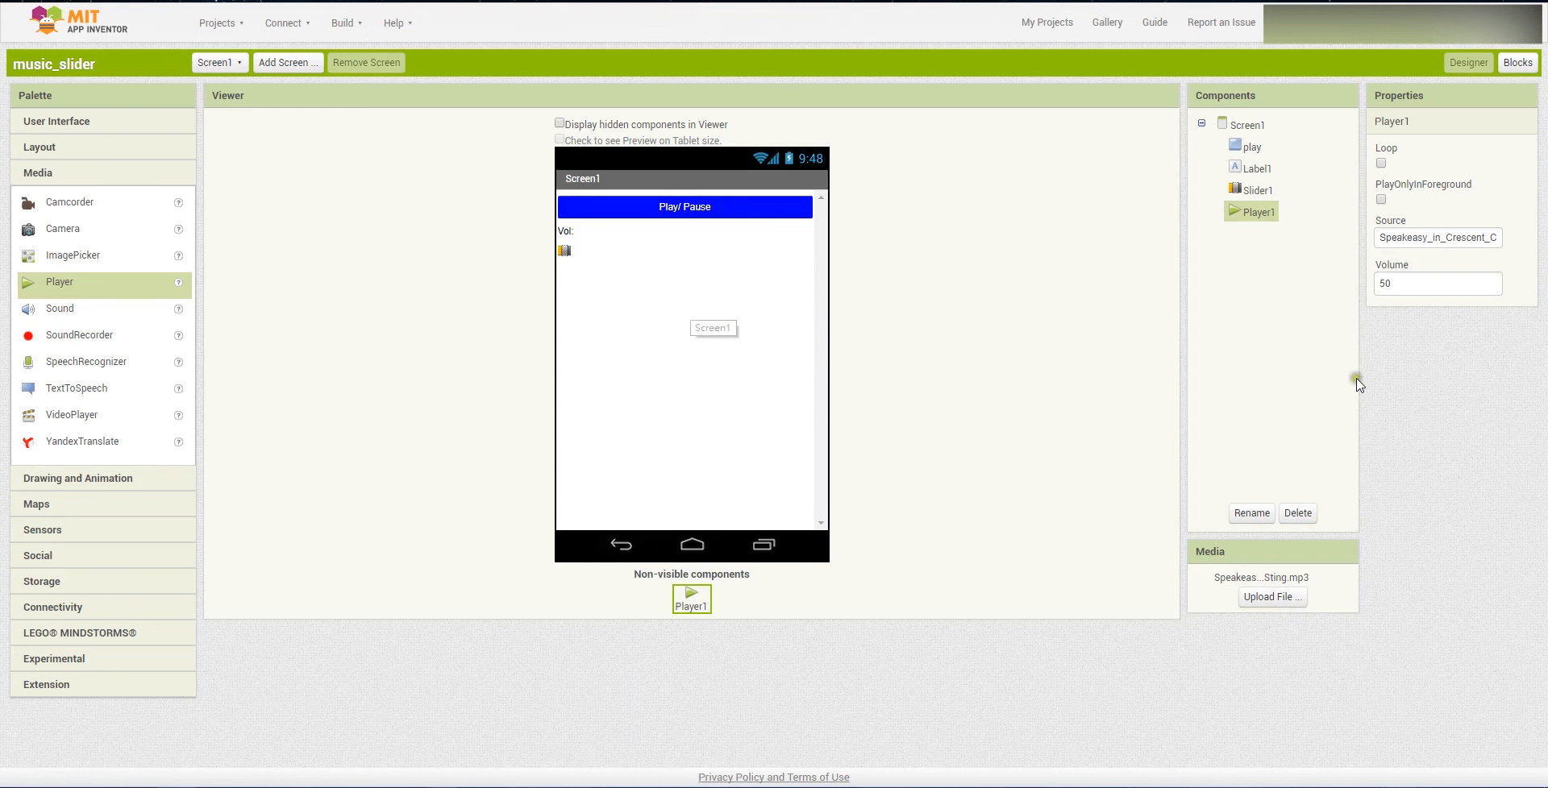
{"action": "left_click", "coordinate": [1436, 284]}
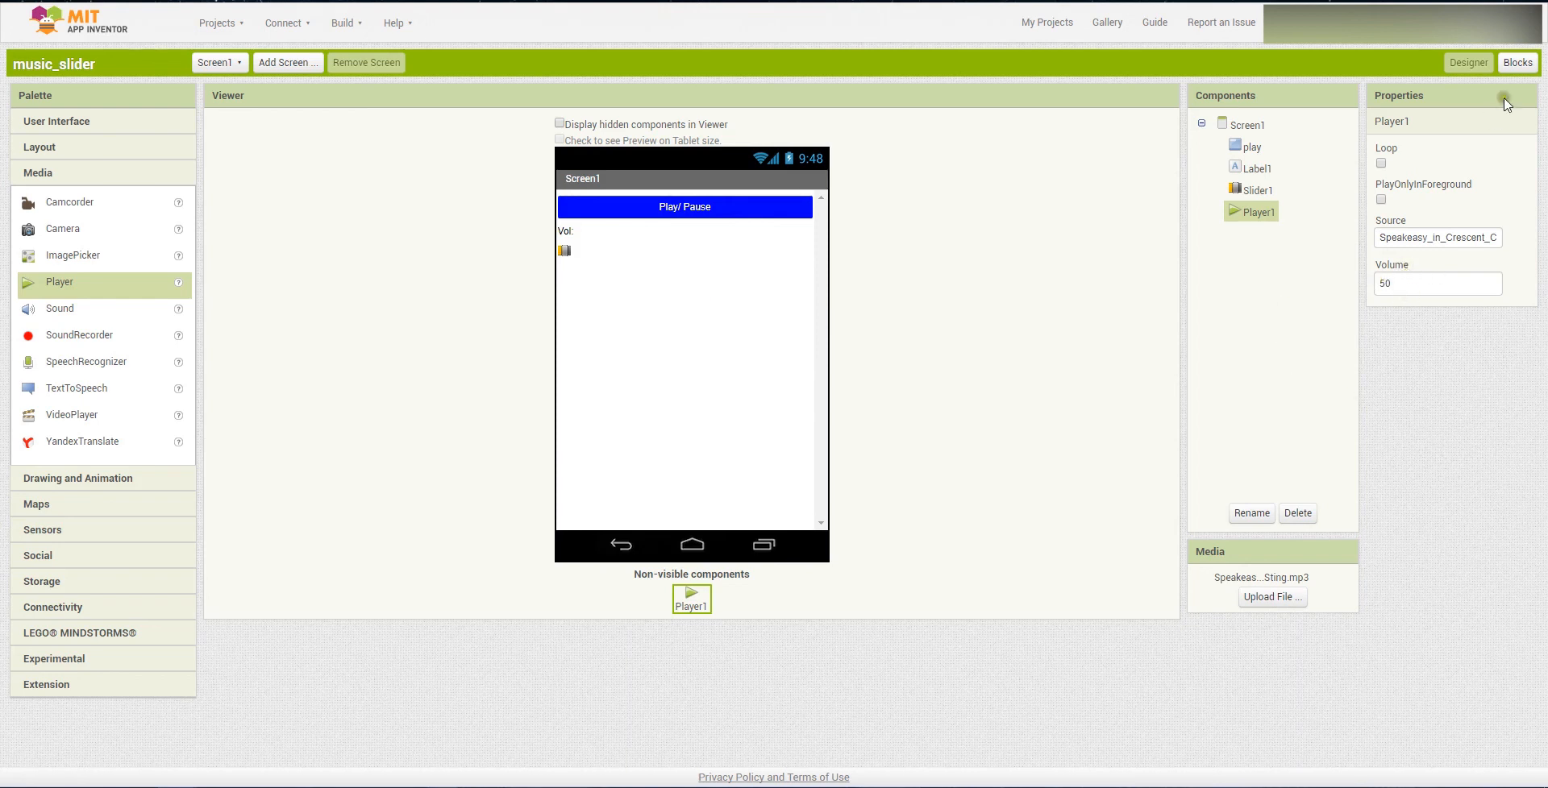
{"action": "left_click", "coordinate": [1504, 63]}
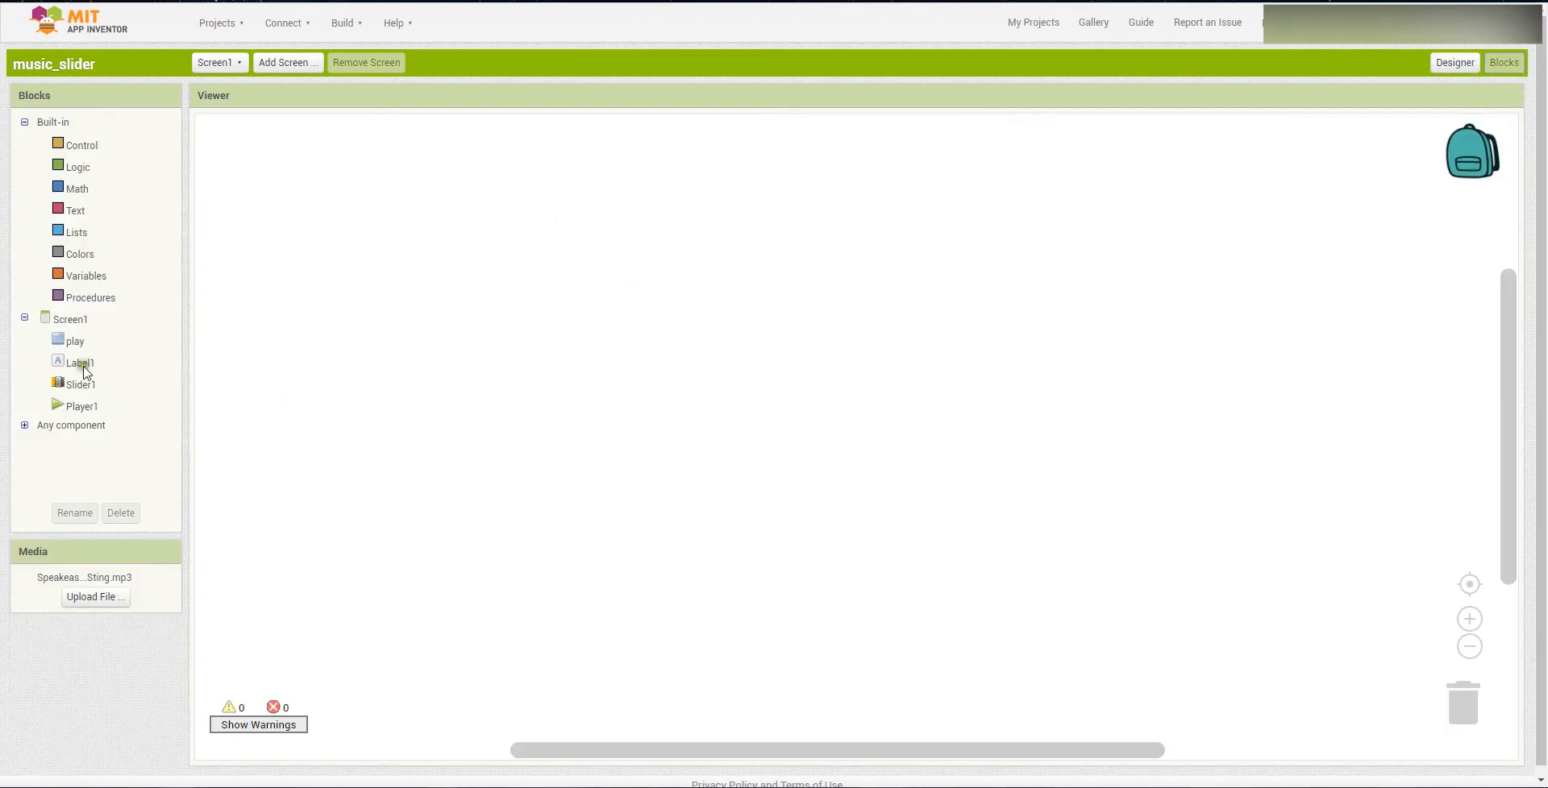
- Add a when play.Click handler with an if block testing Player1.IsPlaying
{"action": "left_click", "coordinate": [73, 340]}
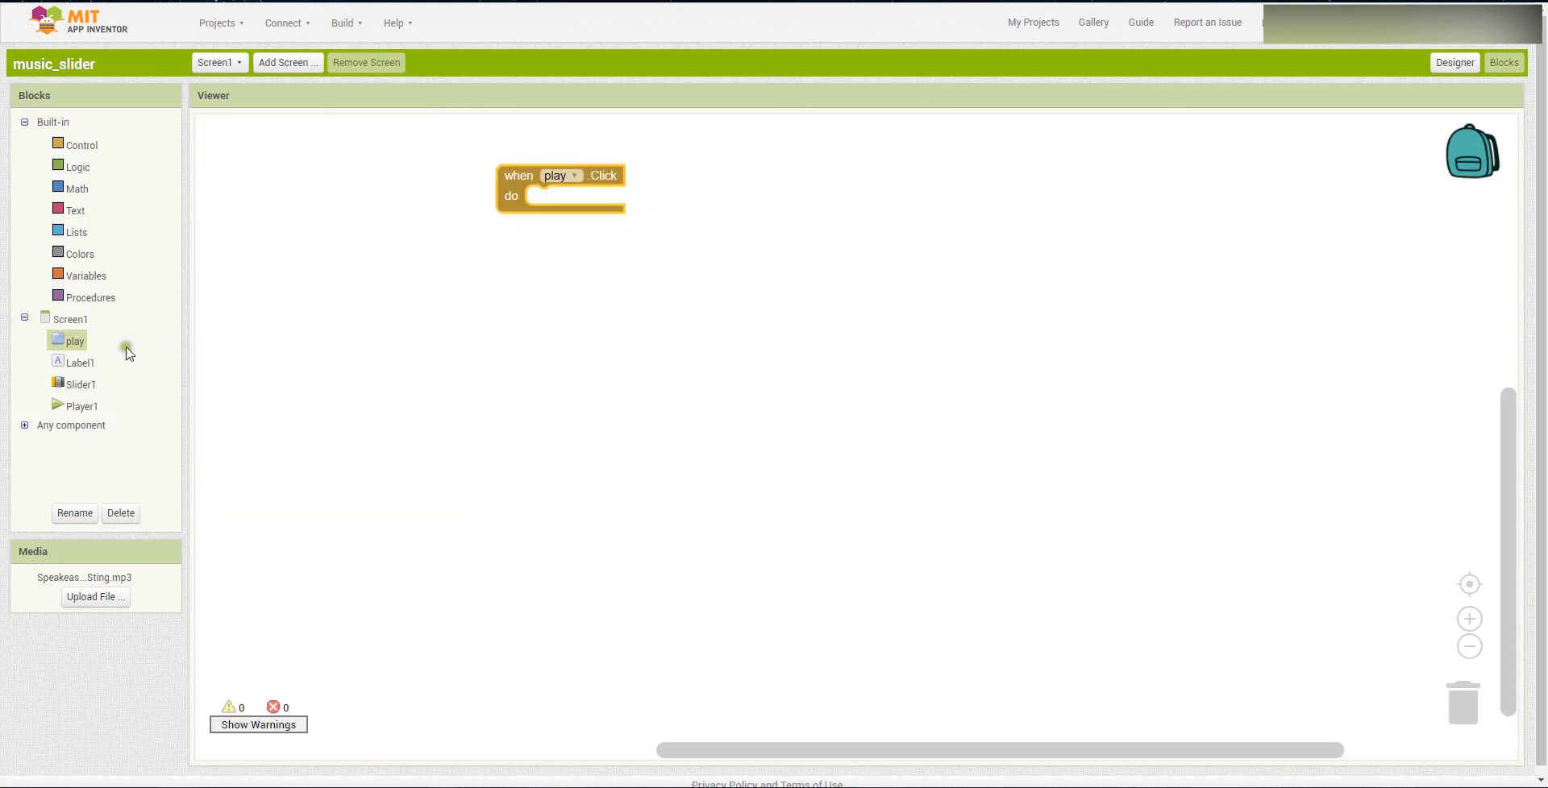
{"action": "mouse_move", "coordinate": [85, 145]}
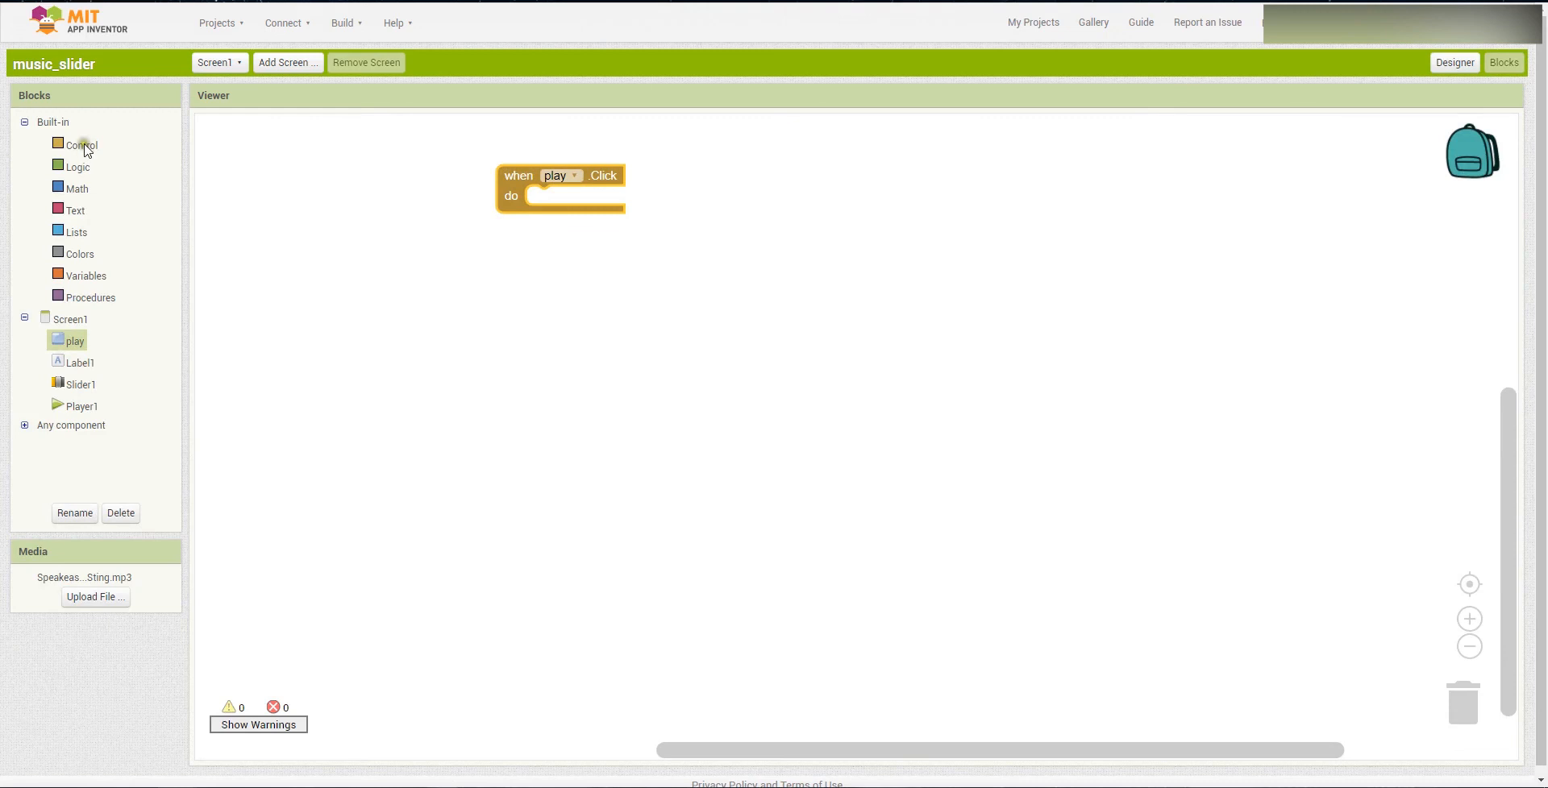
{"action": "left_click", "coordinate": [81, 144]}
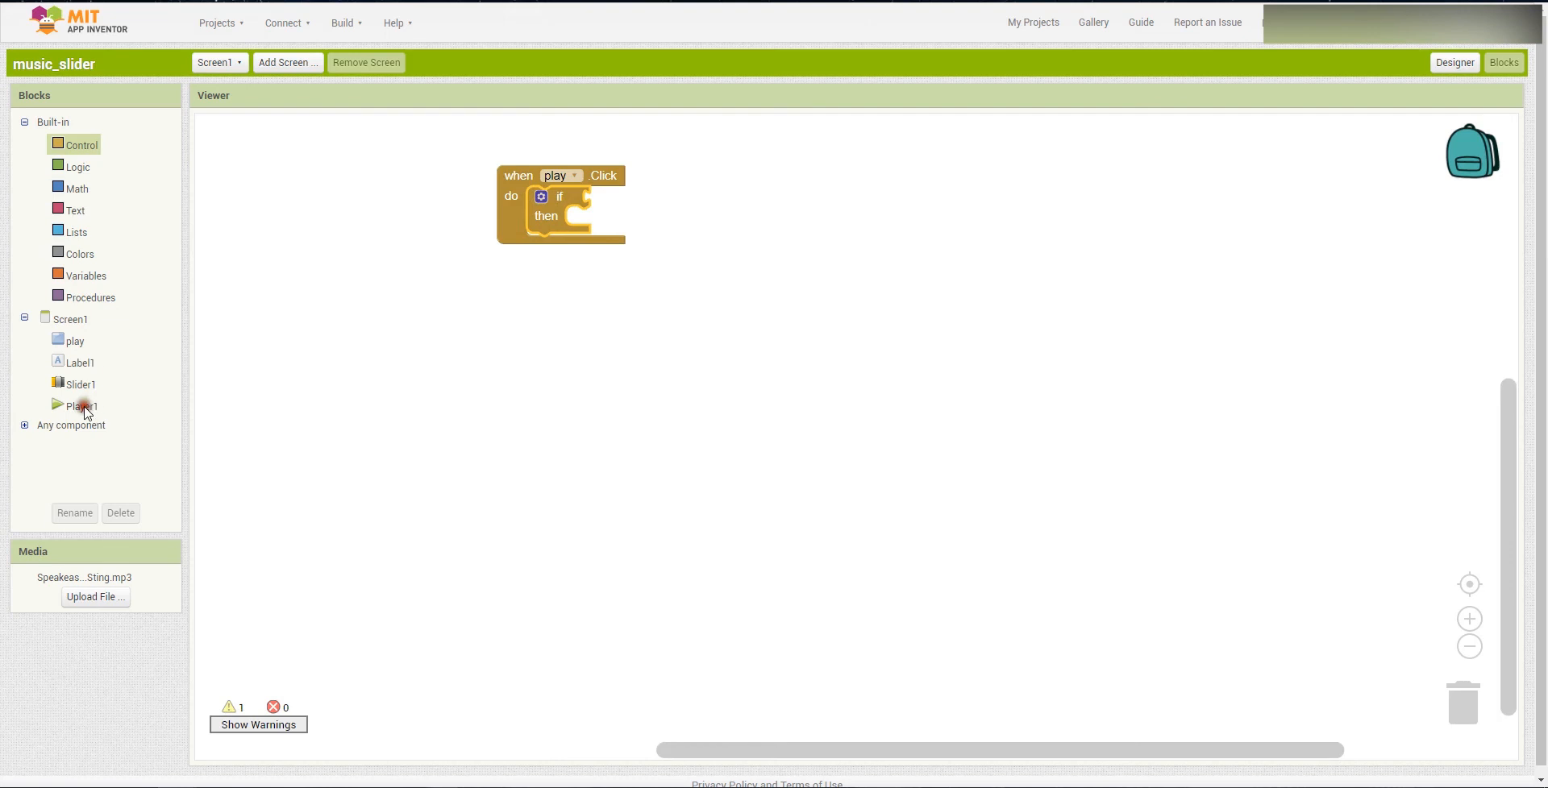
{"action": "left_click", "coordinate": [82, 406]}
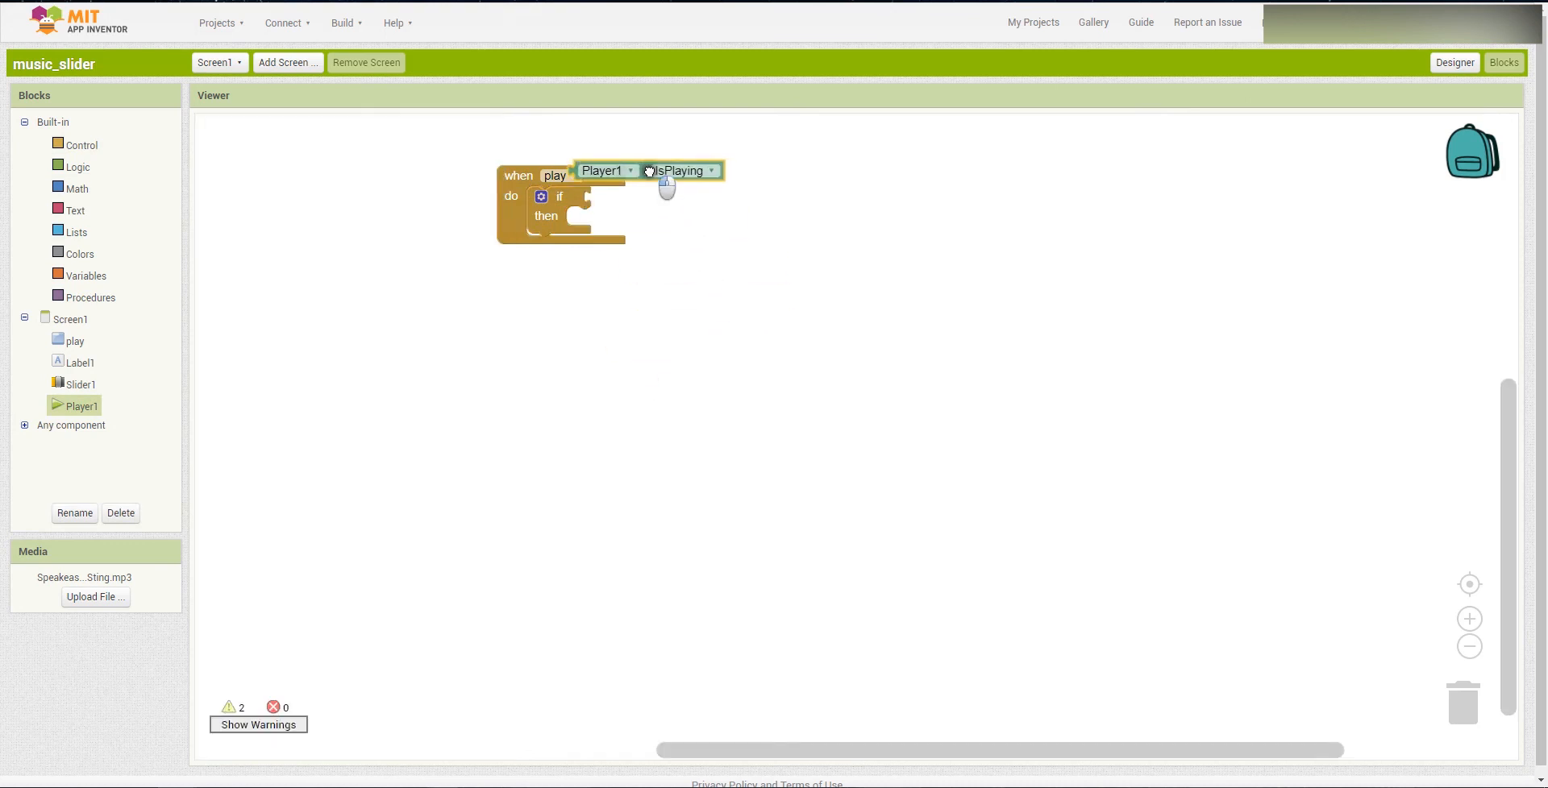
{"action": "left_click_drag", "start_coordinate": [647, 169], "coordinate": [680, 195]}
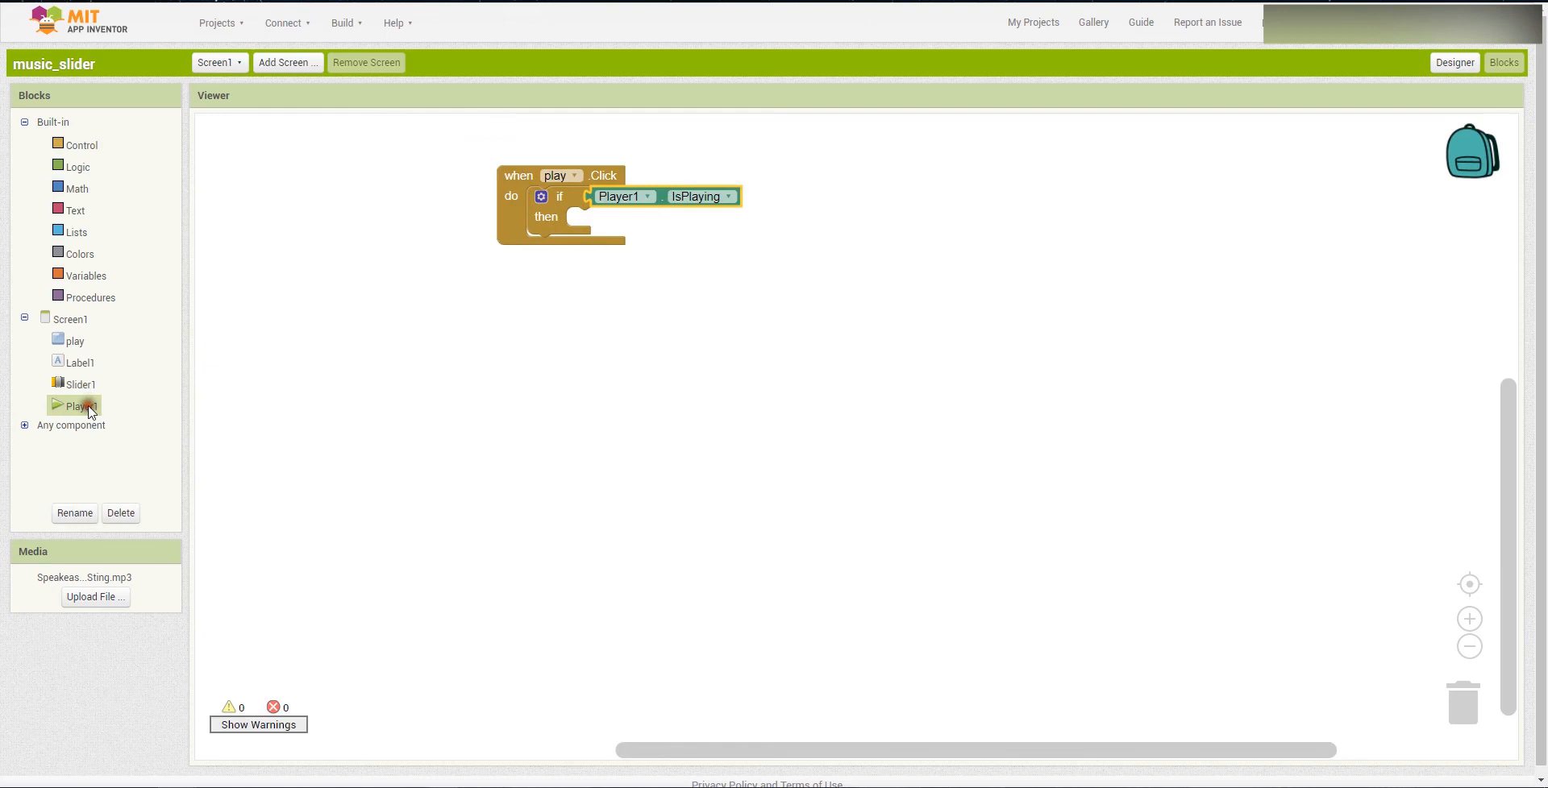
- Put call Player1.Pause in the then branch and call Player1.Start in an added else branch
{"action": "left_click", "coordinate": [77, 407]}
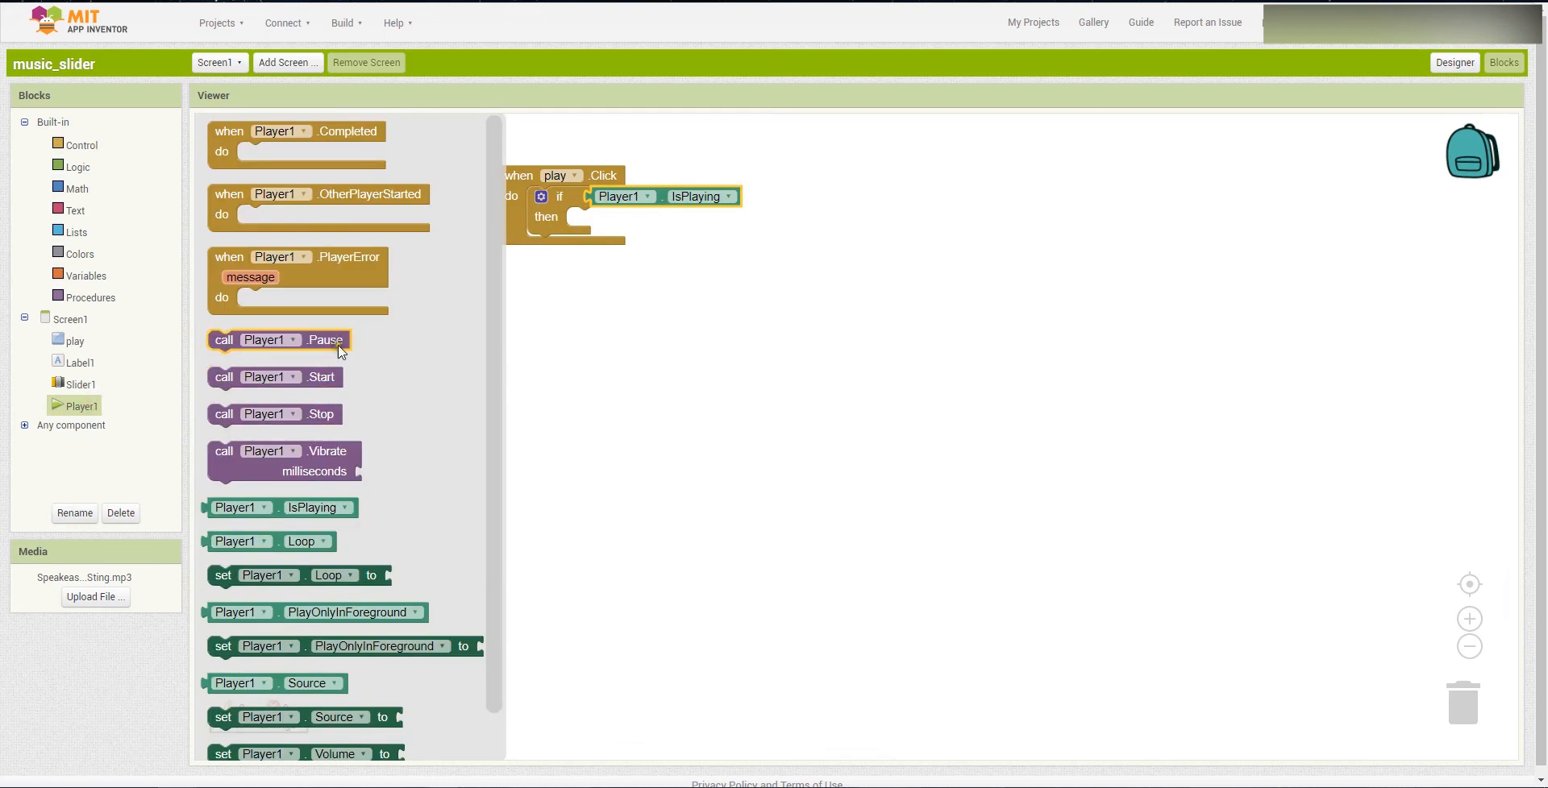
{"action": "left_click_drag", "start_coordinate": [279, 340], "coordinate": [580, 304]}
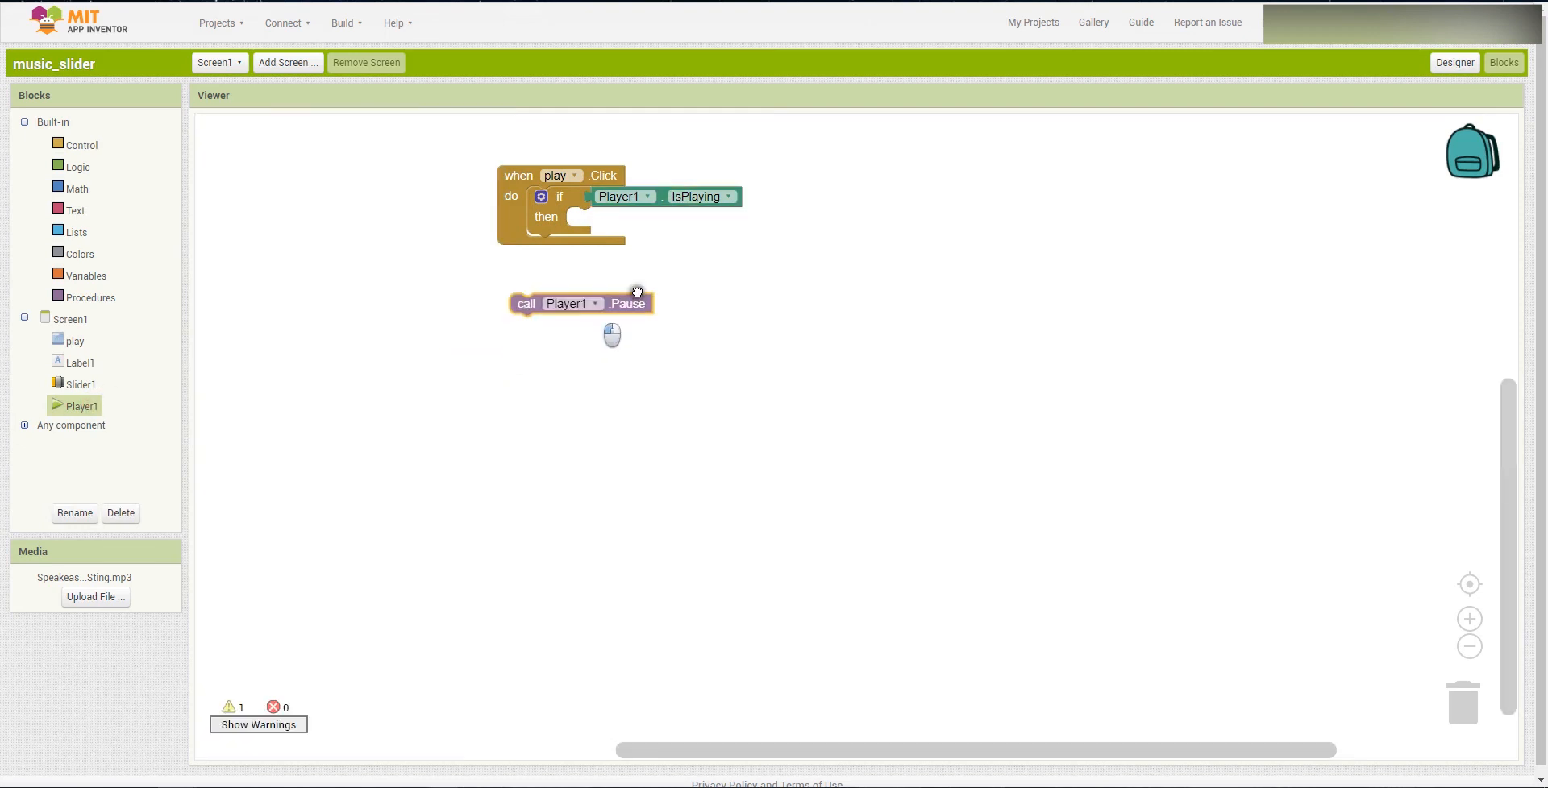
{"action": "left_click_drag", "start_coordinate": [578, 303], "coordinate": [582, 218]}
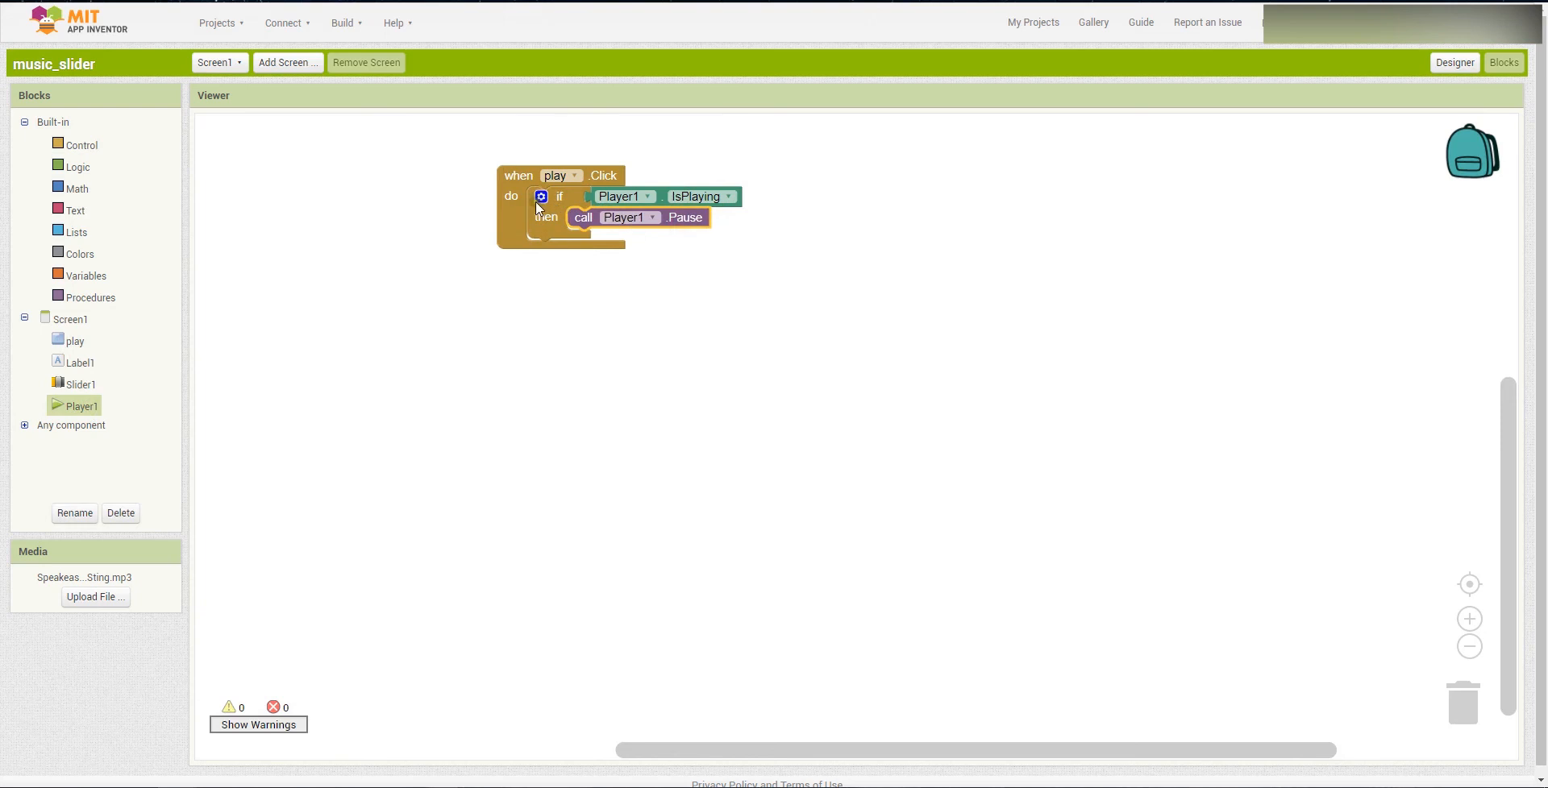
{"action": "left_click", "coordinate": [540, 197]}
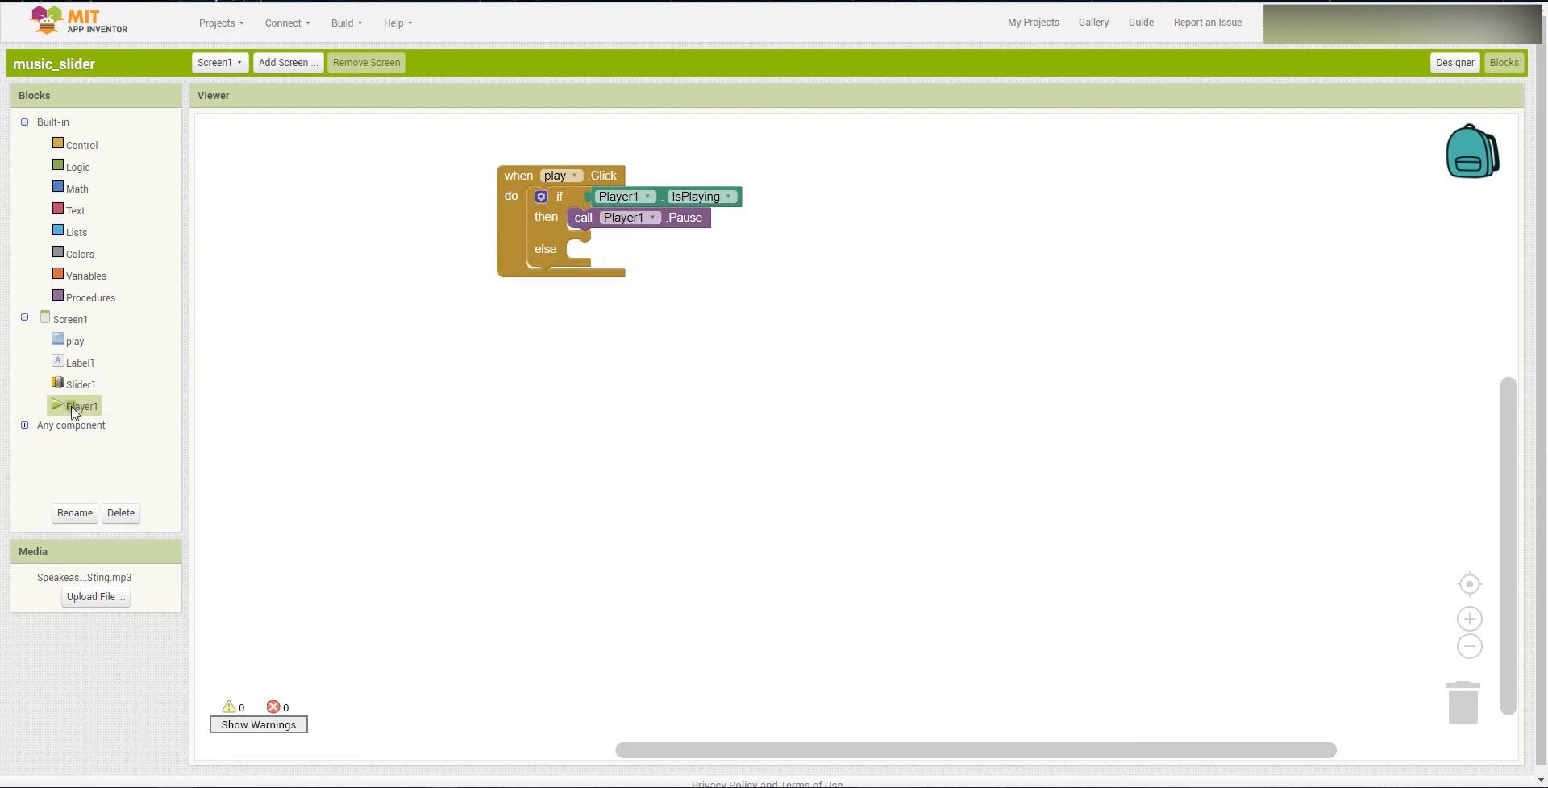
{"action": "left_click", "coordinate": [80, 406]}
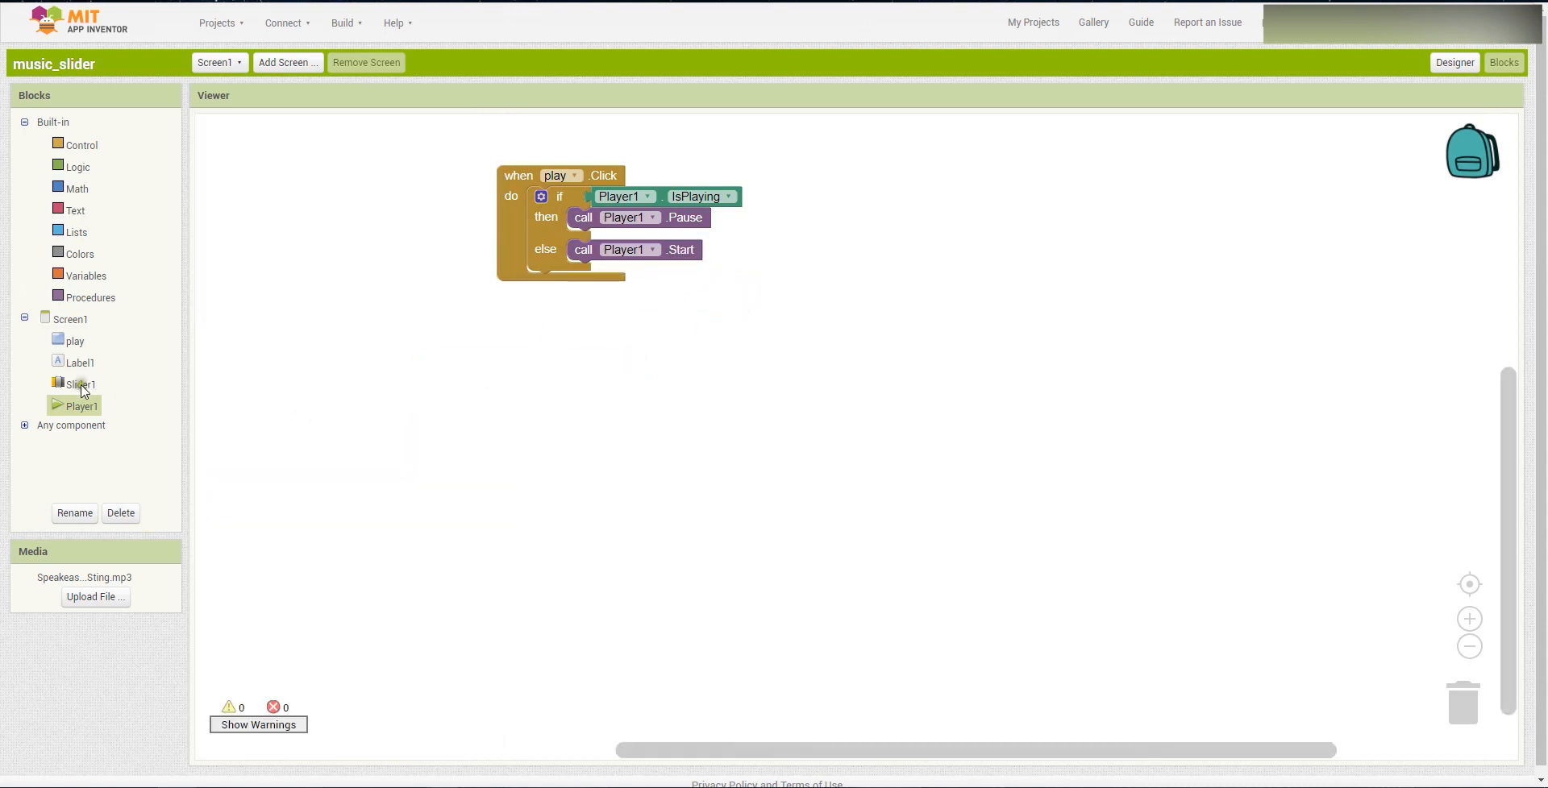
- Add when Slider1.PositionChanged setting Player1.Volume to get thumbPosition
{"action": "left_click", "coordinate": [79, 384]}
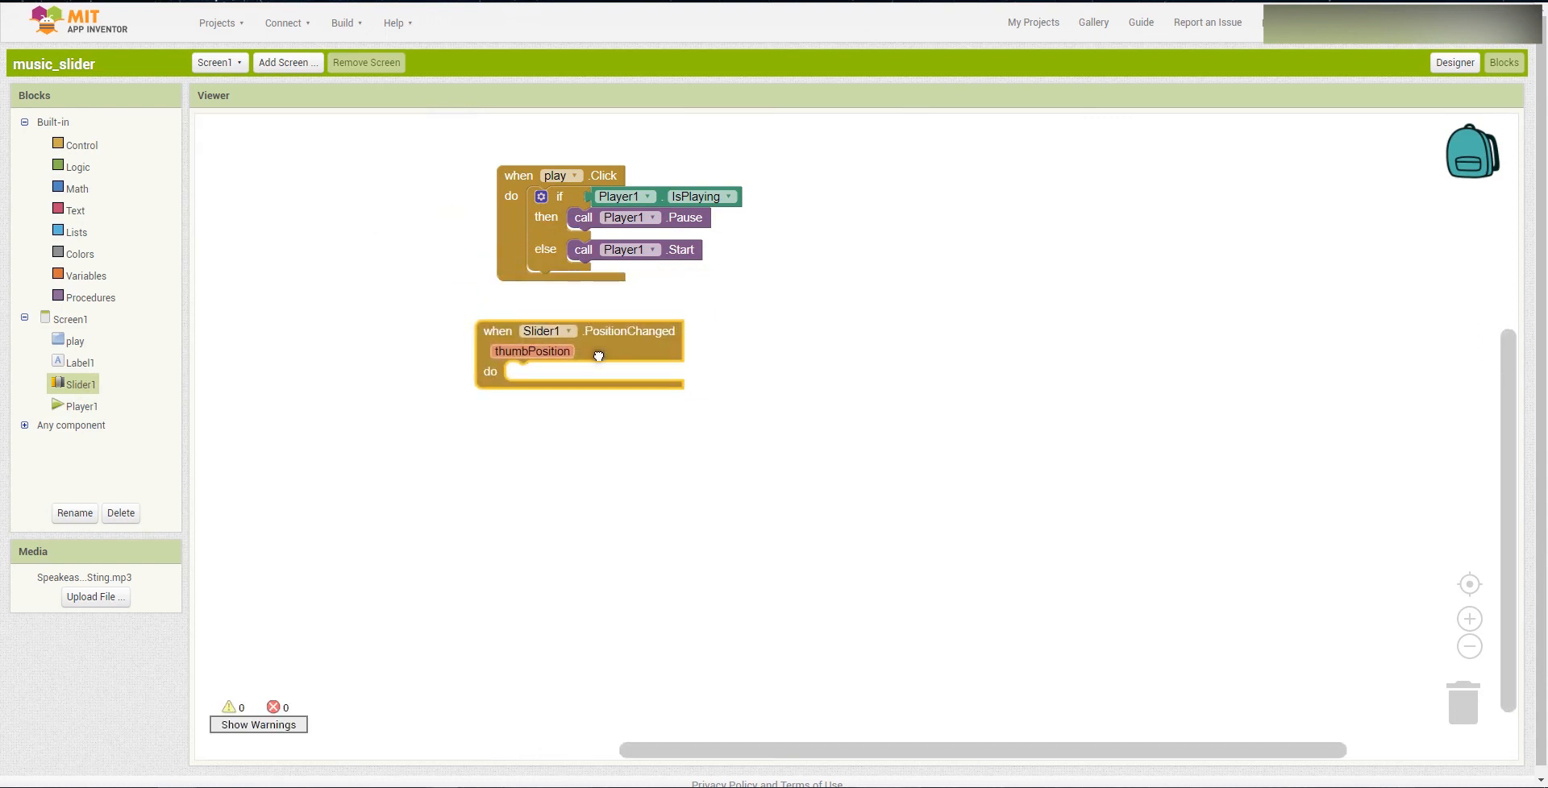
{"action": "mouse_move", "coordinate": [103, 408]}
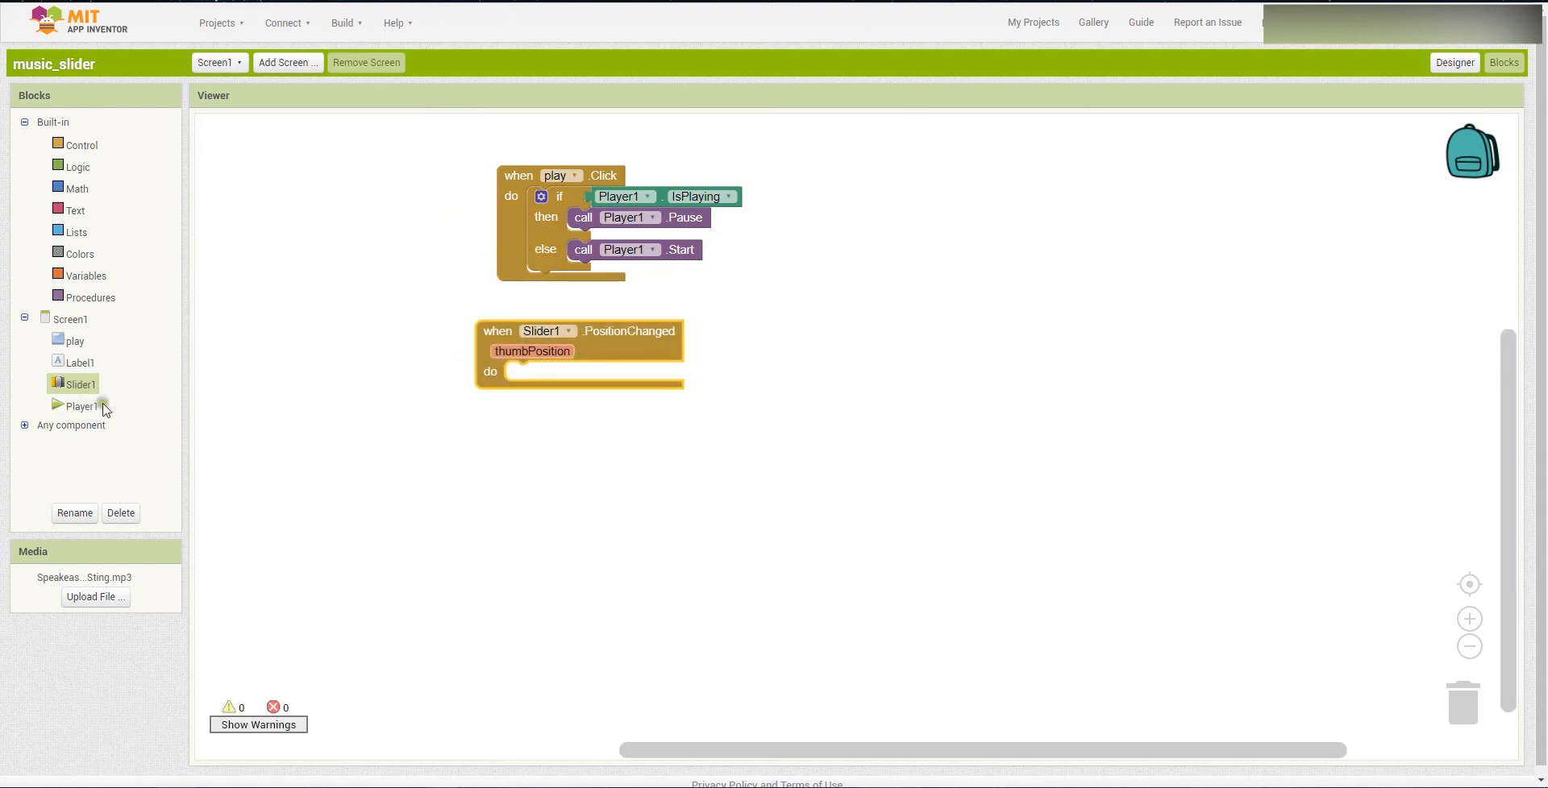
{"action": "left_click", "coordinate": [78, 406]}
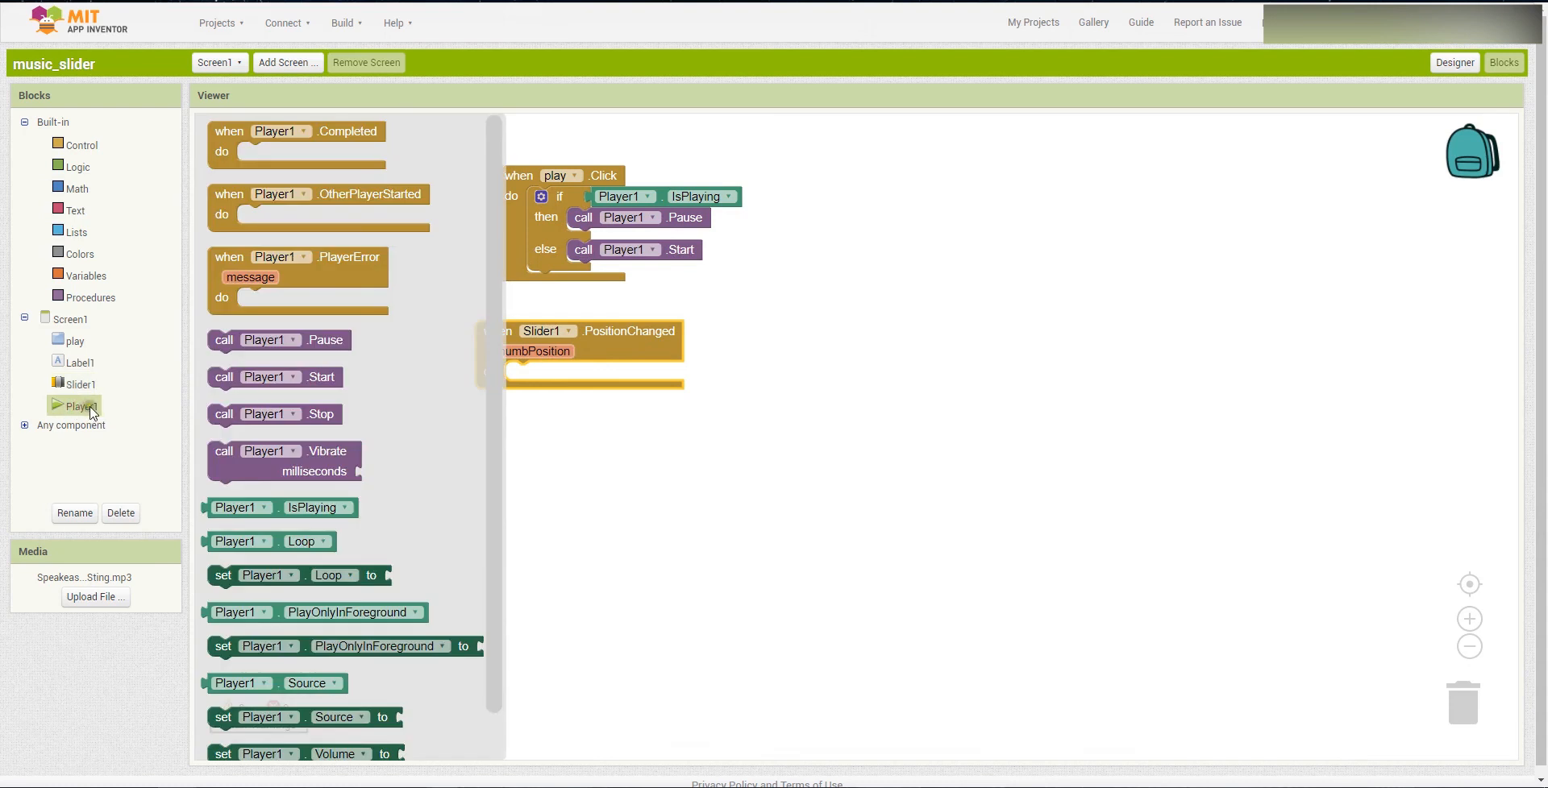
{"action": "mouse_move", "coordinate": [493, 531]}
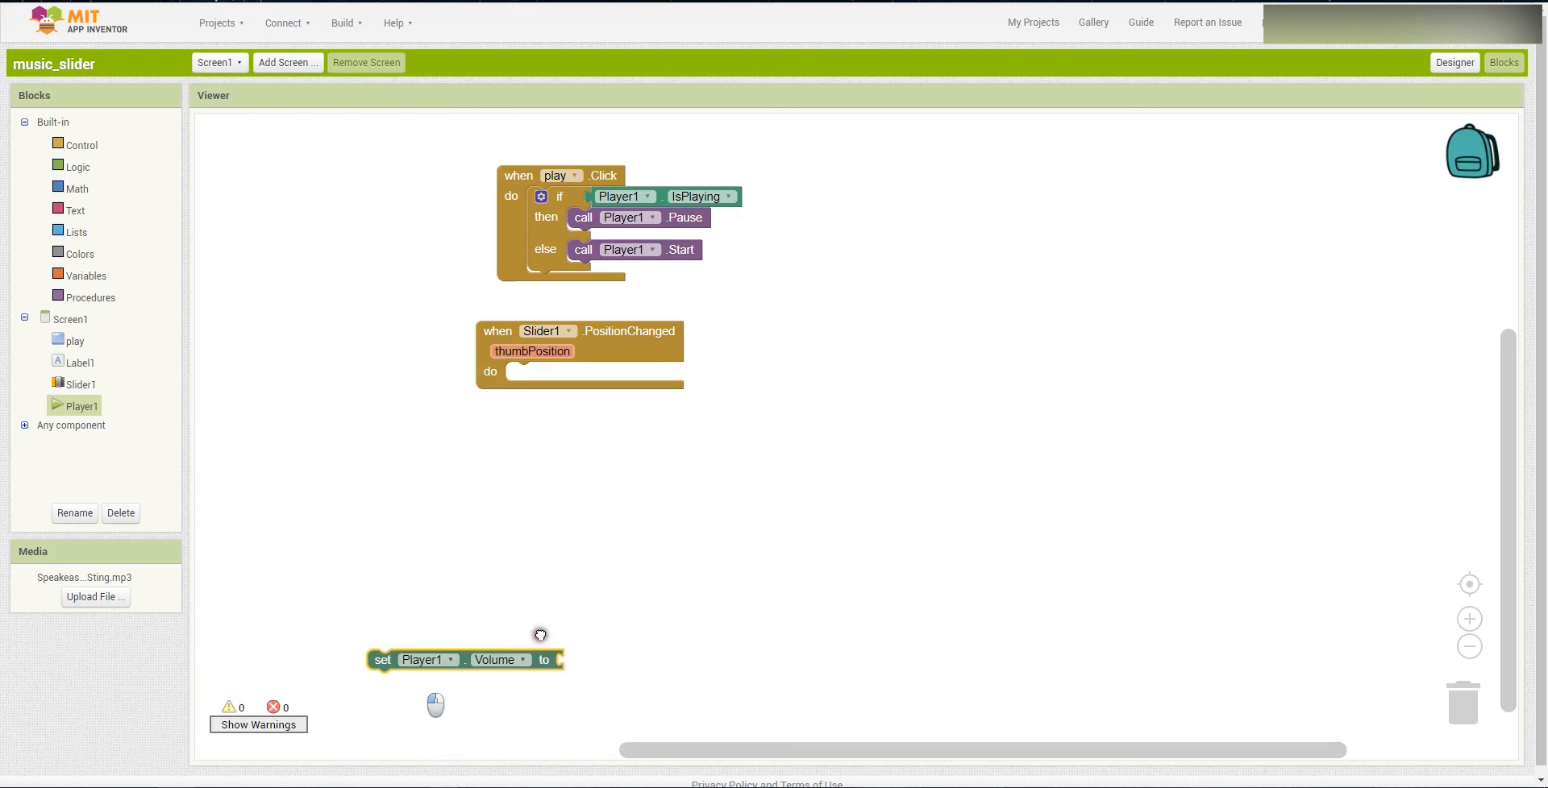
{"action": "left_click_drag", "start_coordinate": [464, 660], "coordinate": [586, 373]}
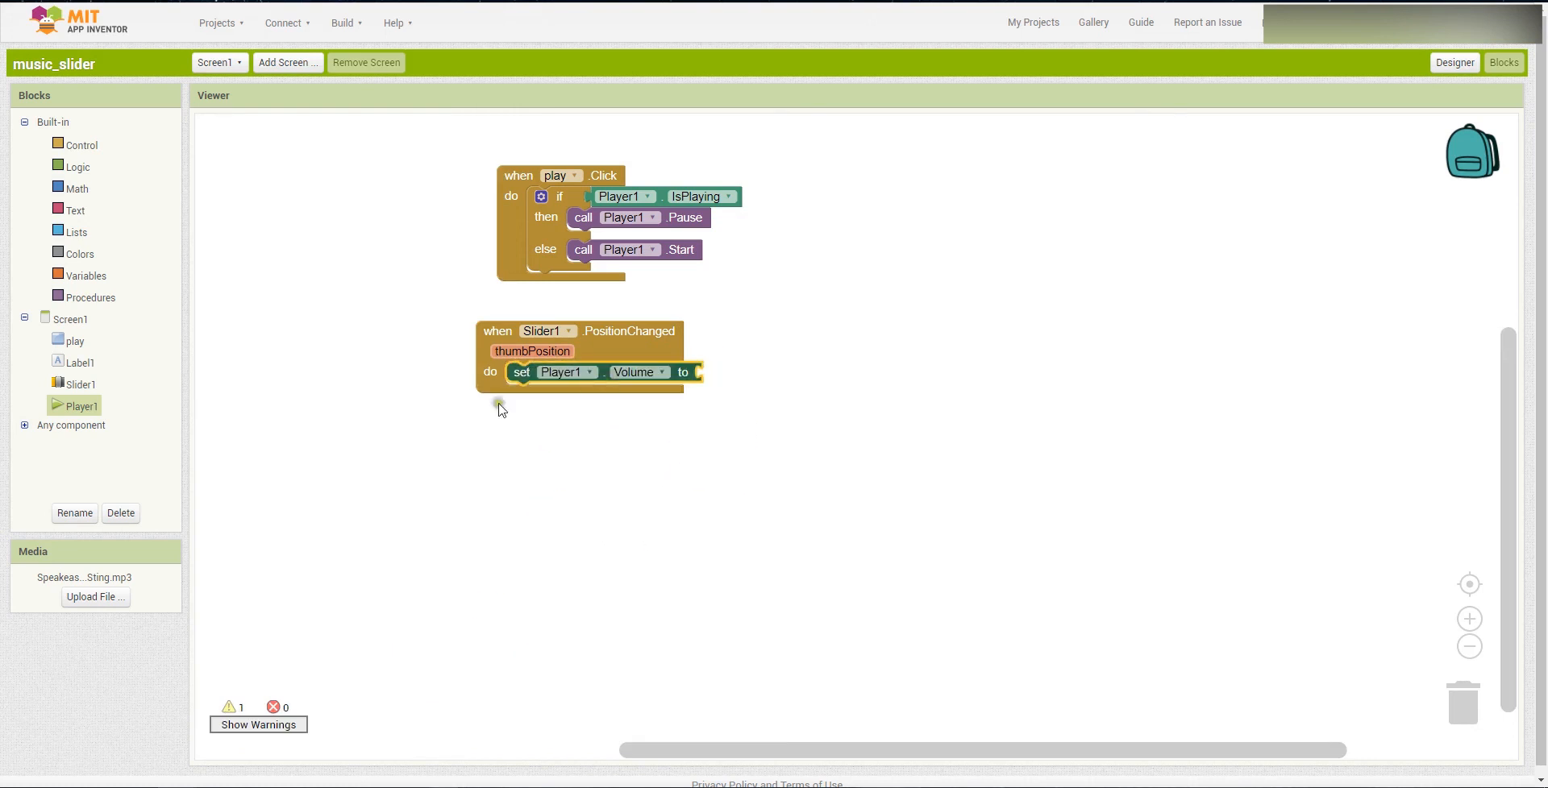
{"action": "left_click", "coordinate": [86, 274]}
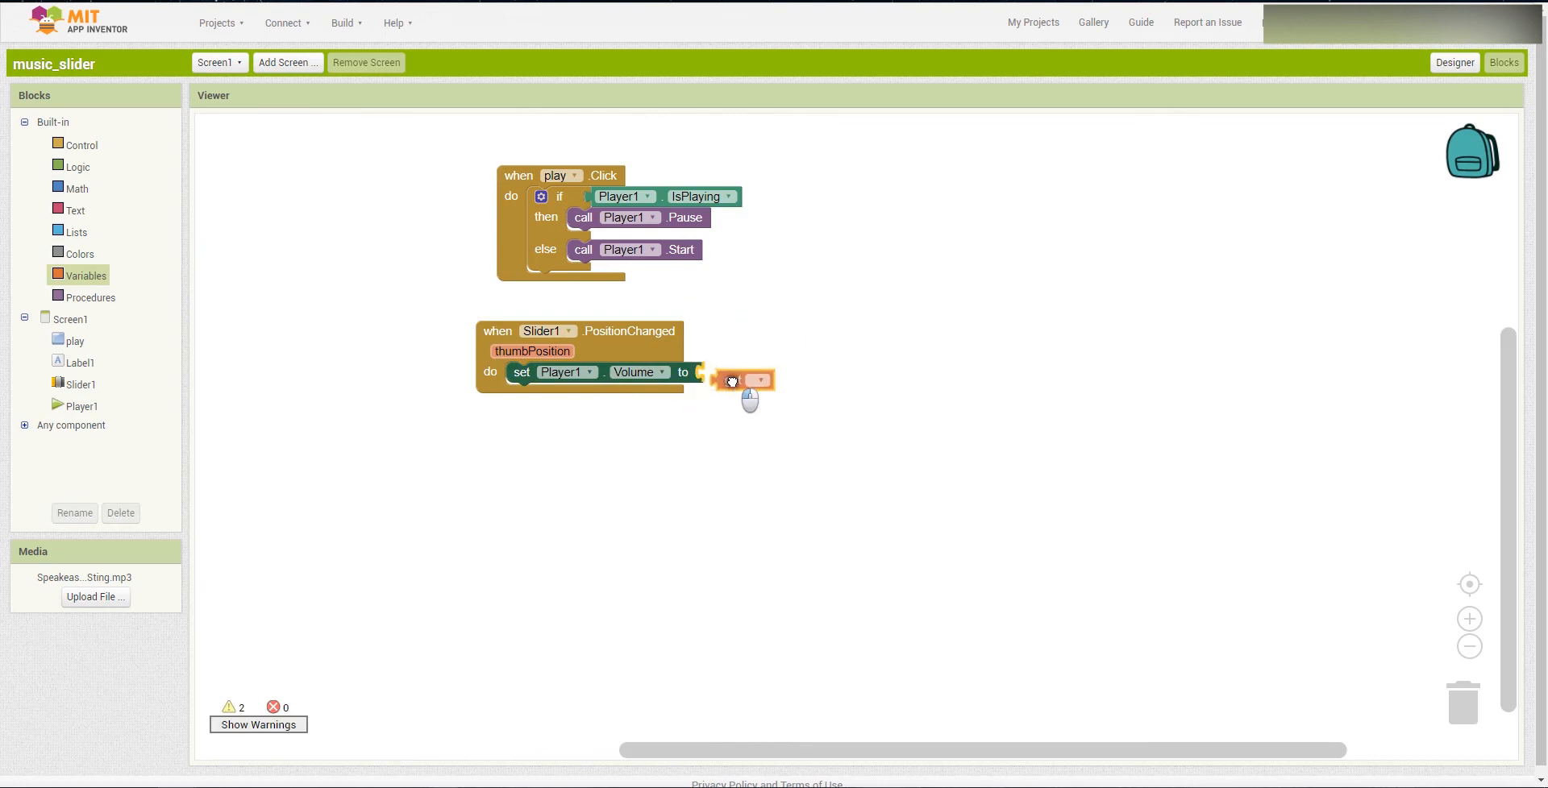
{"action": "left_click", "coordinate": [759, 380]}
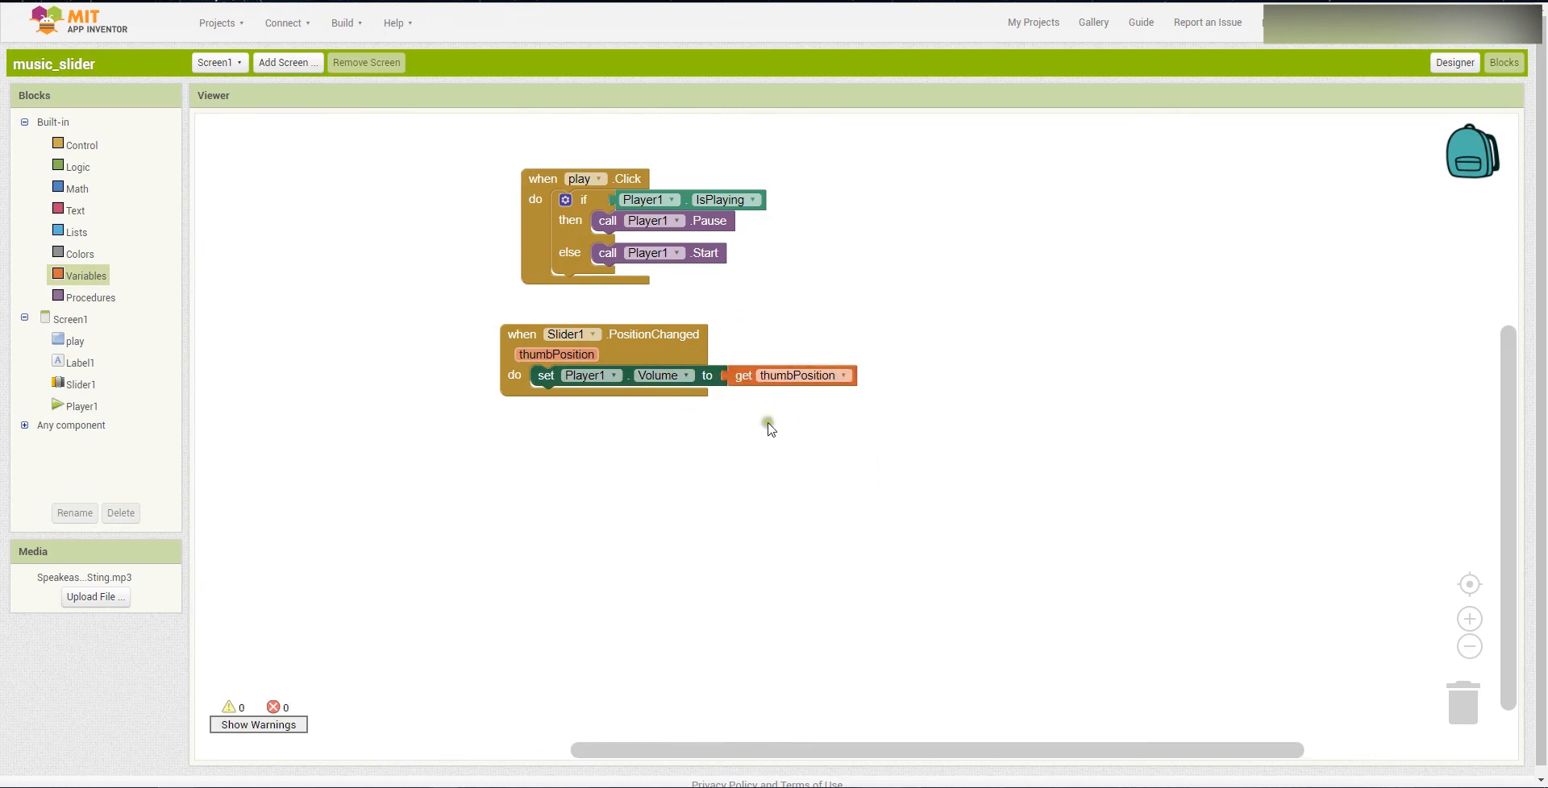
{"action": "mouse_move", "coordinate": [910, 487]}
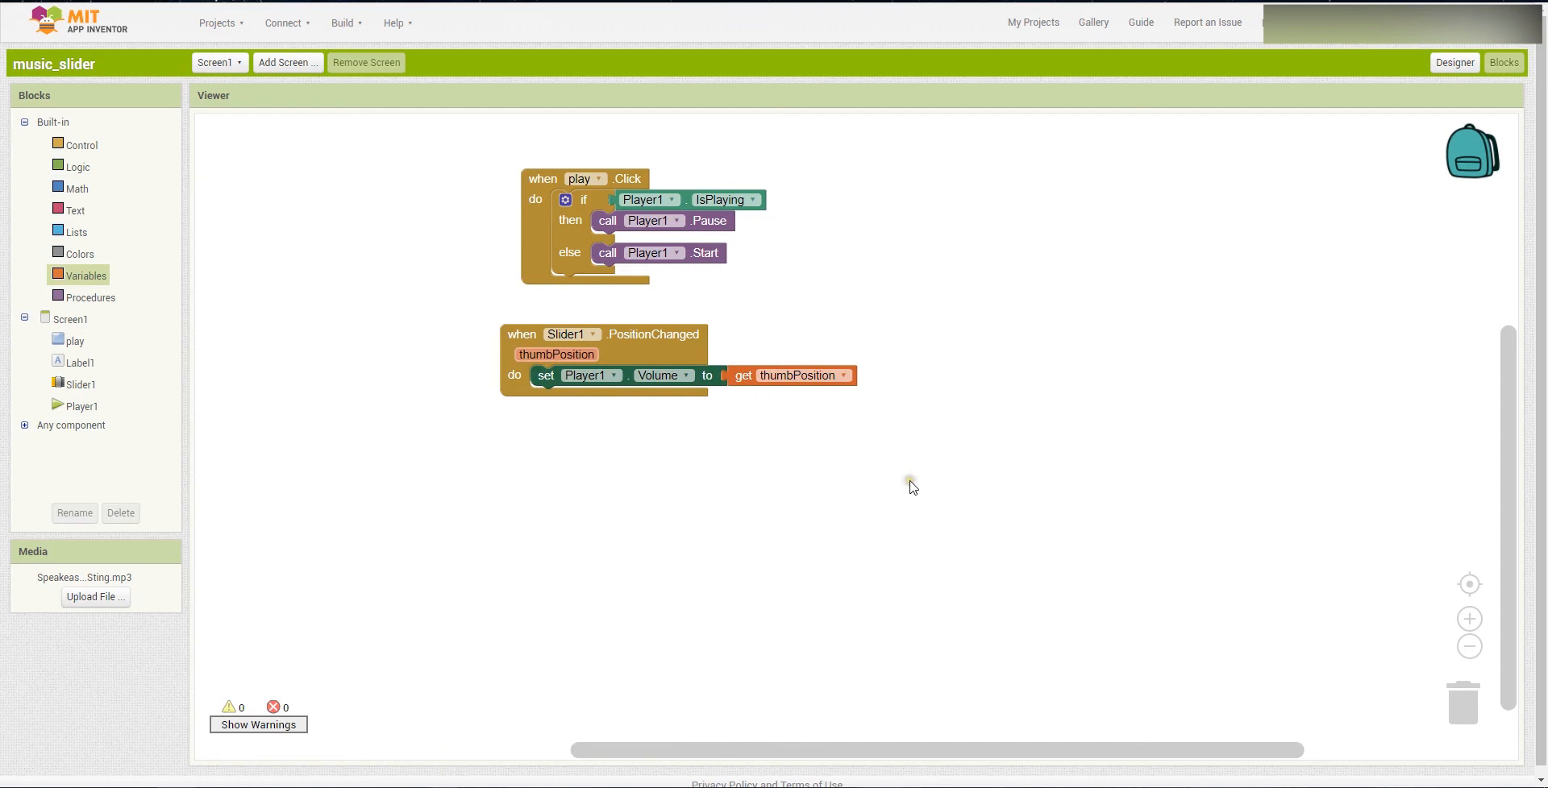
{"action": "mouse_move", "coordinate": [601, 540]}
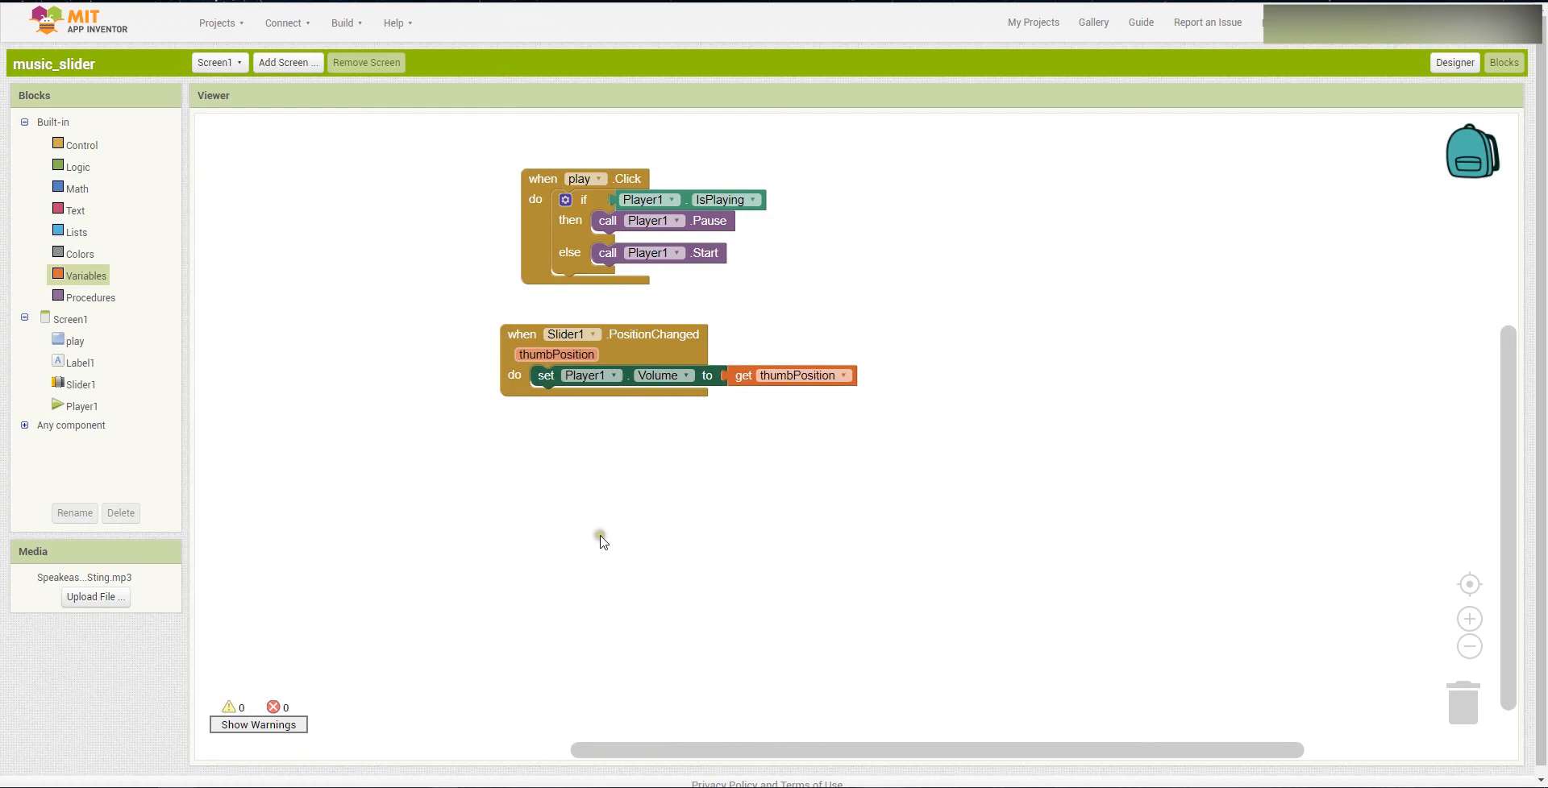